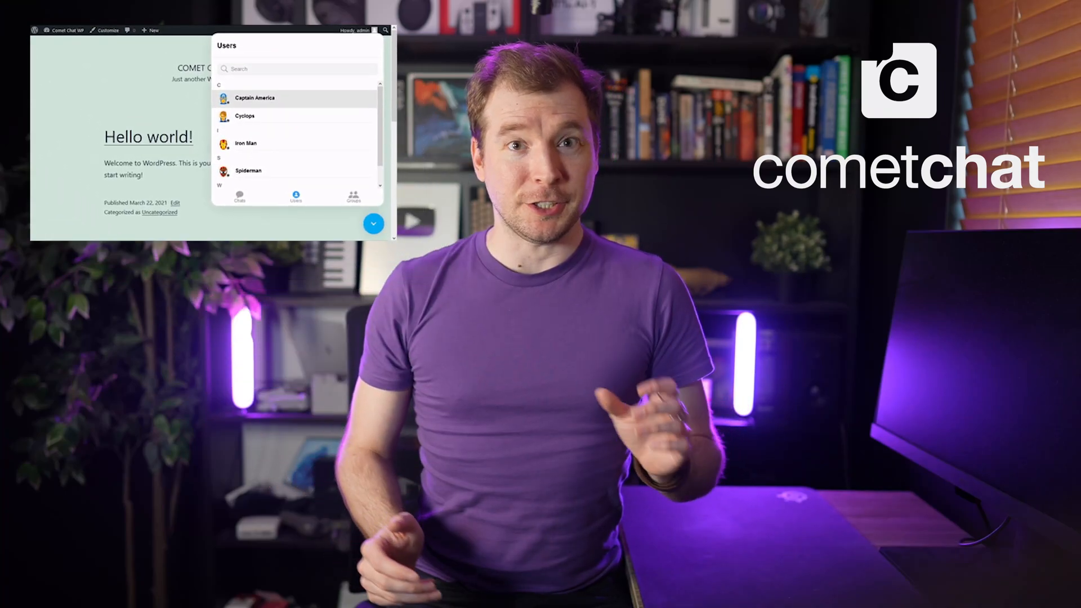
Create index.js and expand the !html boilerplate snippet in index.html.
click(255, 98)
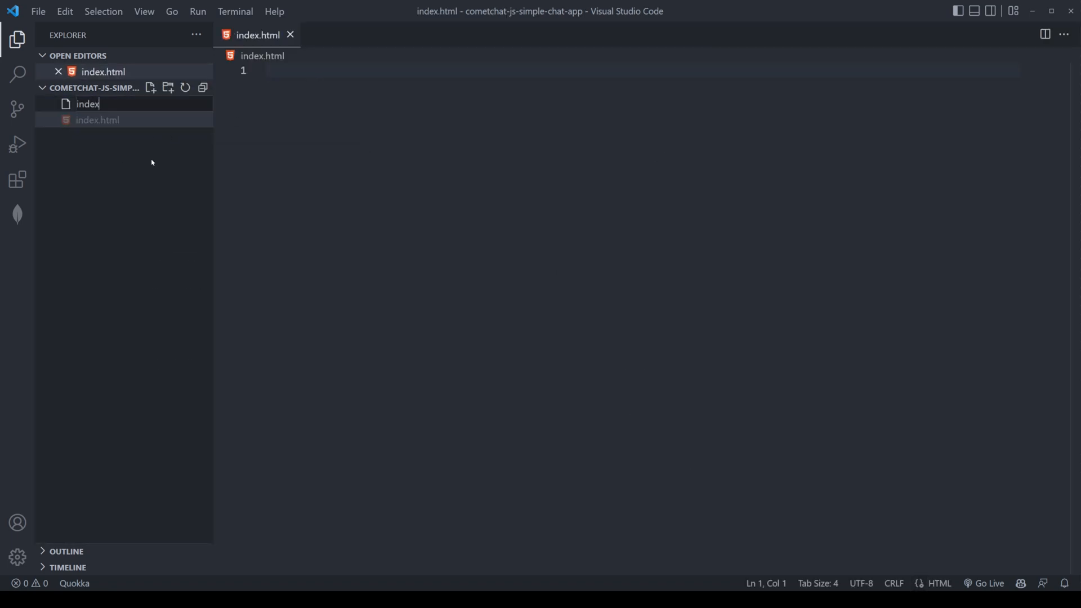
key(Enter)
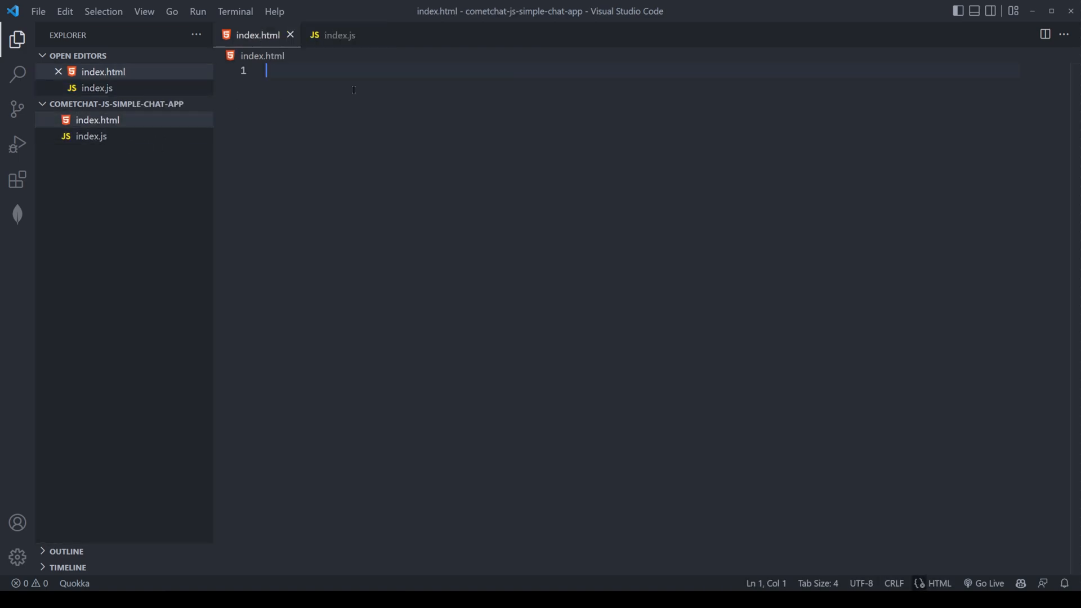
text(!html>)
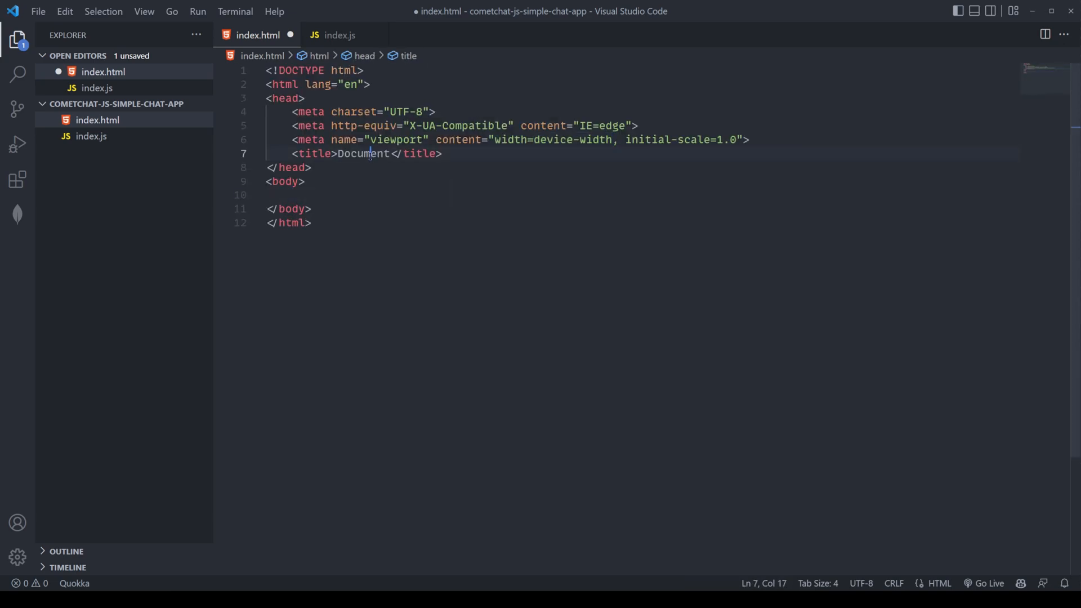
Replace the Document title with 'Instant Chat Application Comet'.
double_click(362, 153)
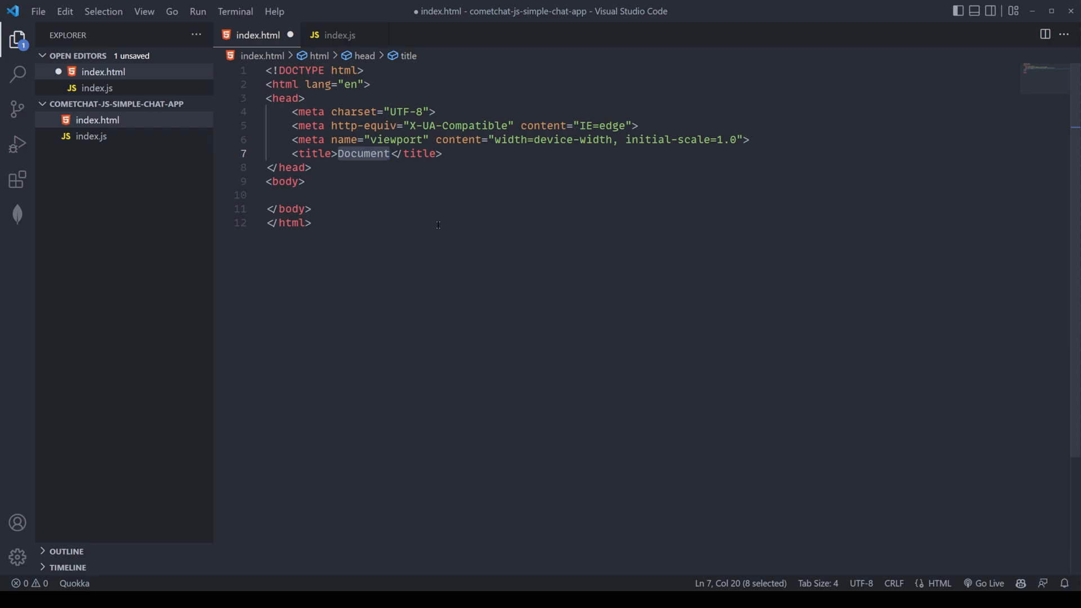
text(Instant Chat)
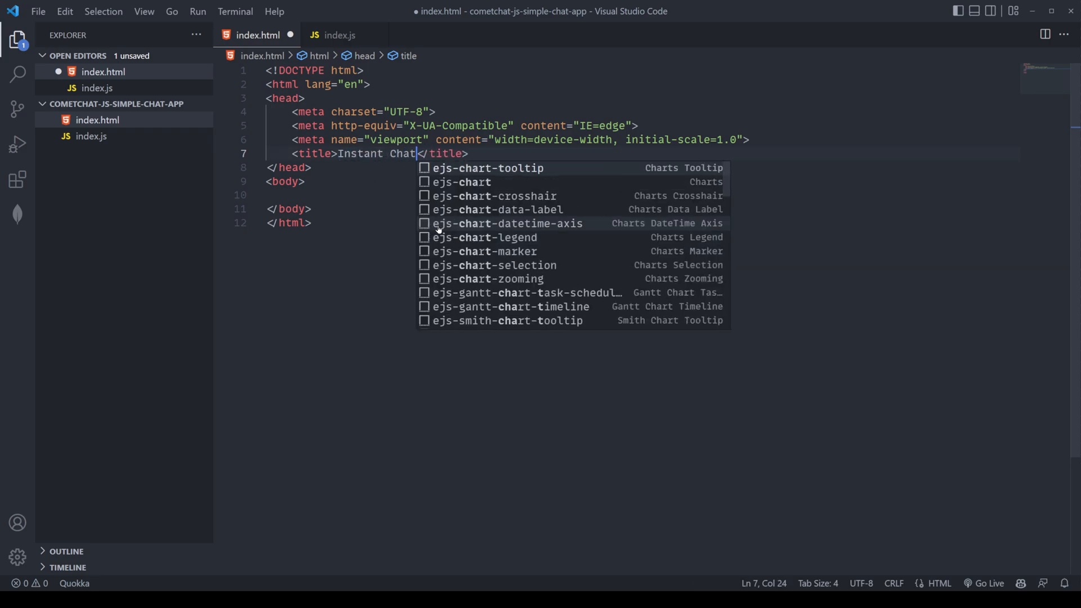
text(Application Comet)
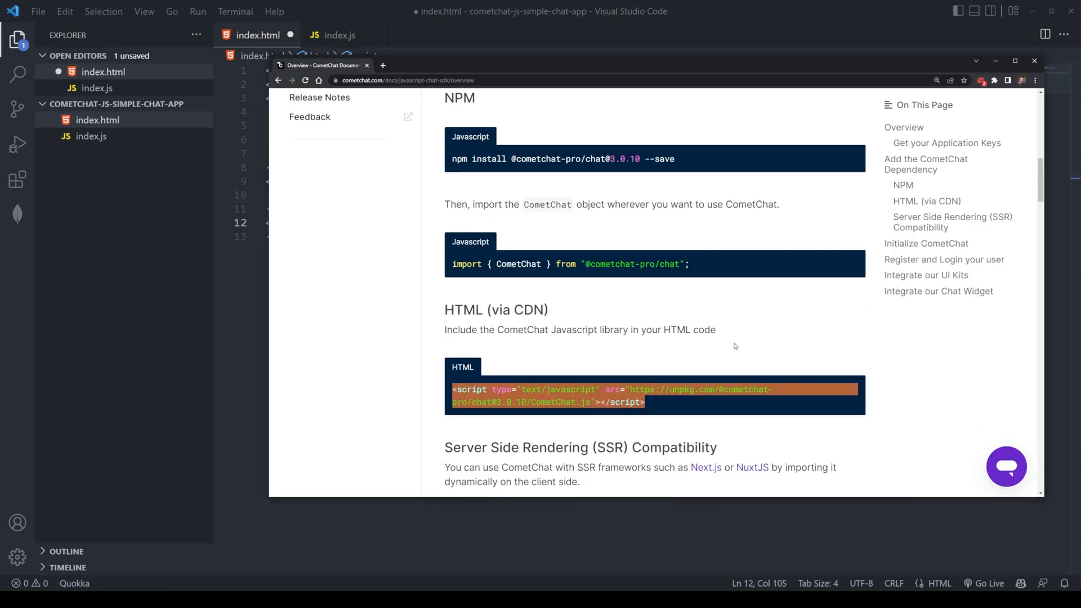
Add the CometChat CDN script tag and a second script tag with src ./index.js.
click(257, 35)
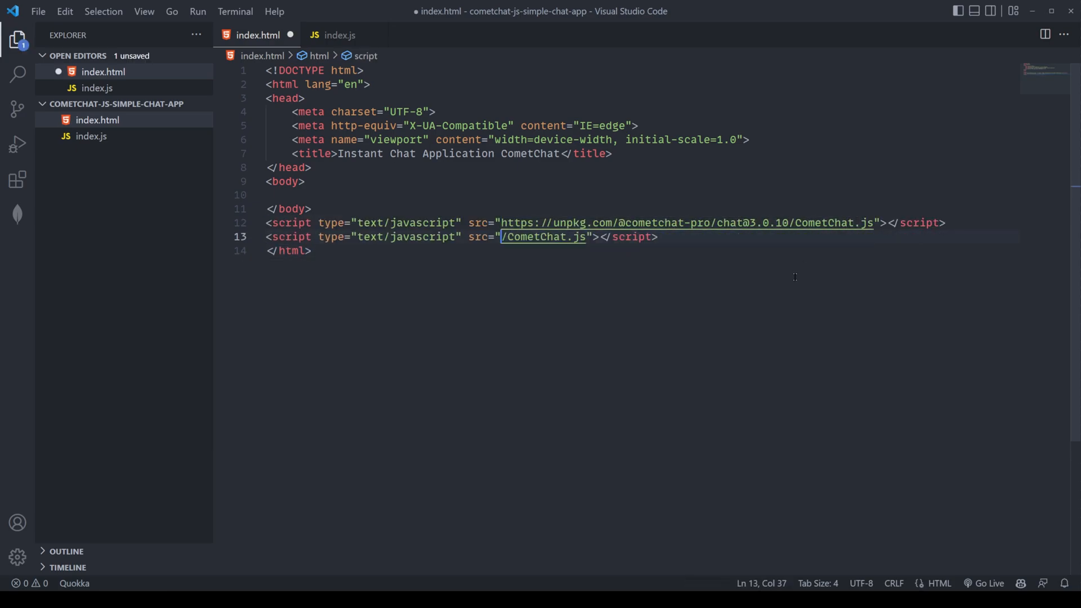
text(./i.js)
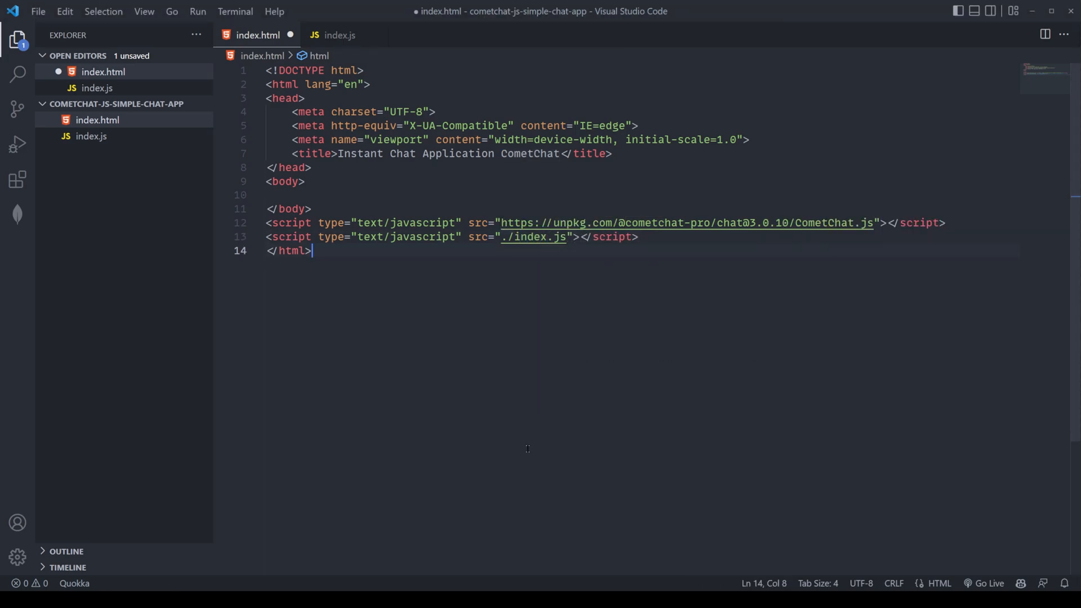
mouse_move(922, 369)
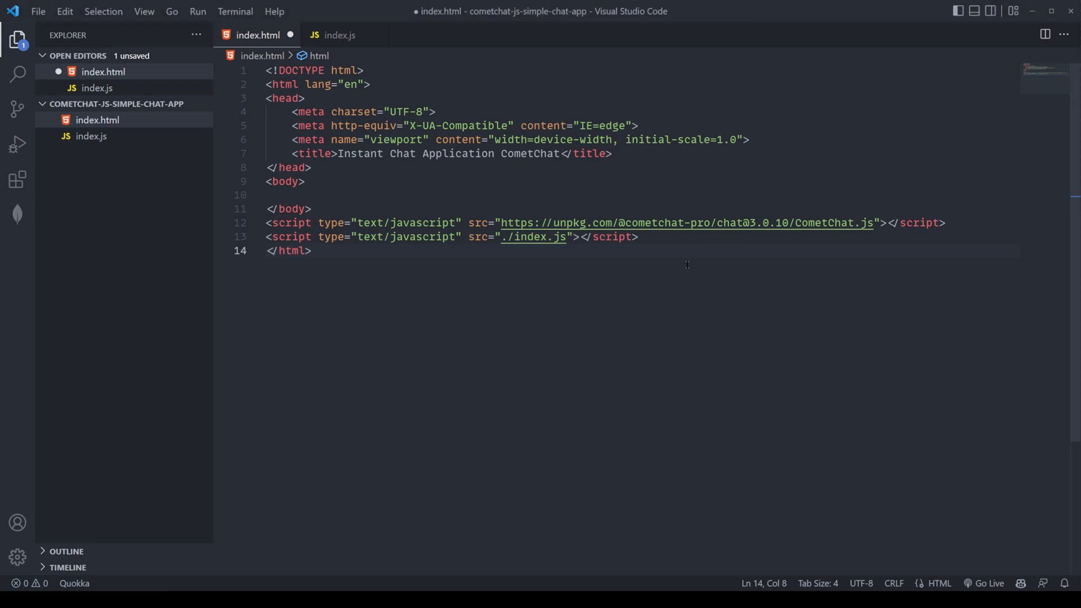
Paste the CometChat.init code into index.js and save it.
click(339, 35)
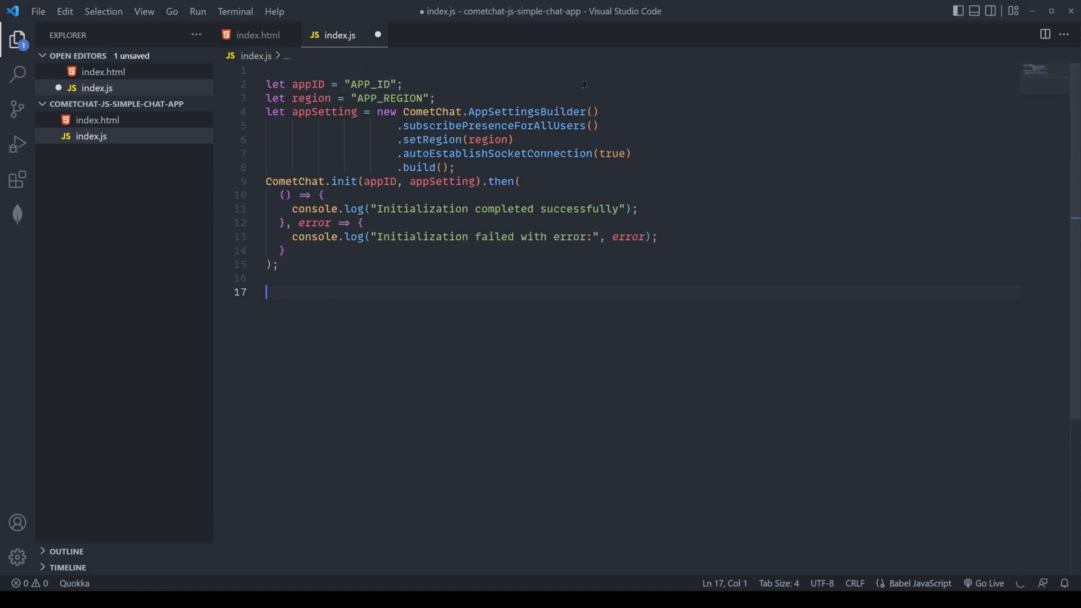
key(ctrl+s)
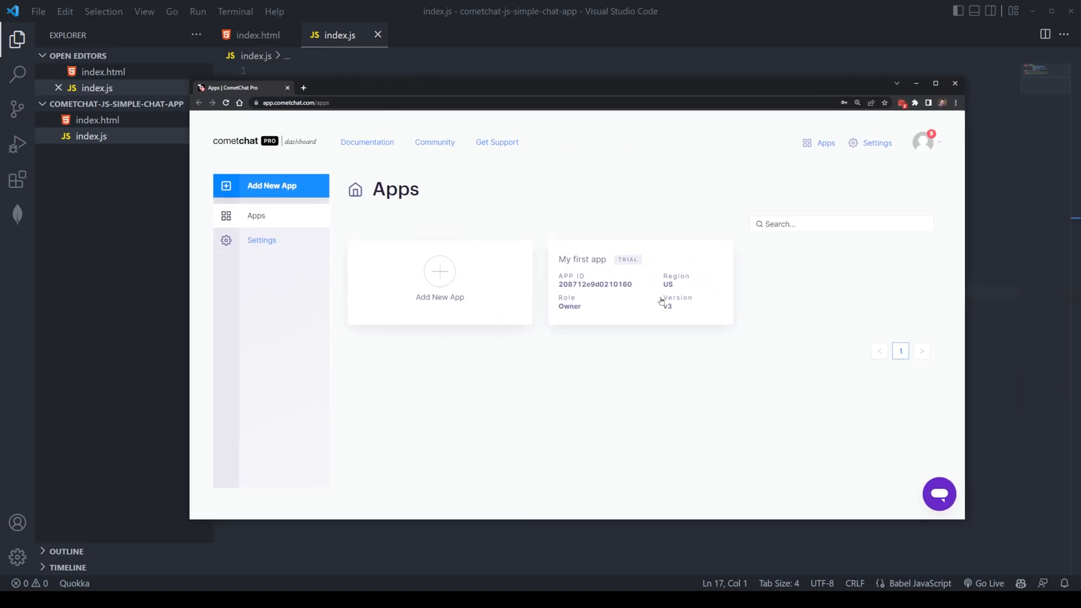
Copy the App ID and region us from the My first app dashboard into the init code.
click(640, 281)
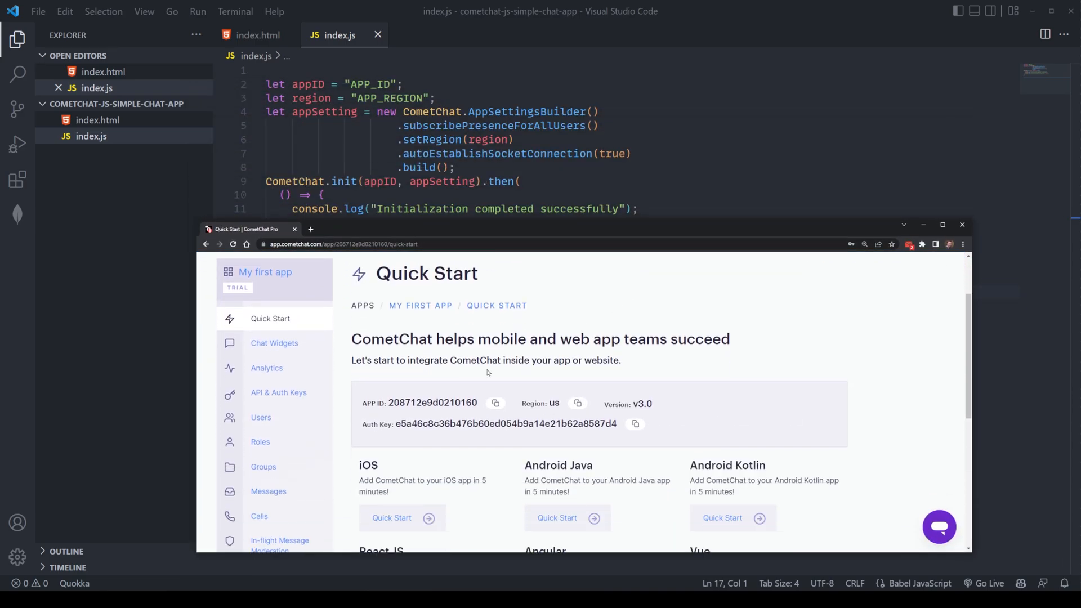
click(496, 403)
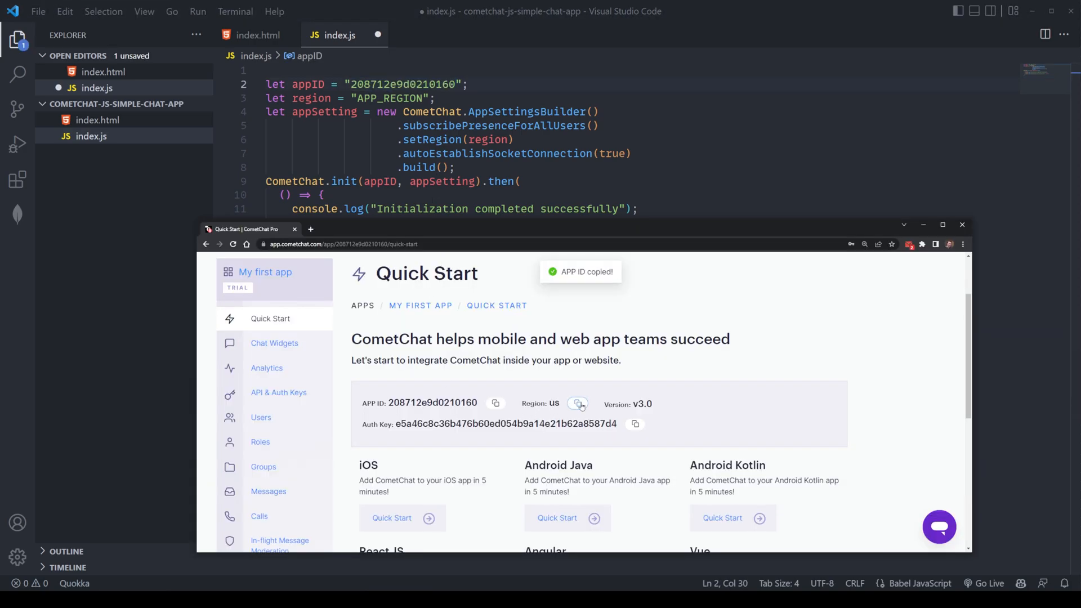
click(579, 403)
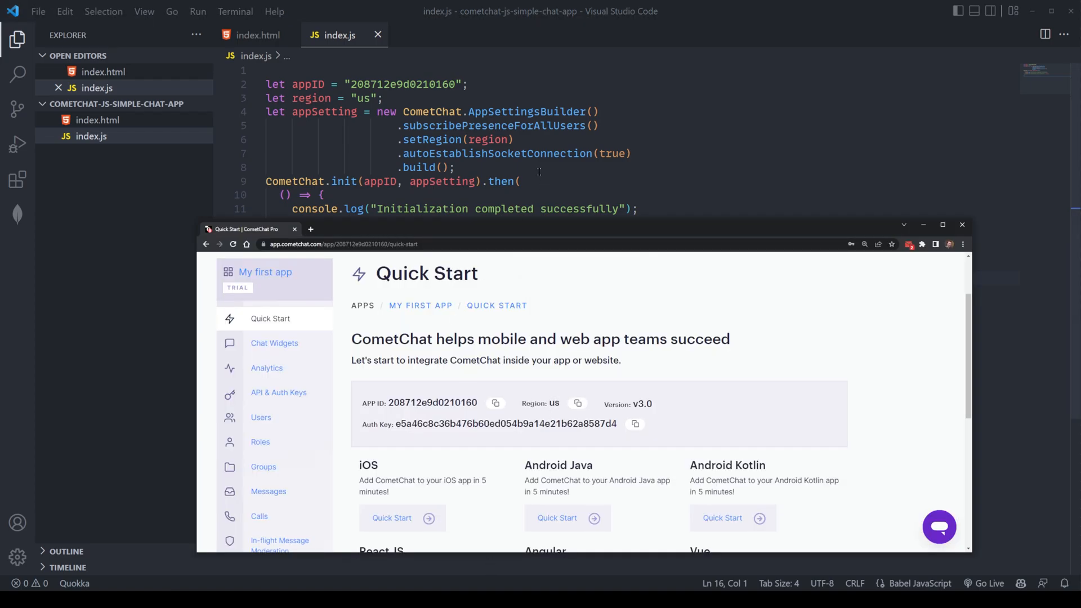
click(961, 225)
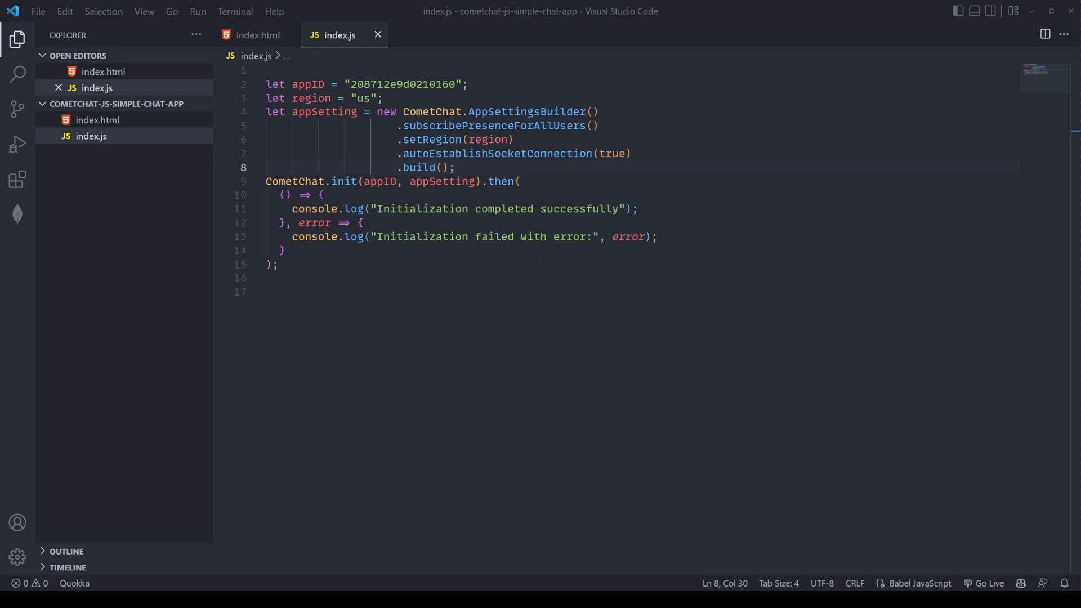
Add a 'Login In User' comment in the body of index.html.
click(259, 35)
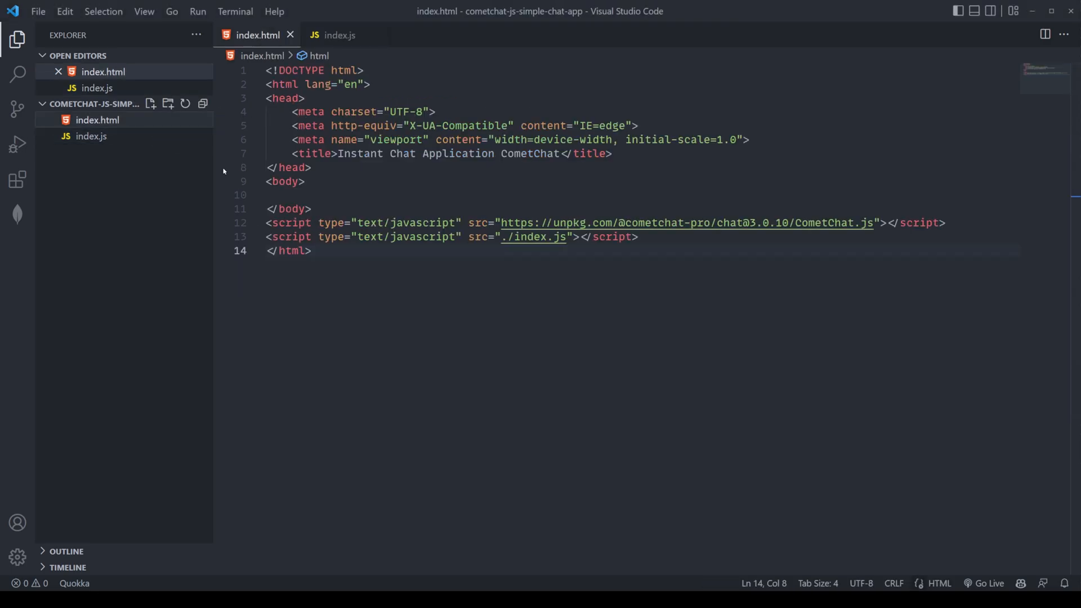
key(Enter)
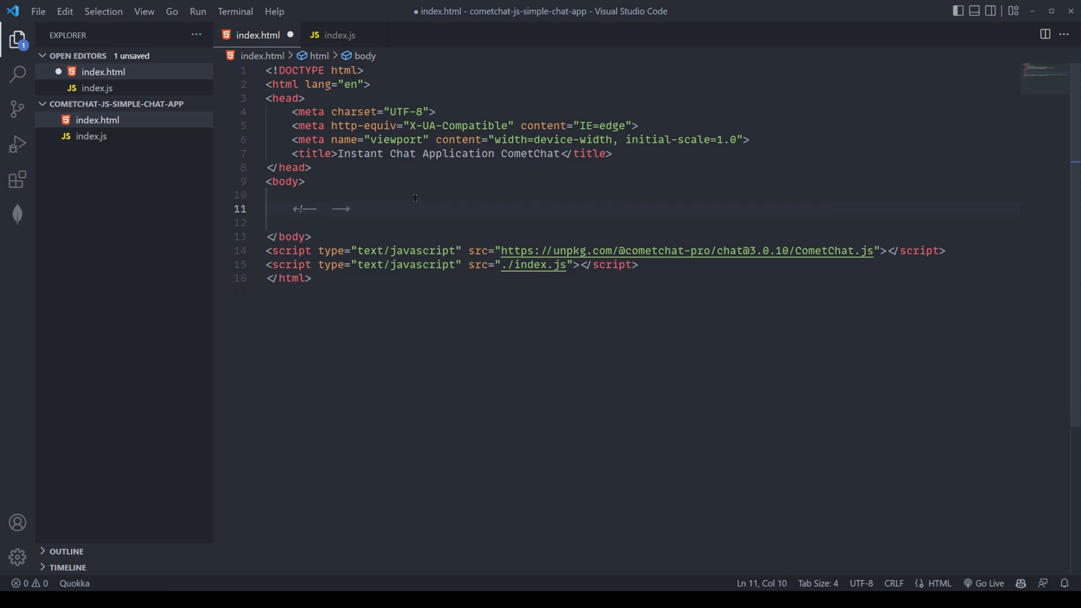
text(Login In User)
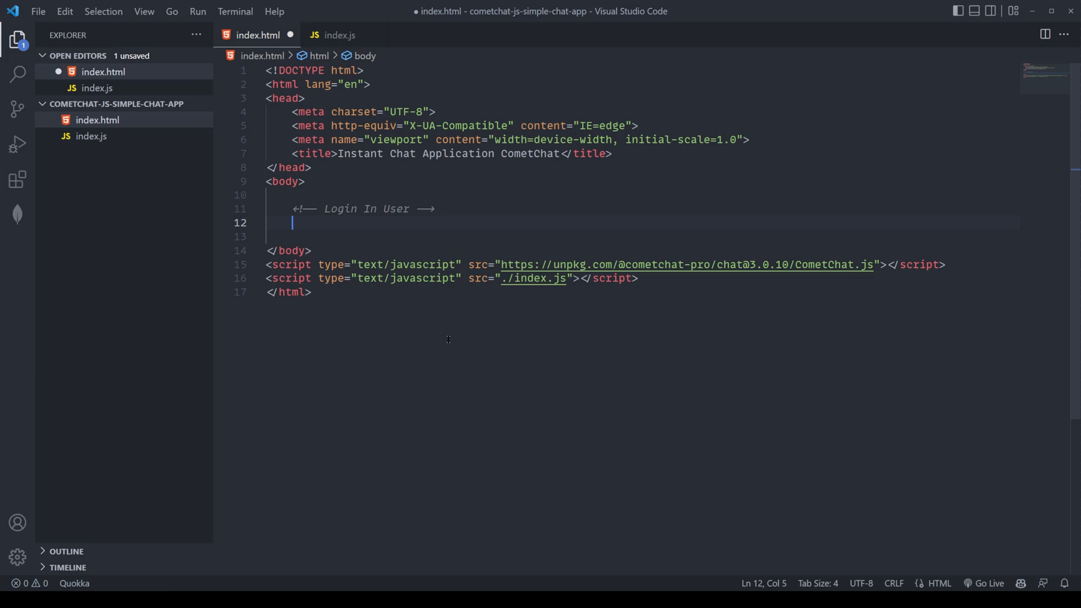
Add a username text input, a Login submit input and an empty script block.
text(<input)
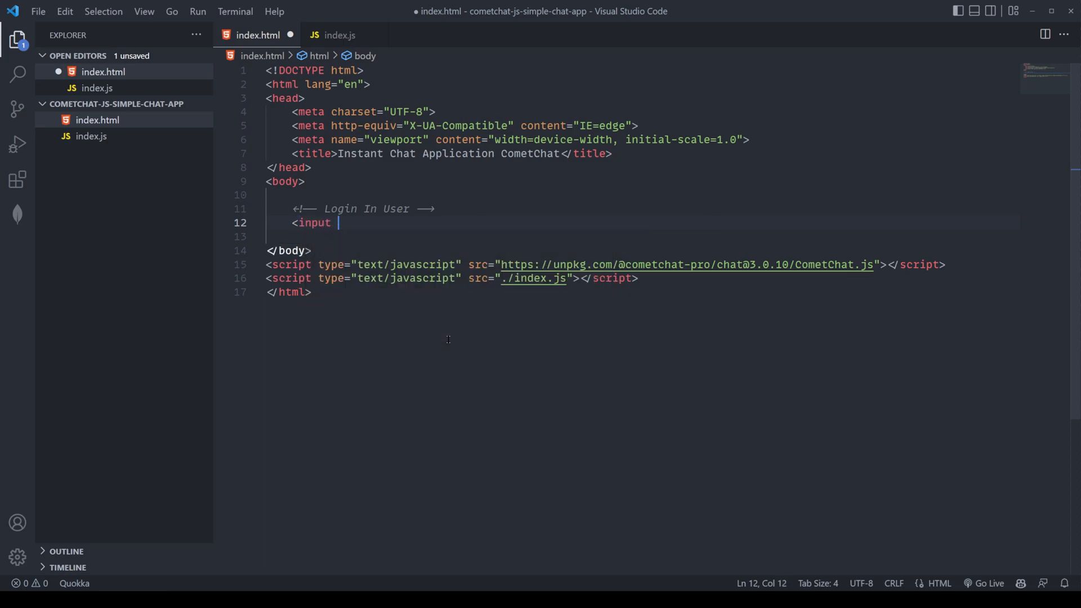
text(type="hidden" id="user_id" value="<?php echo $user_id; ?>")
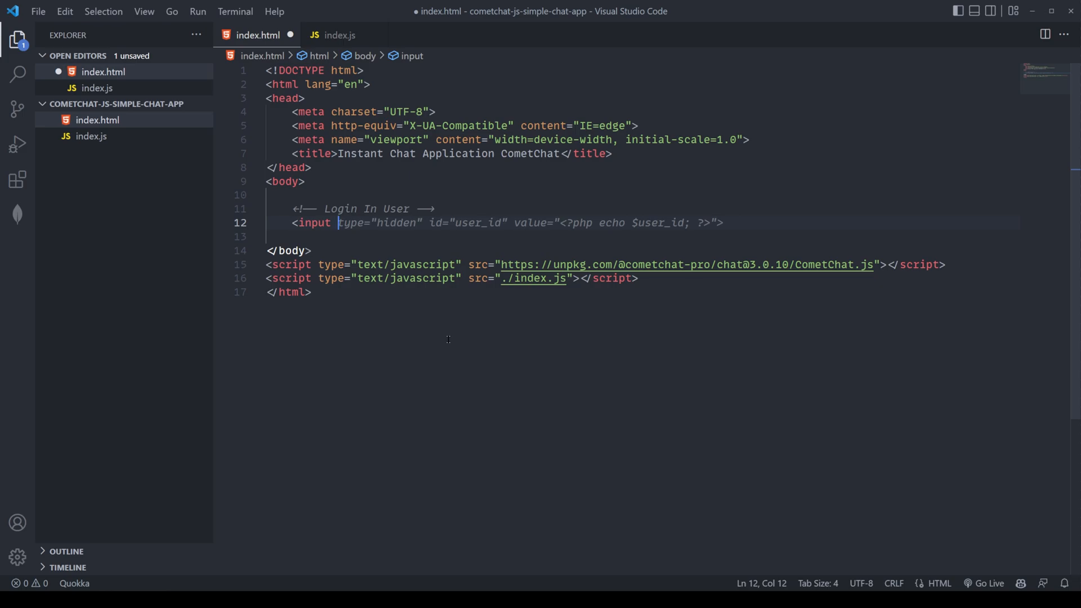
text(name="username" id="username" type="text" placeholder="Enter Username">)
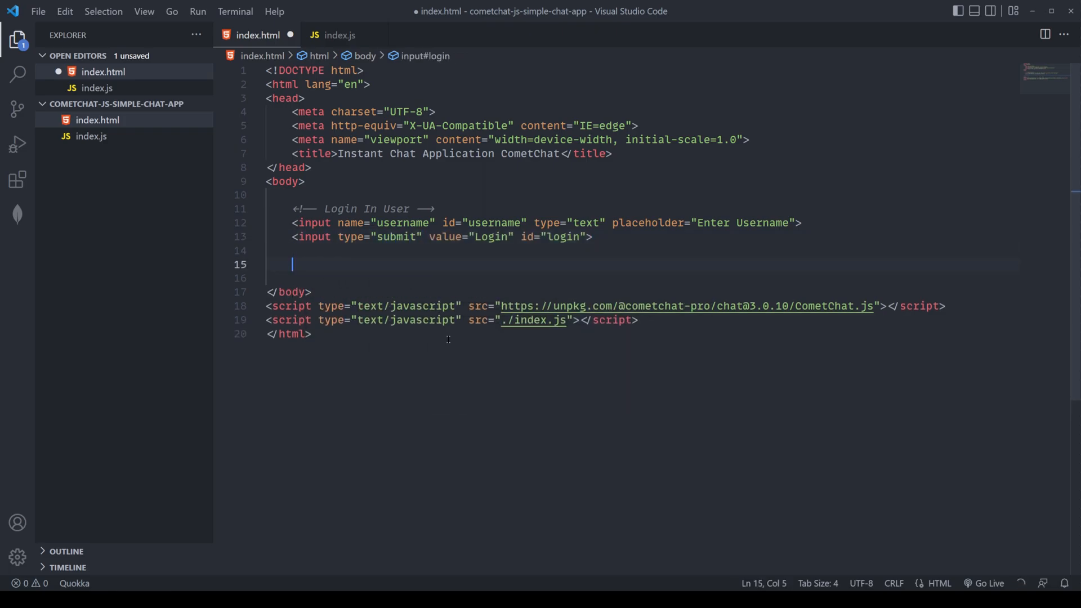
text(<script>)
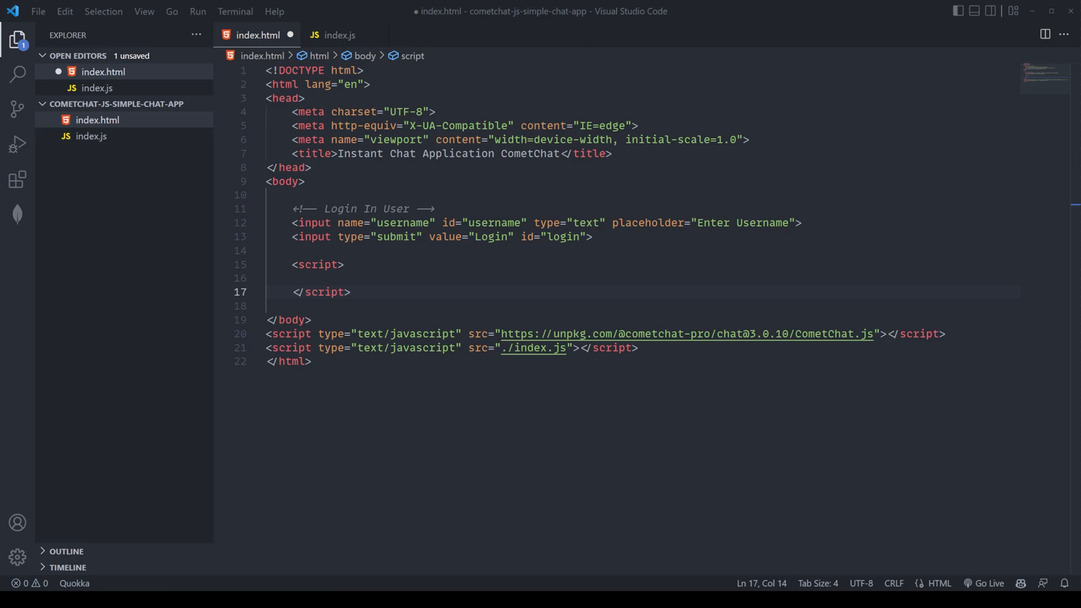
Paste the createUser snippet into the script block with the app's real auth key.
click(369, 278)
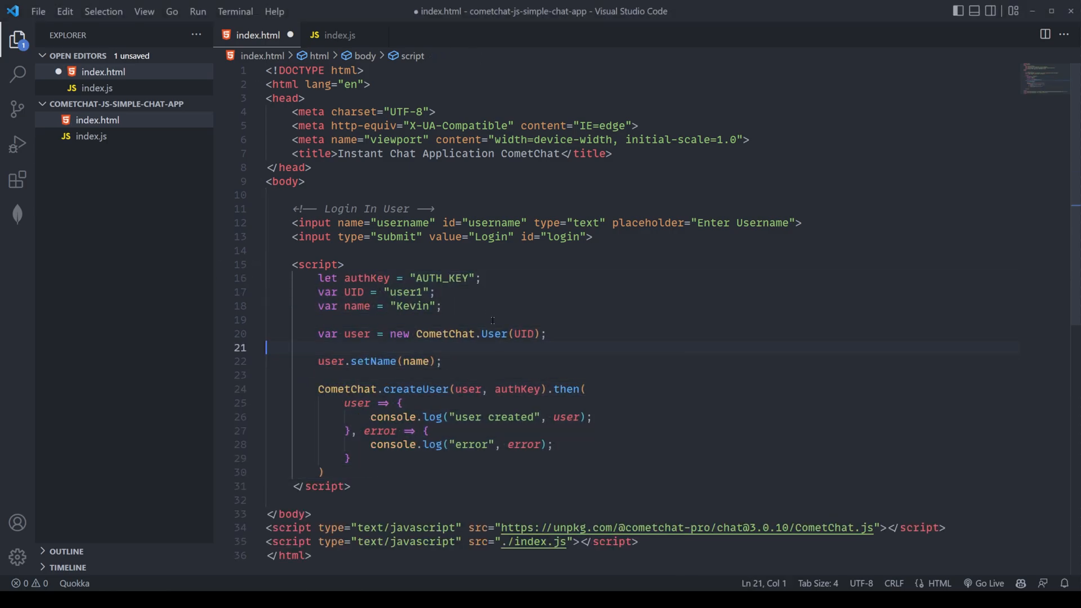
click(445, 306)
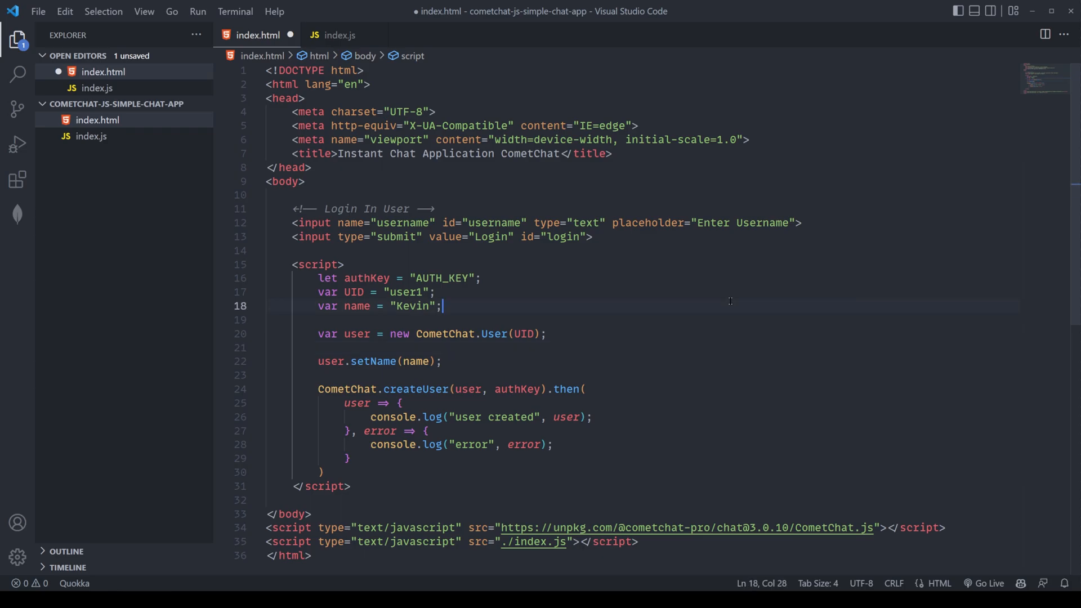
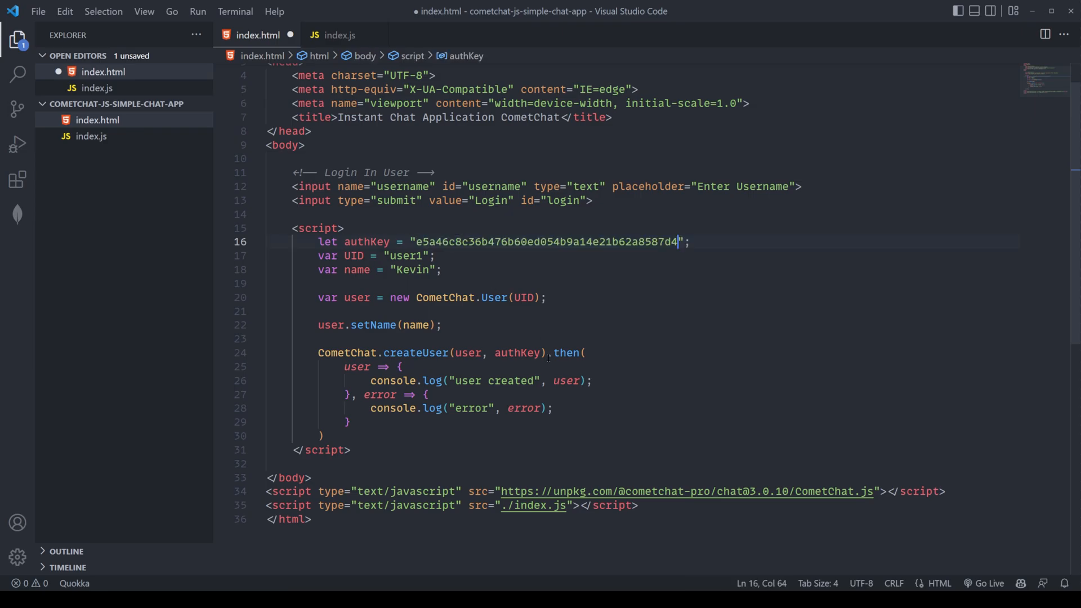
Replace the hard-coded user1 UID and name values with username.
double_click(405, 256)
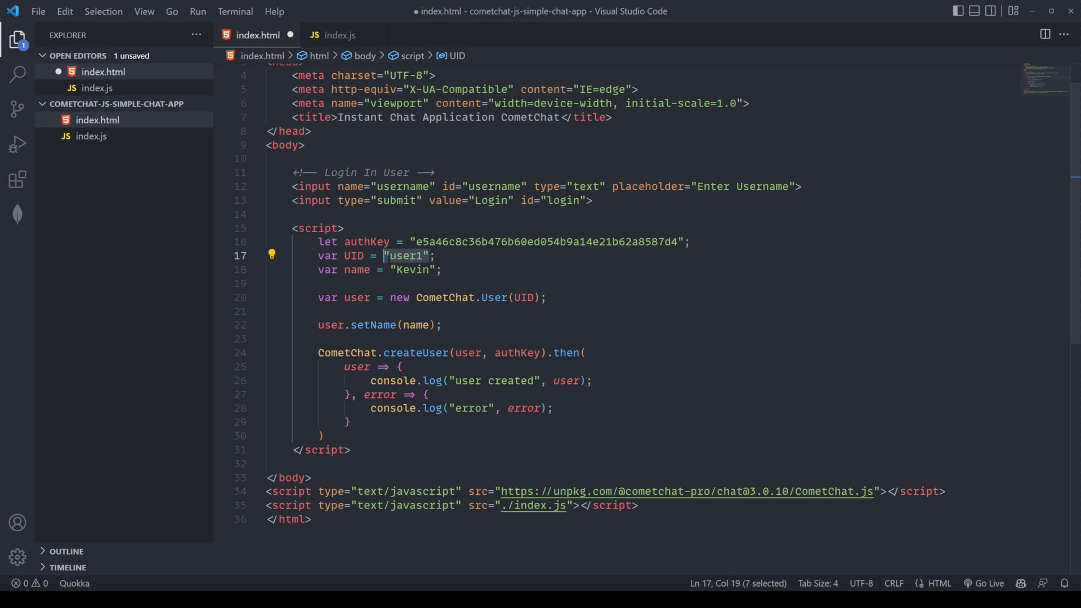
text(username)
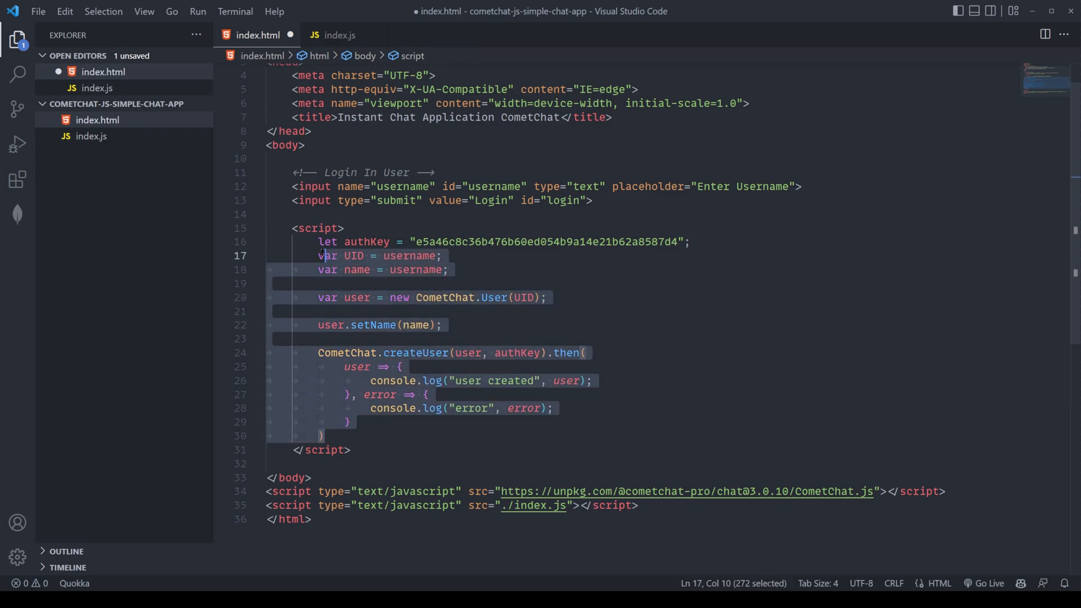
Wrap the user creation code in a createUser function.
text(function)
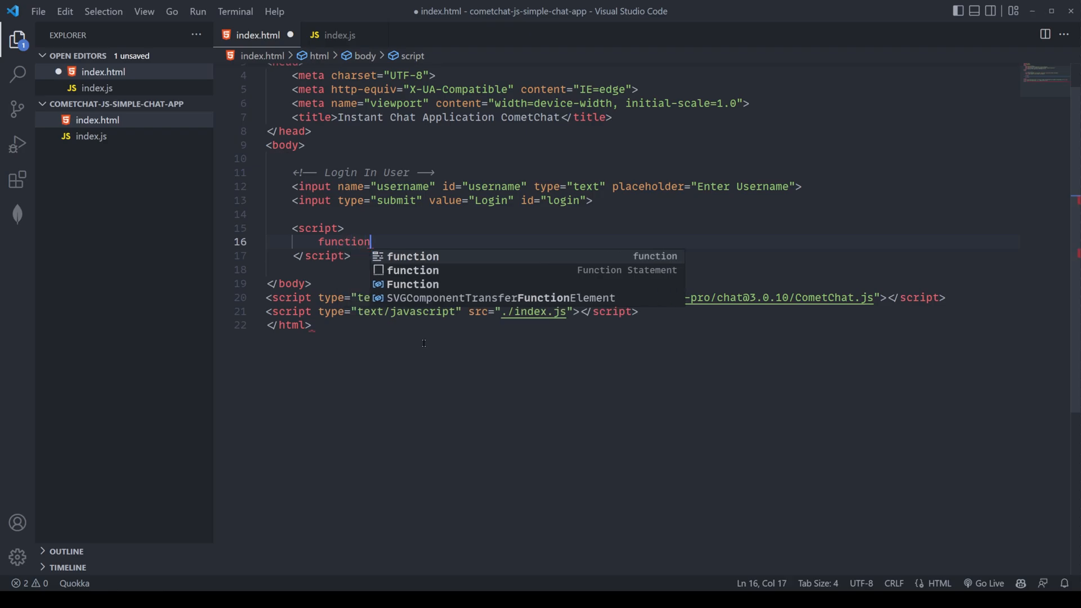
text(createUser(){)
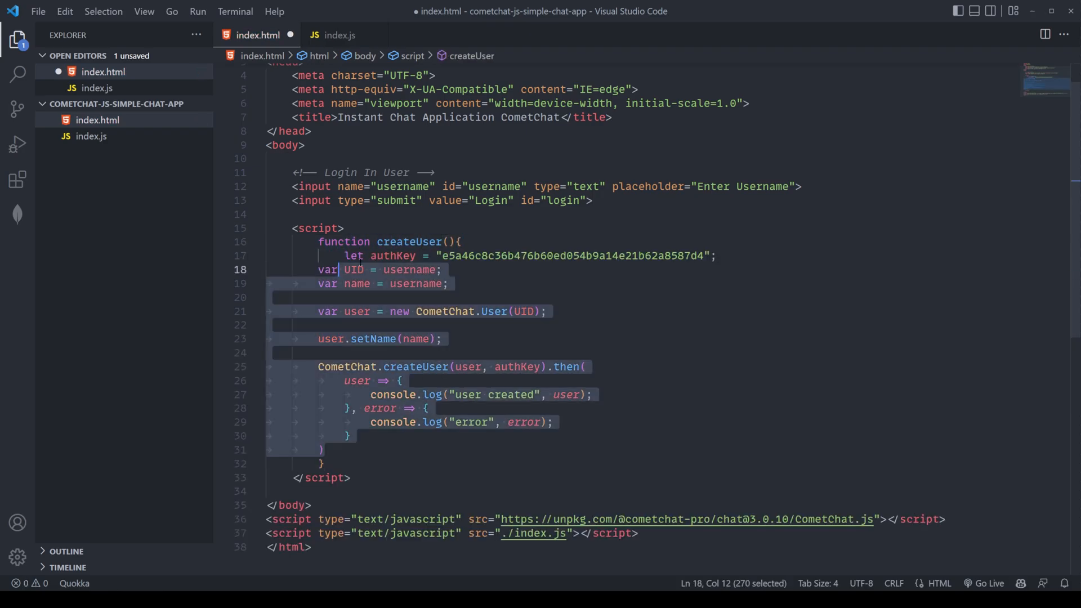
text(username)
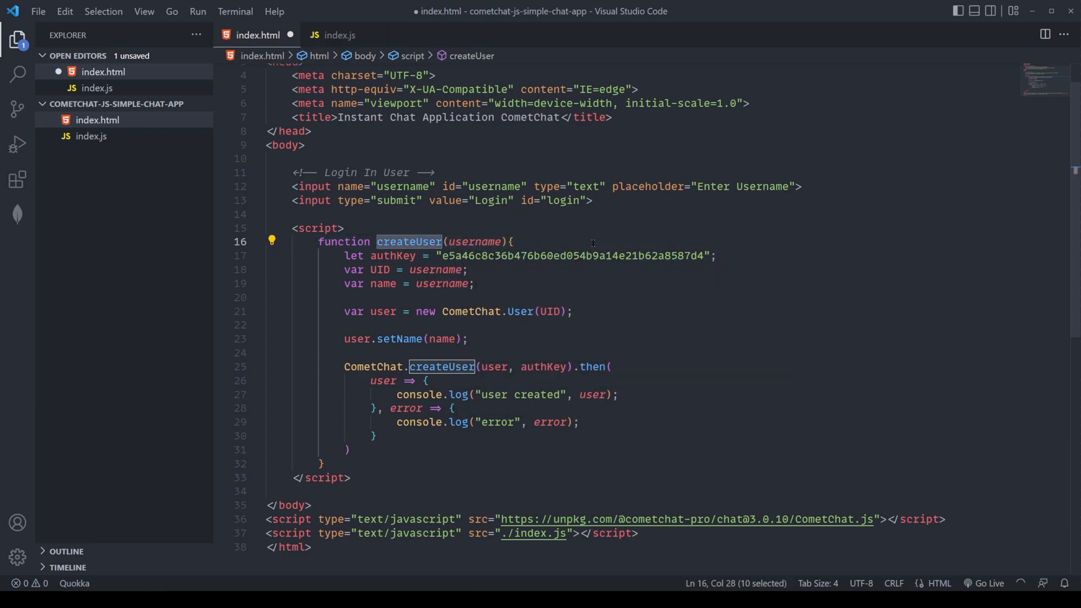
click(510, 241)
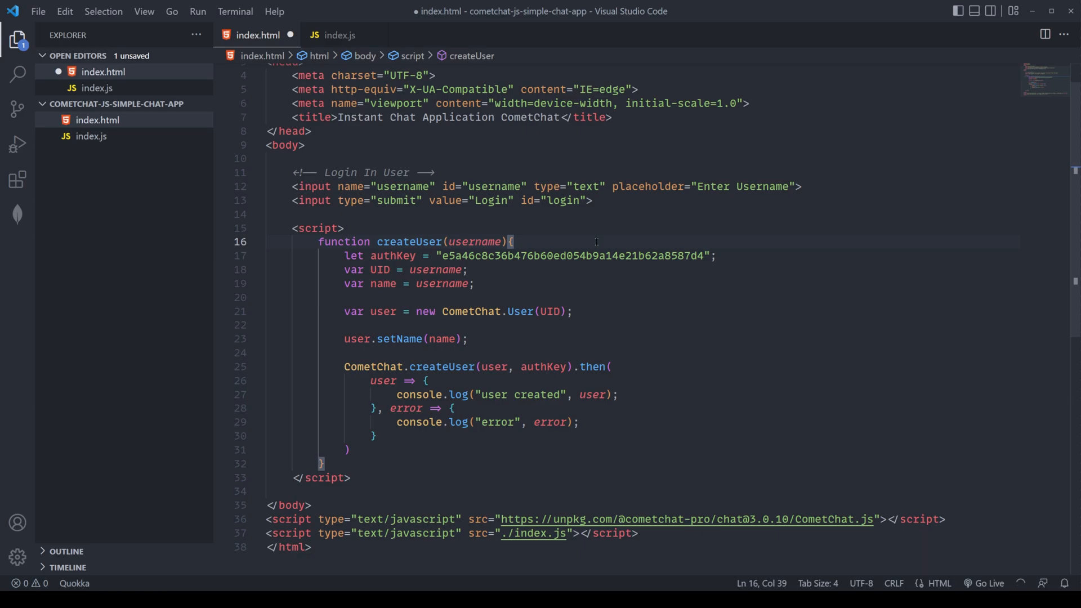
key(Enter)
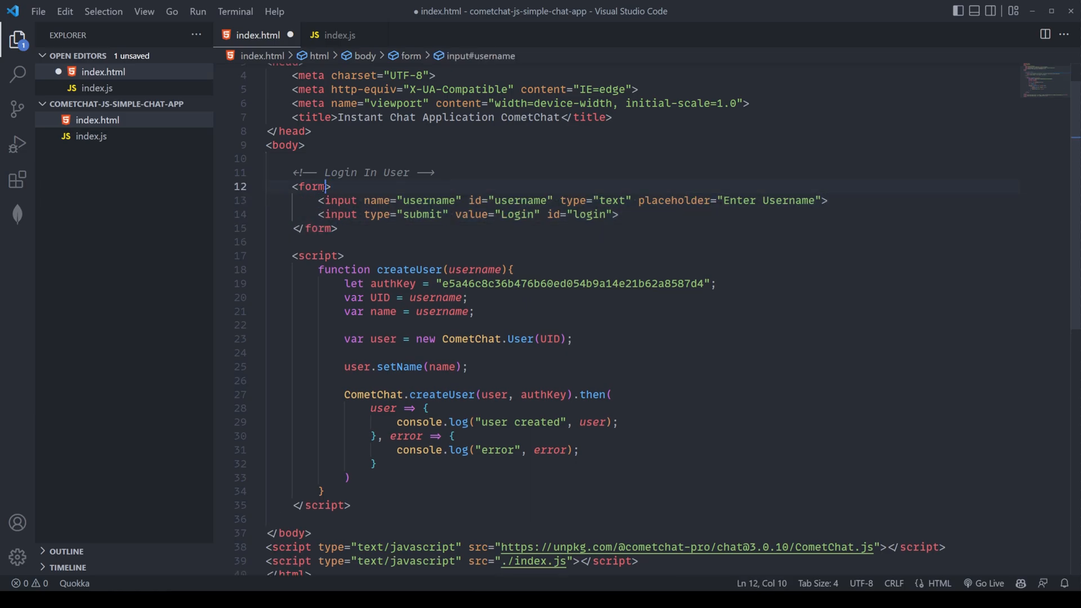
Call createUser() from the submit input and read username via getElementById('username').value.
text(onSubmit=")
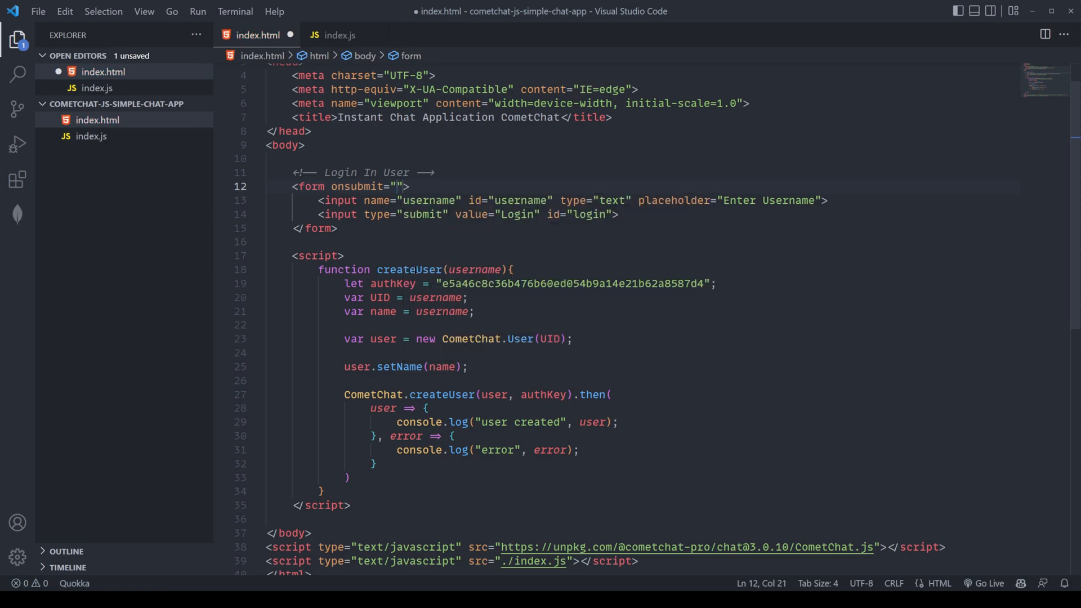
text(createUser)
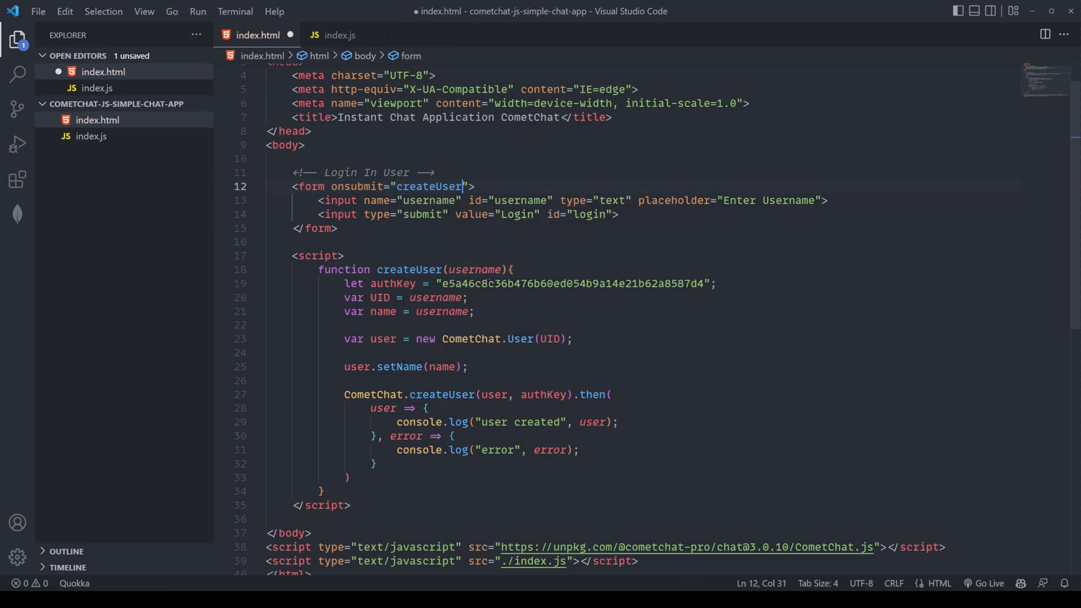
text((t)
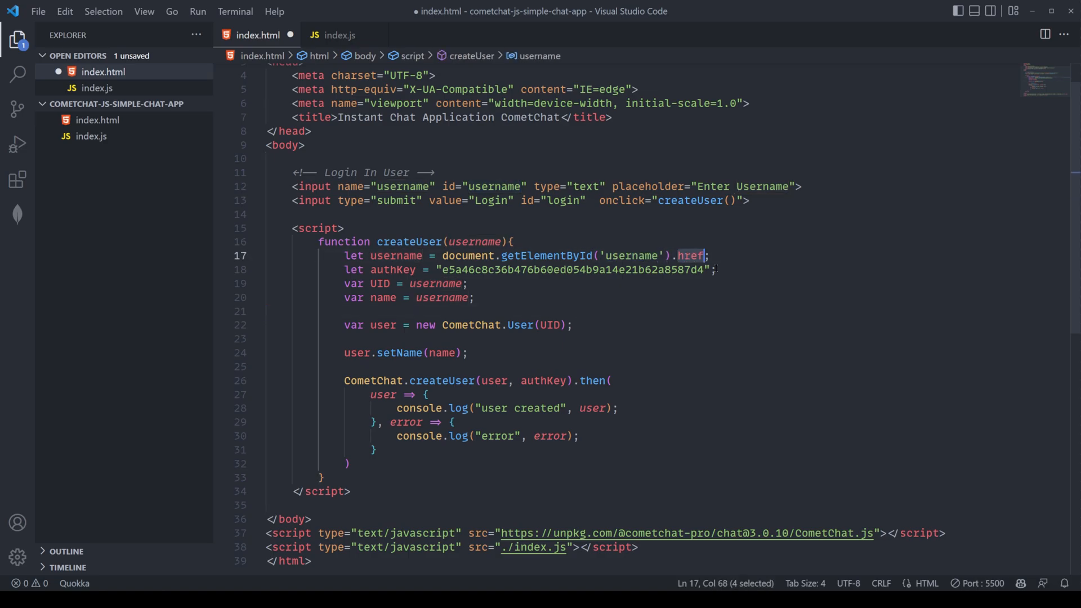
text(value)
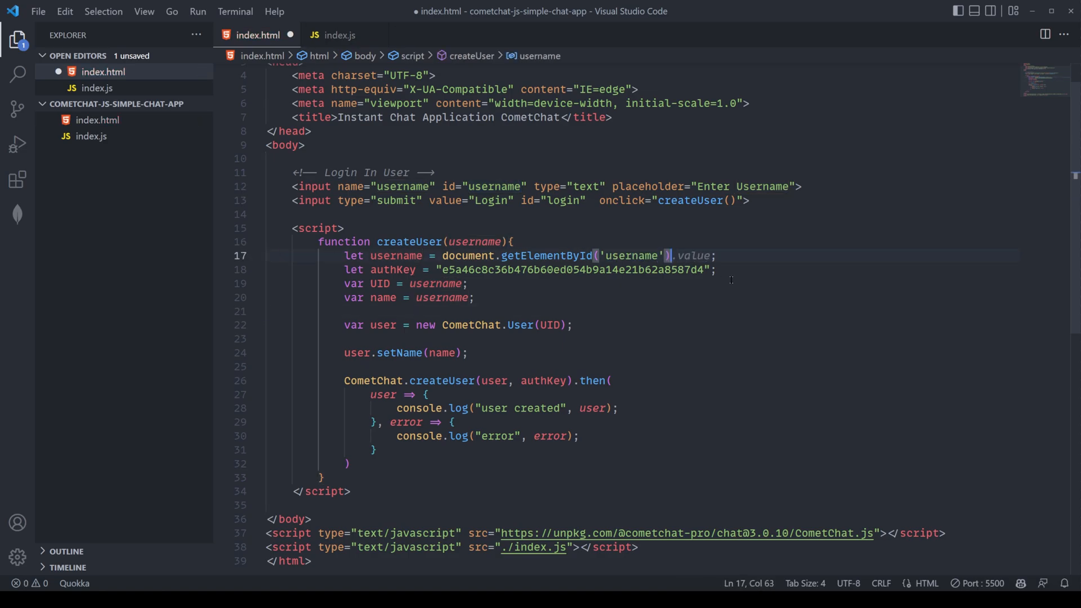
click(276, 339)
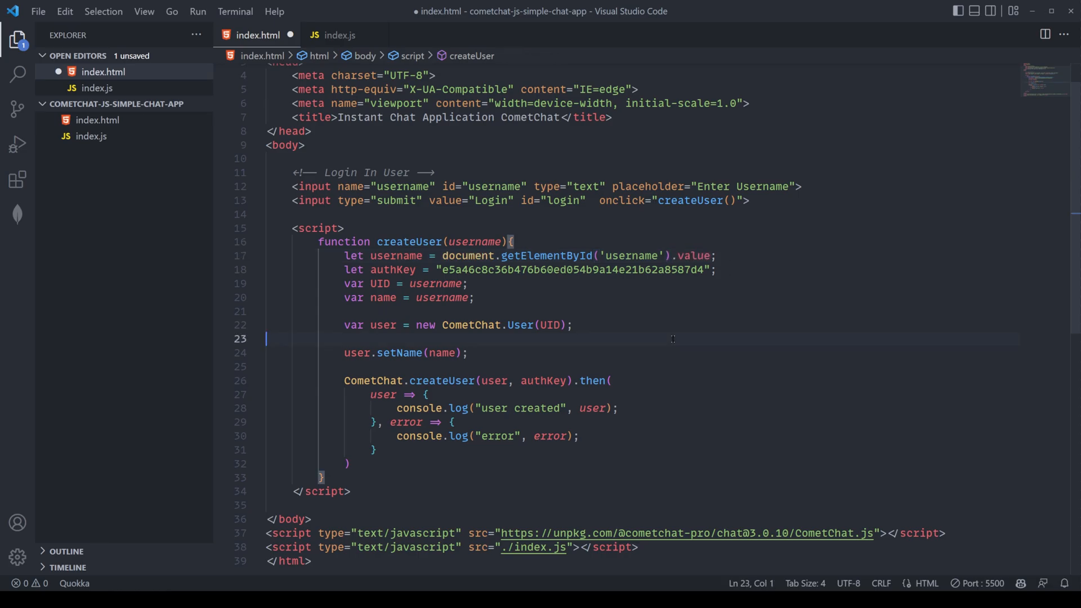
Log the entered username and test user creation in the browser as jobs.
text(console.log(``))
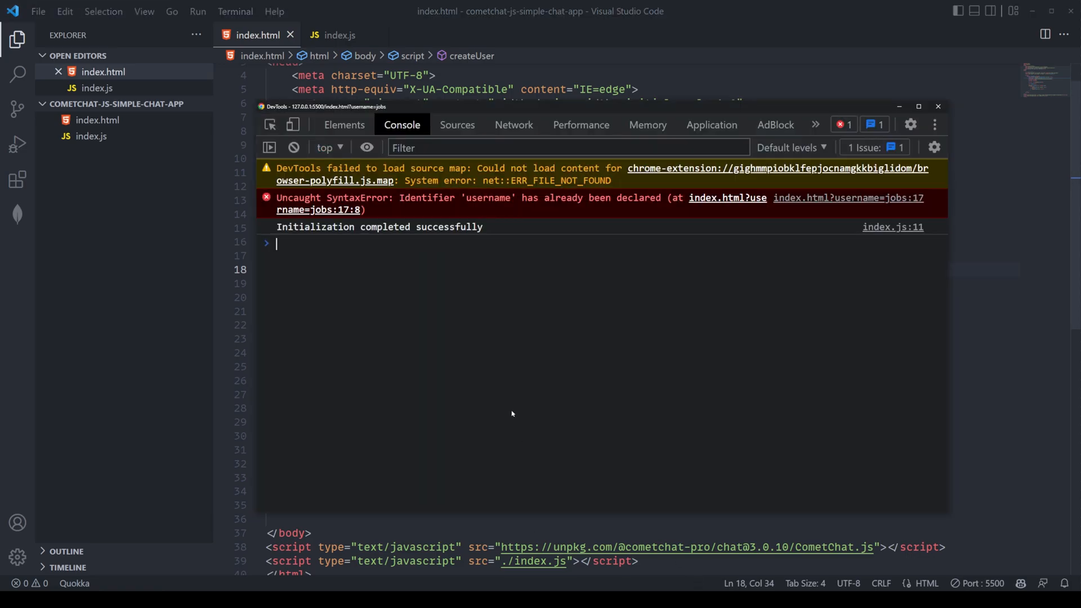
mouse_move(637, 183)
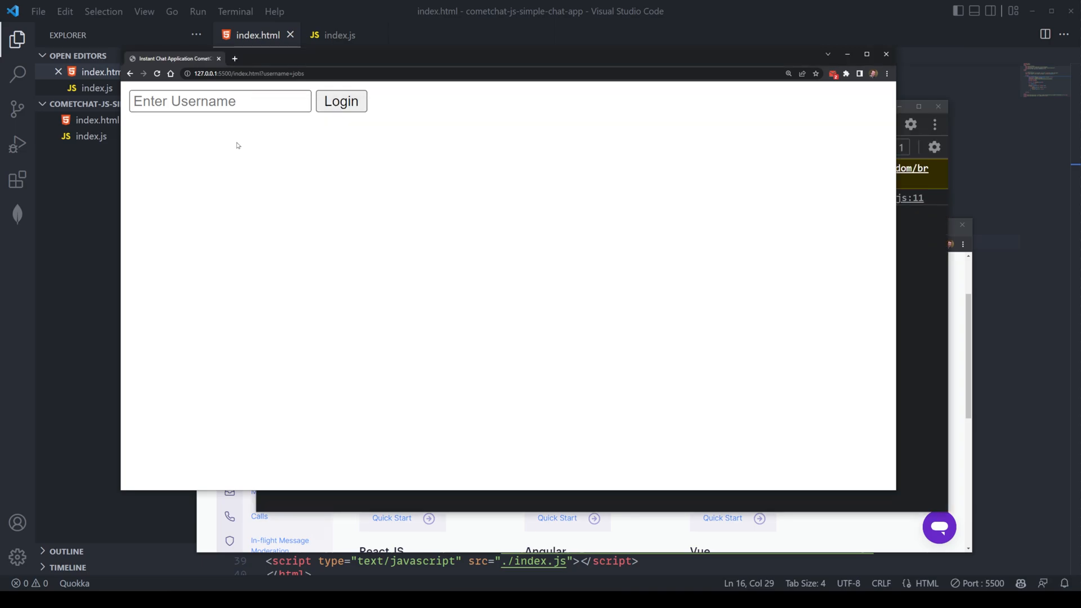
text(jobs)
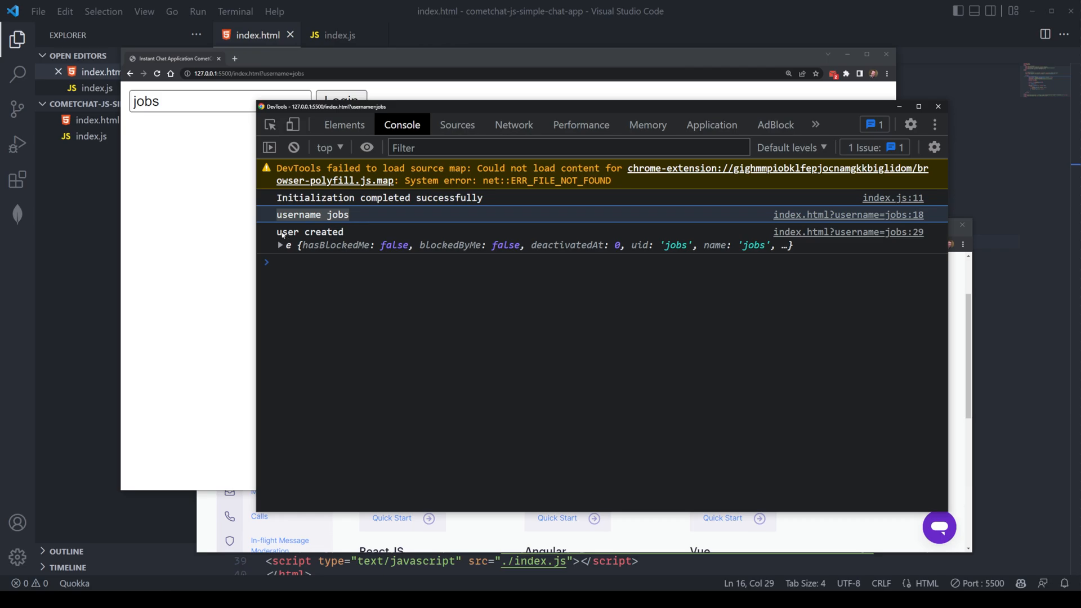
click(281, 244)
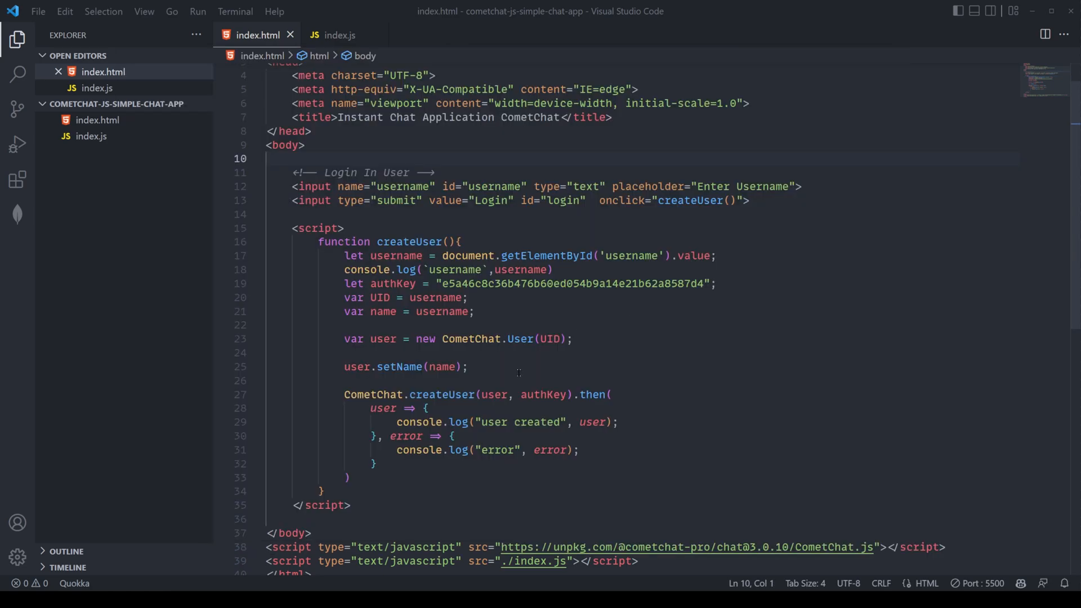
Paste the getLoggedinUser/CometChat.login snippet and check where authKey is used.
text(CometChat.getLoggedinUser().then()
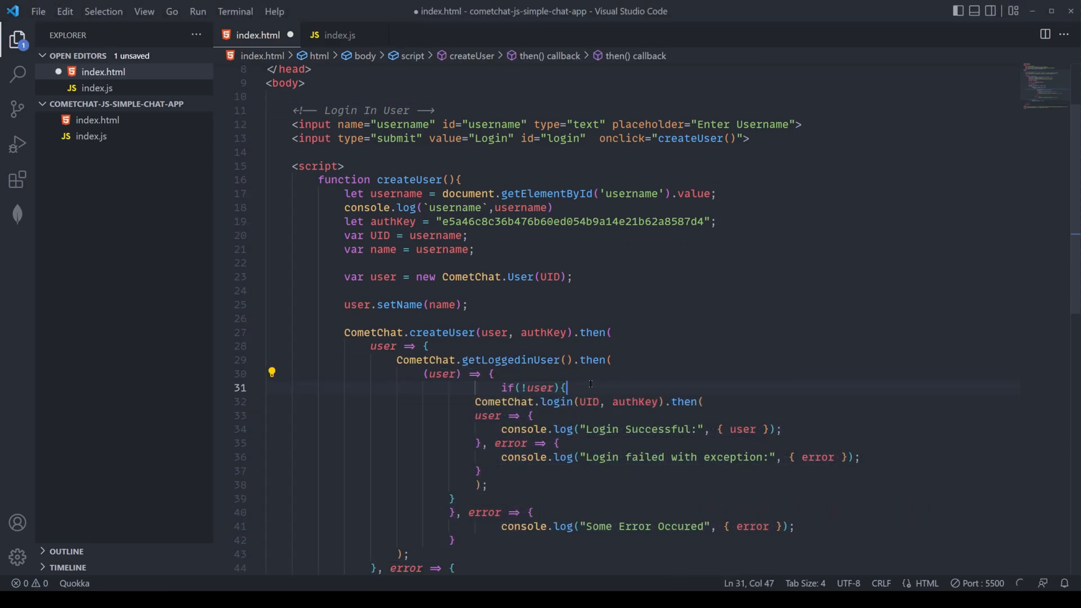
scroll(down, 3)
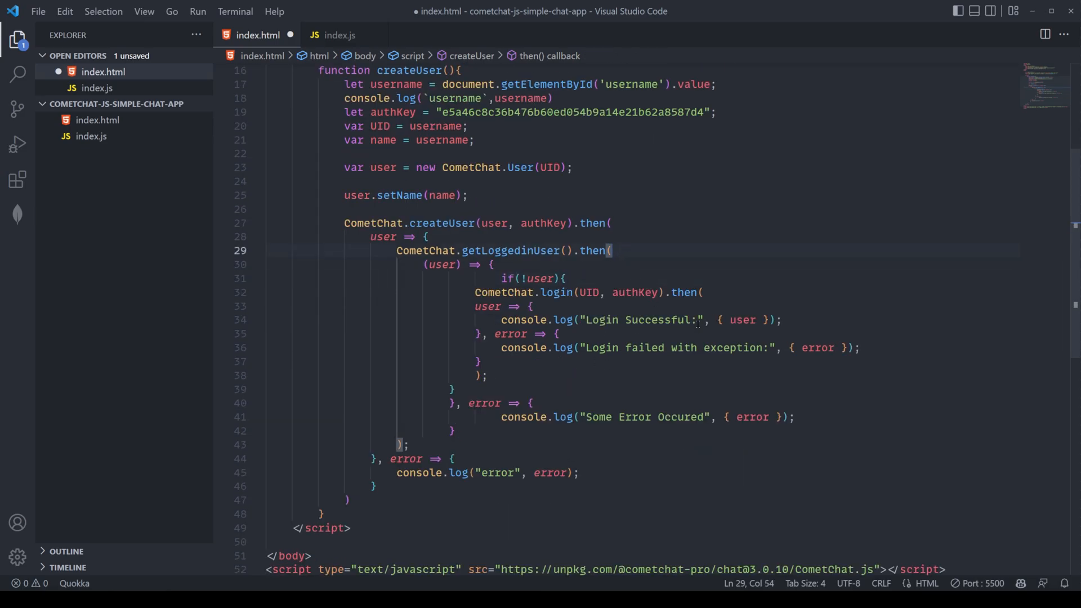
double_click(634, 293)
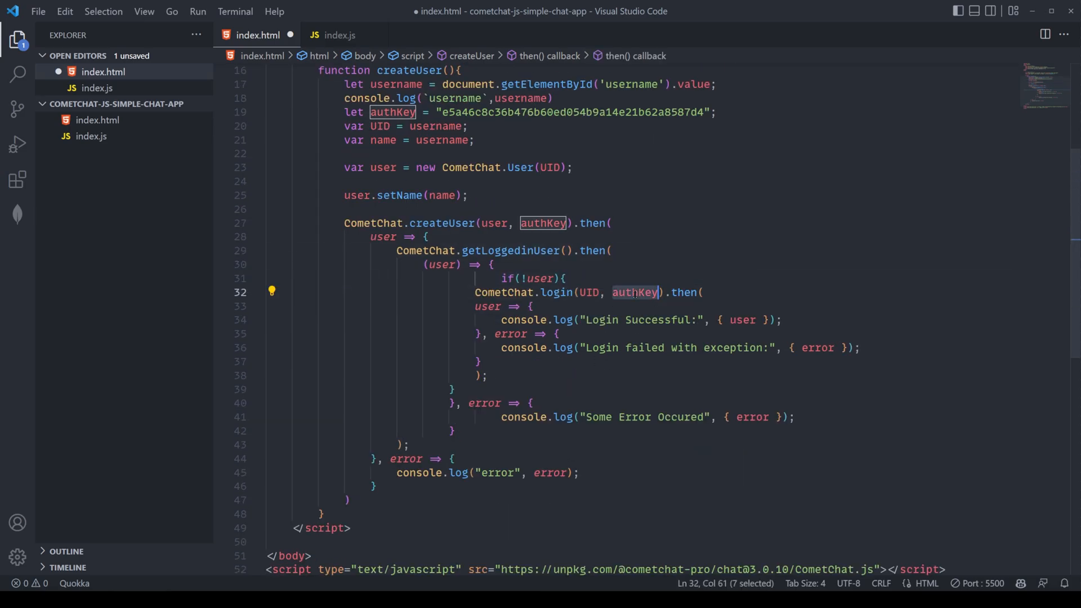
Move the CometChat.login block into the createUser success callback and save.
click(811, 319)
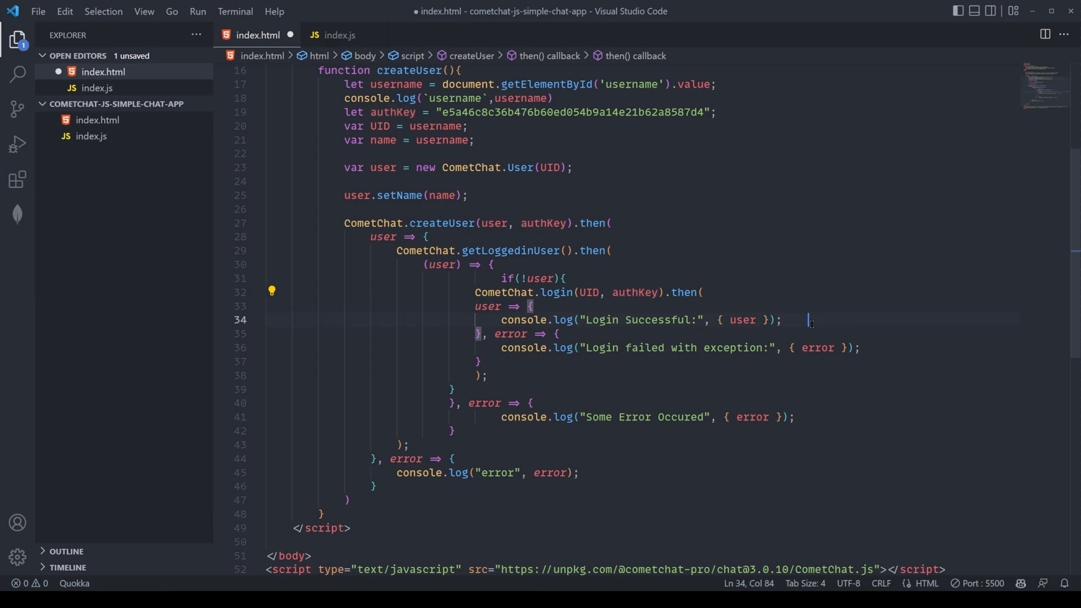
click(501, 278)
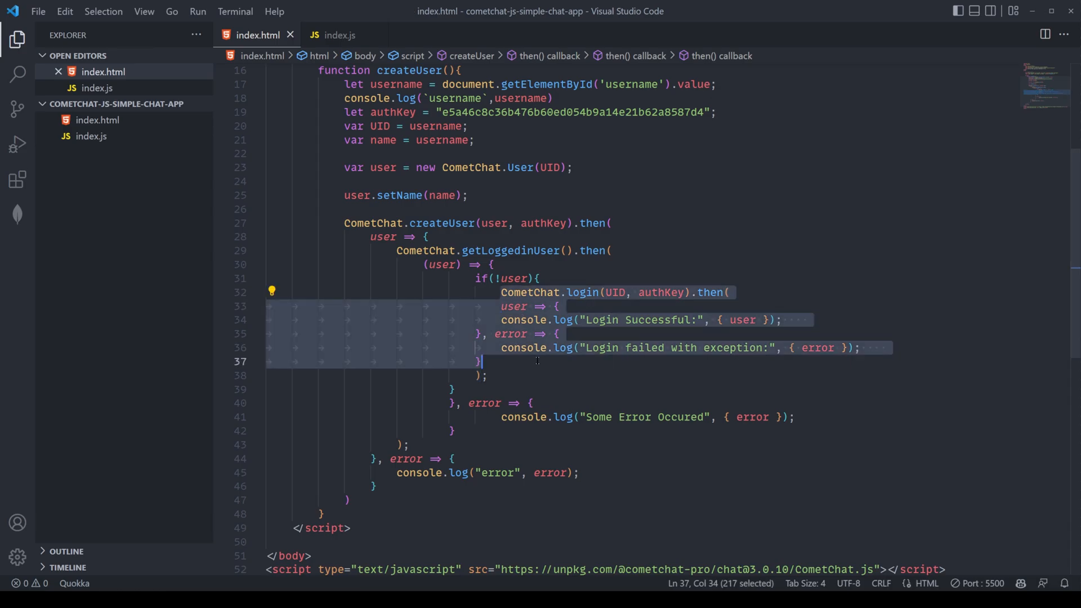
key(Delete)
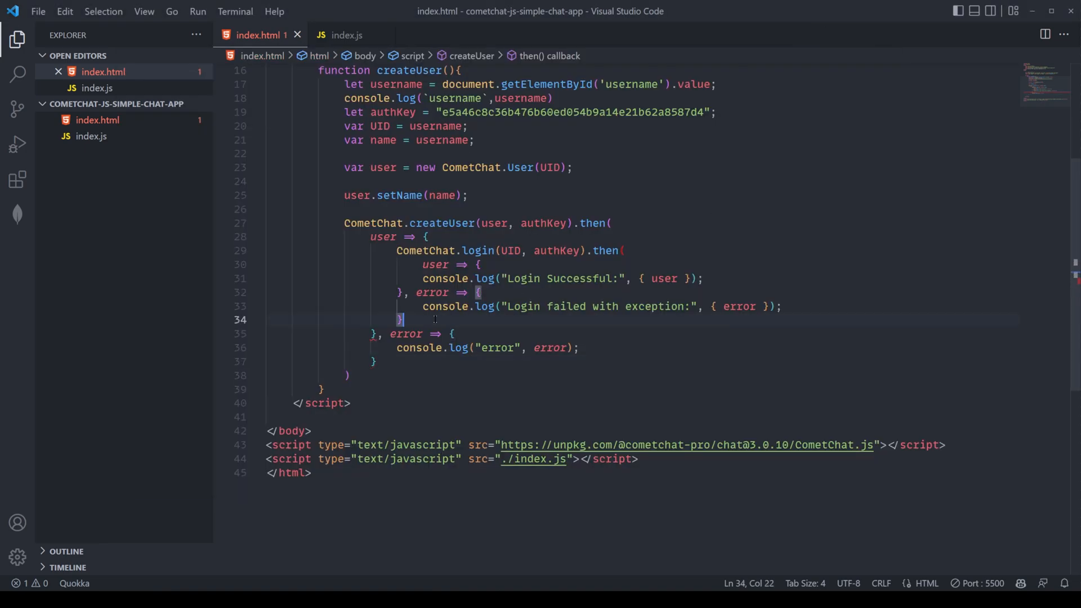
text();)
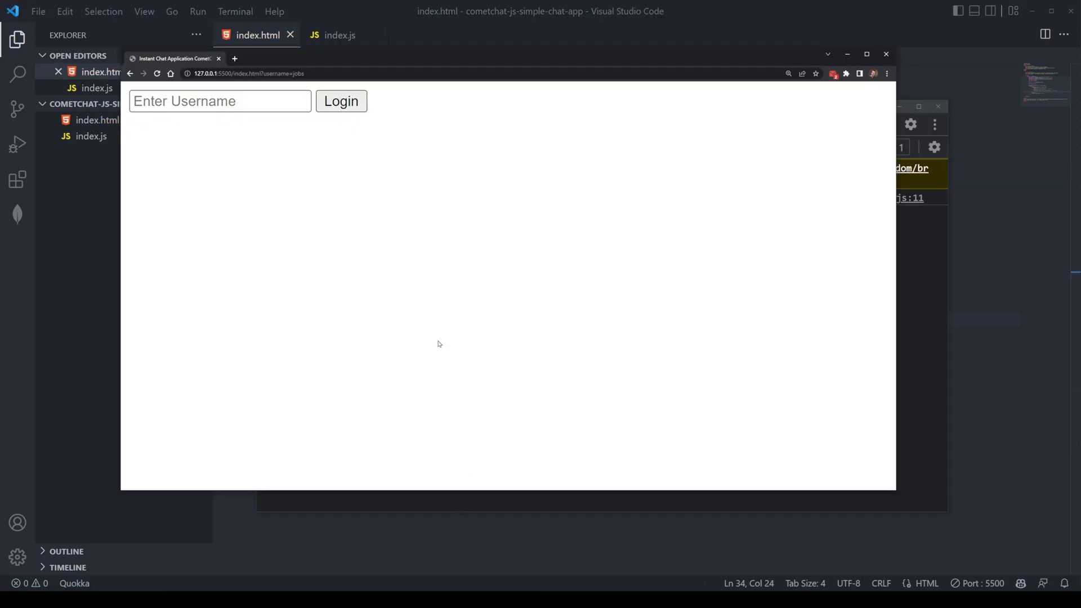
Log in as happy in Chrome and confirm 'Login Successful' in the console.
text(happy)
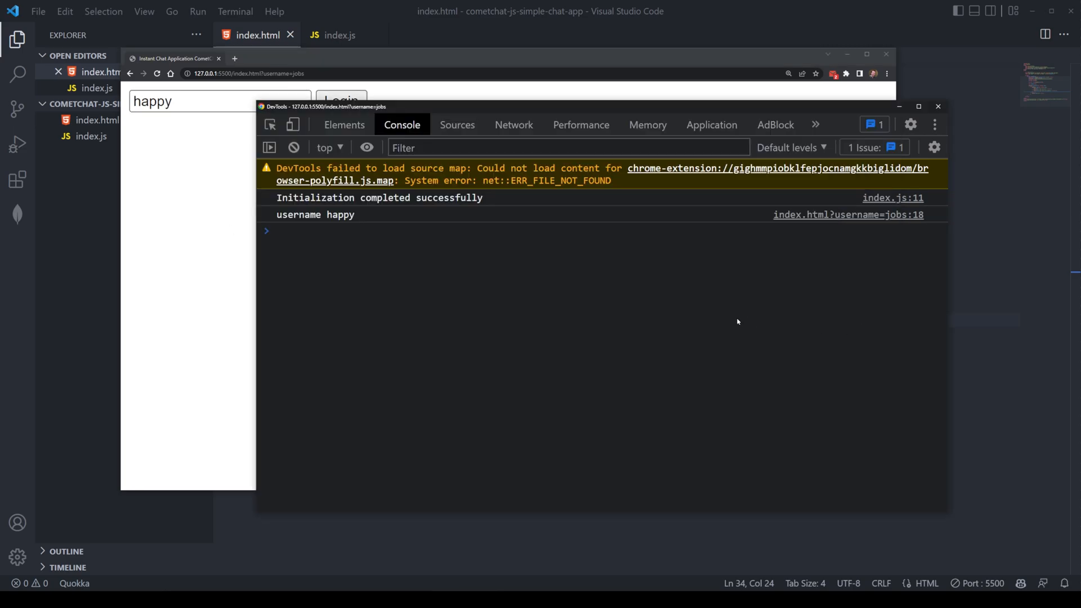
click(340, 102)
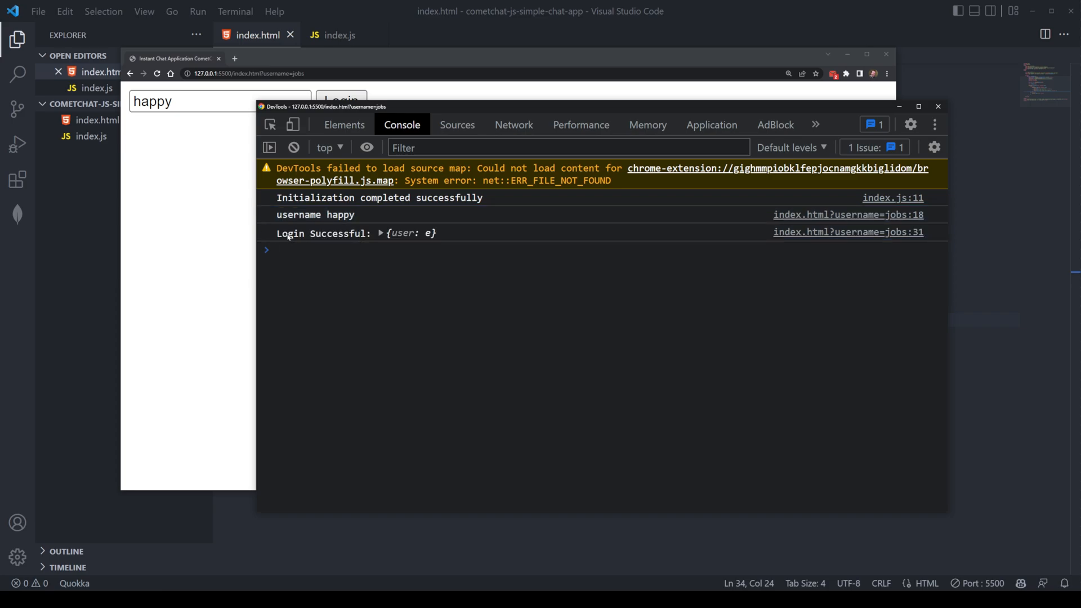
mouse_move(380, 244)
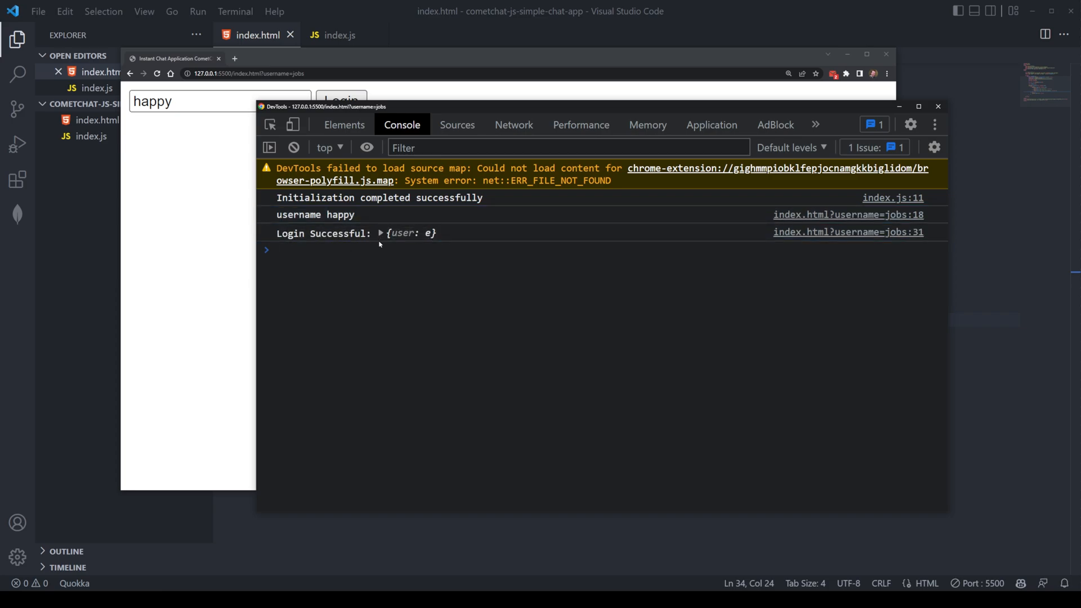
click(380, 233)
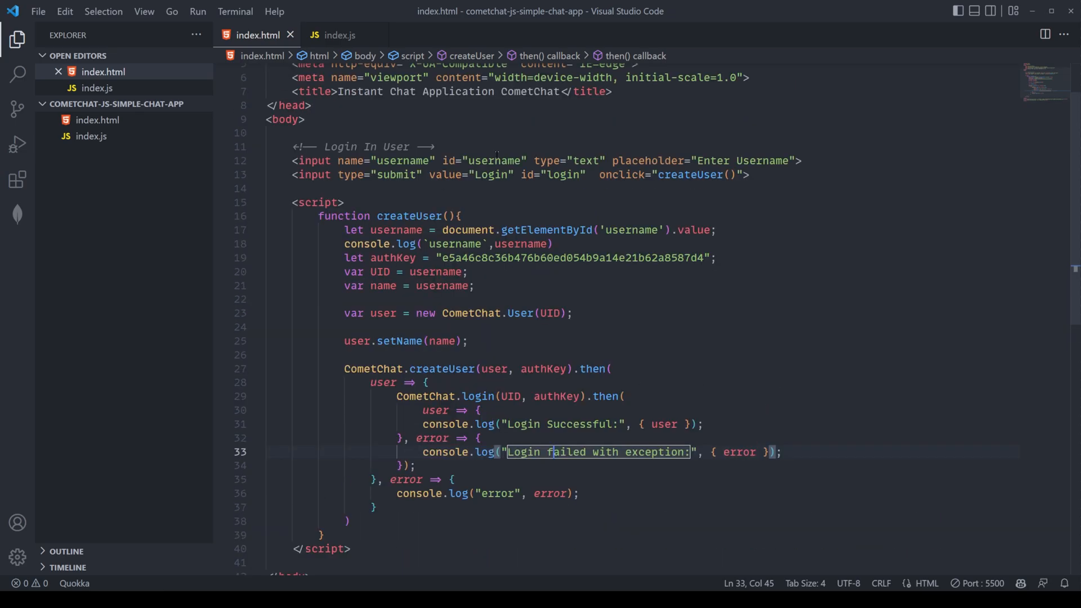
Wrap the login inputs in a div with id login-prompt.
text(<div)
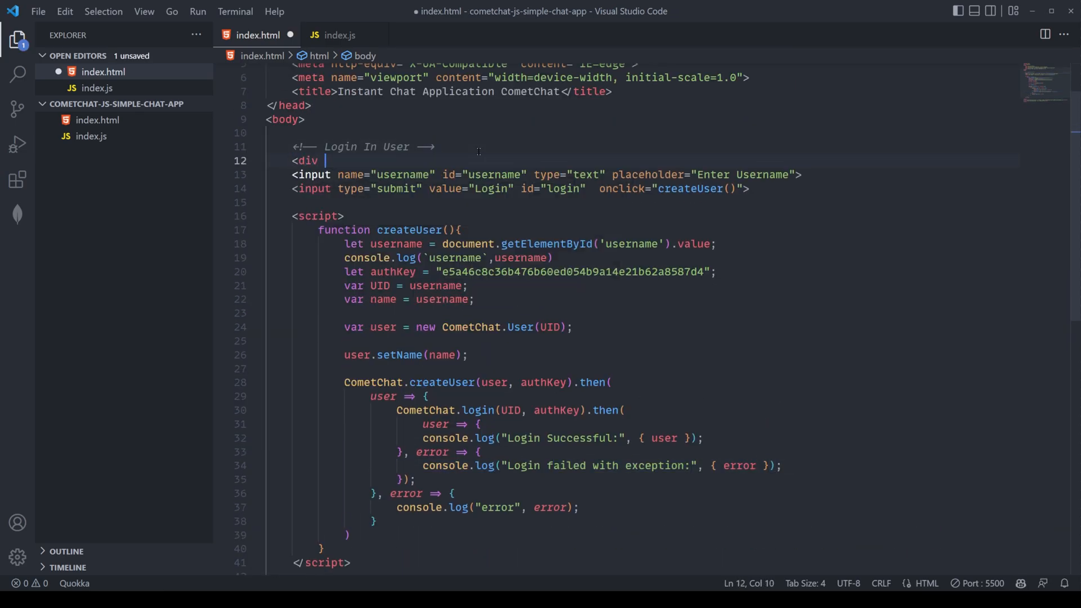
text(id="")
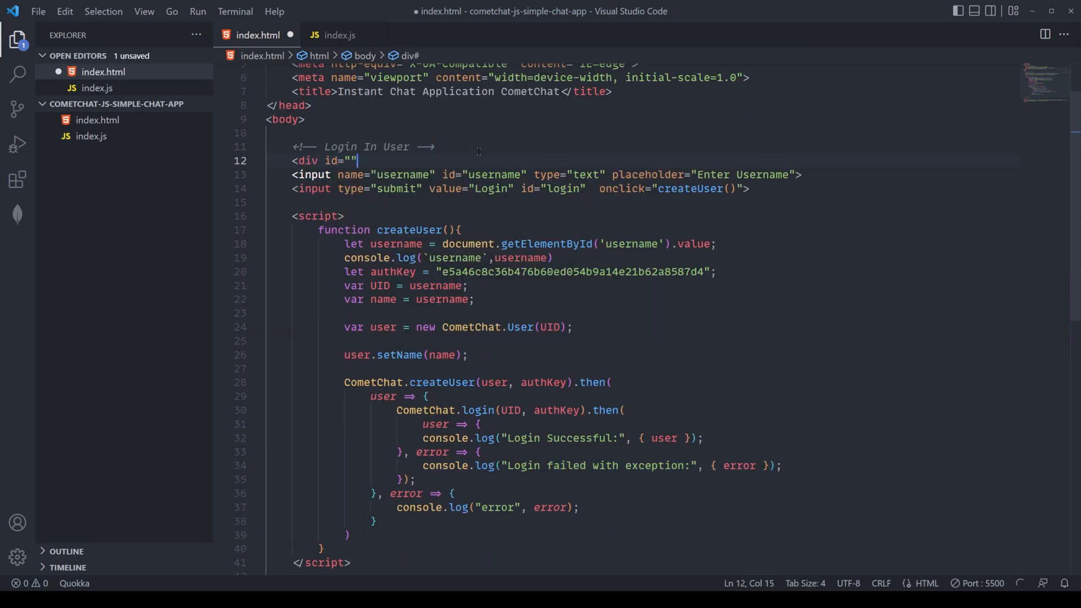
text(login-prompt)
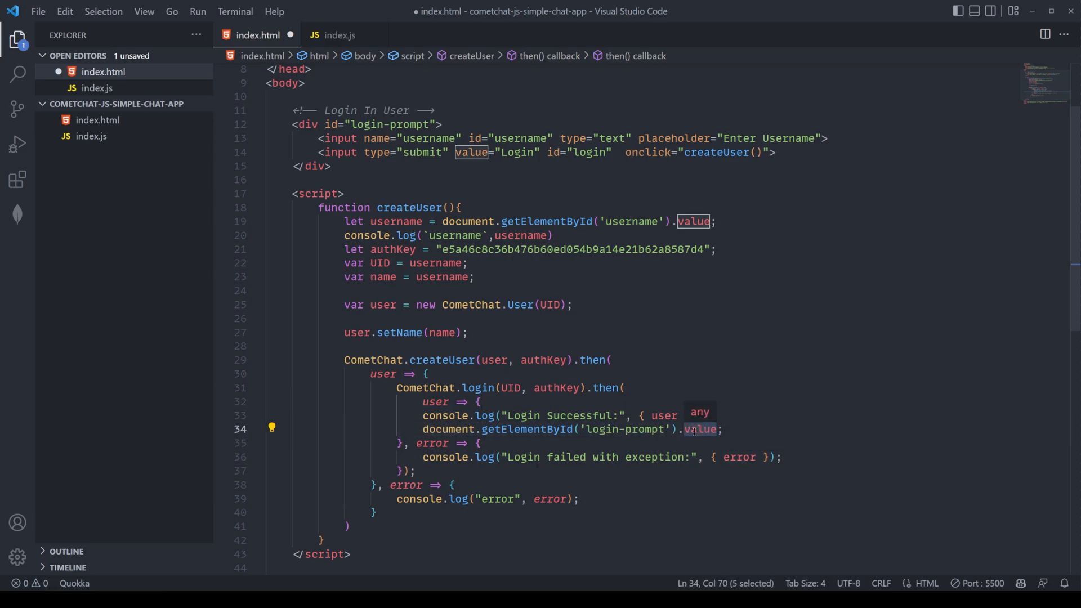
Hide login-prompt in the login success callback by setting style.display to none.
text(.display = "")
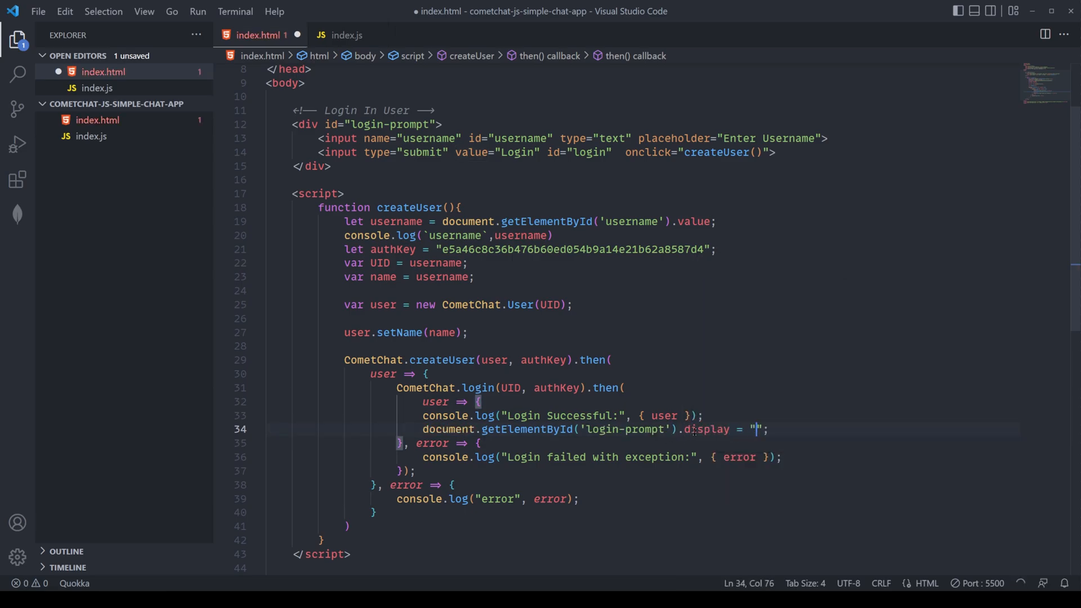
text(style.display = "none)
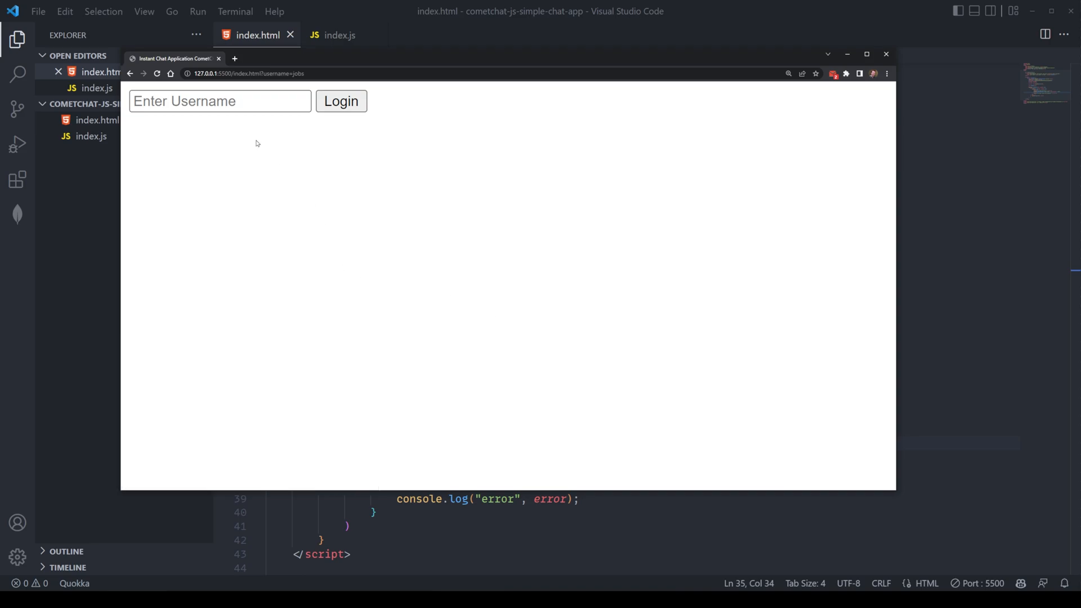
Log in as onemoretest and confirm the login form disappears.
click(219, 100)
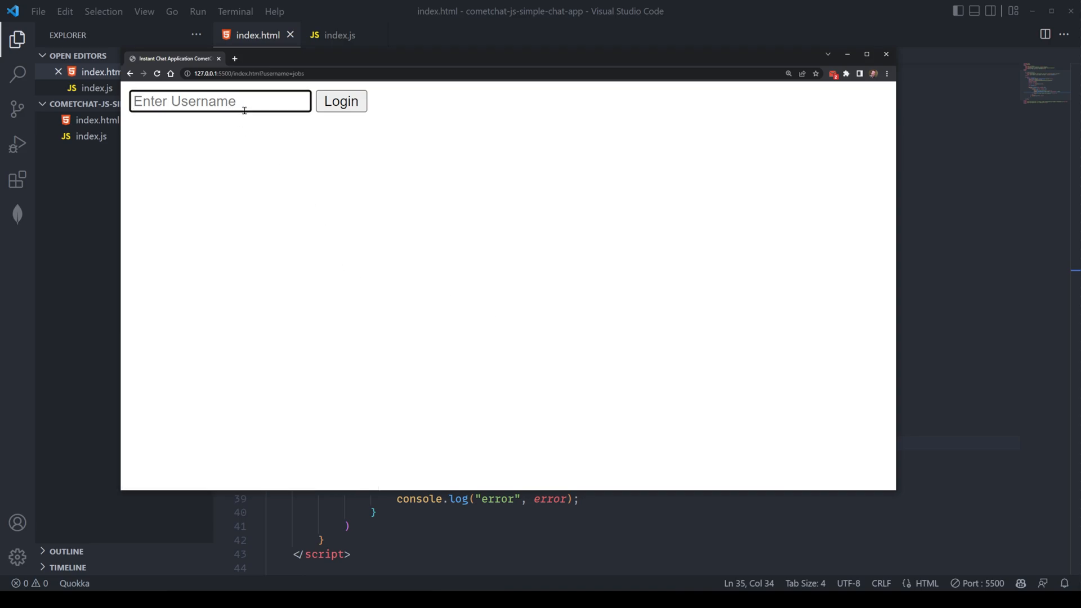
text(onemoretest)
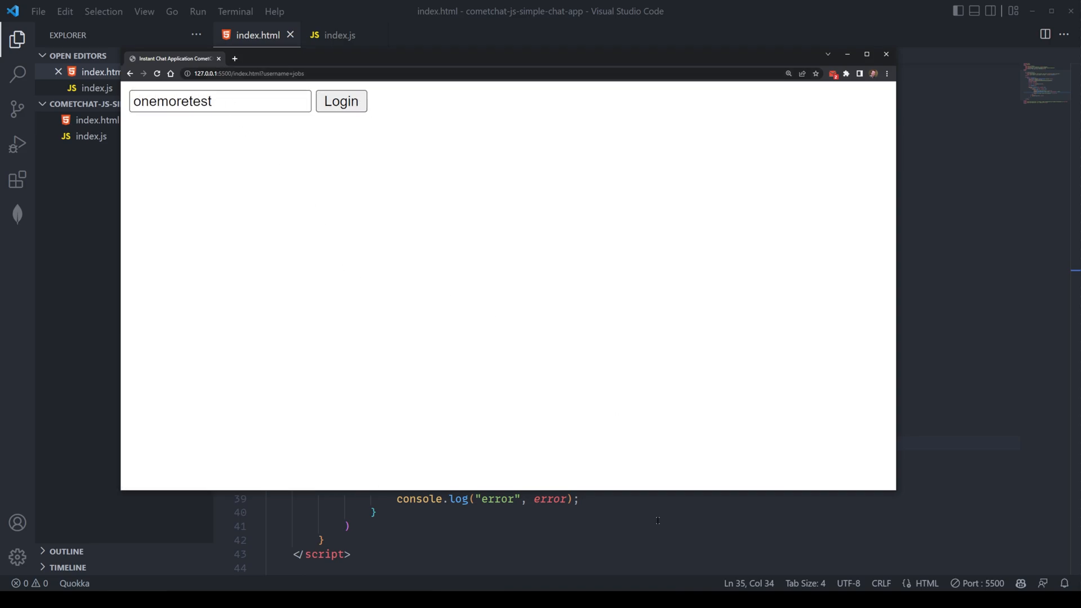
click(340, 100)
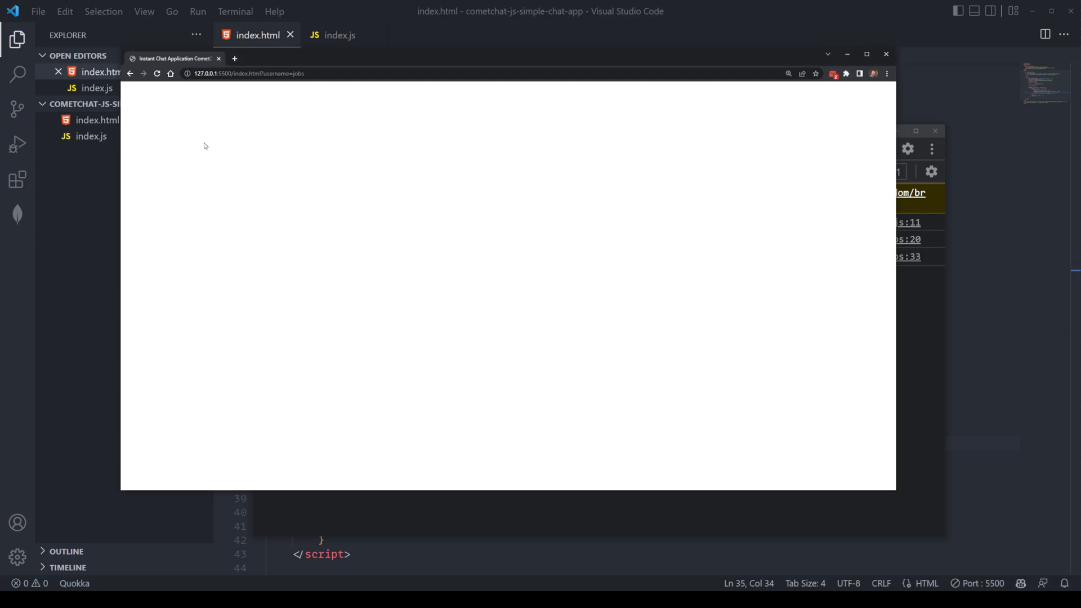
mouse_move(590, 452)
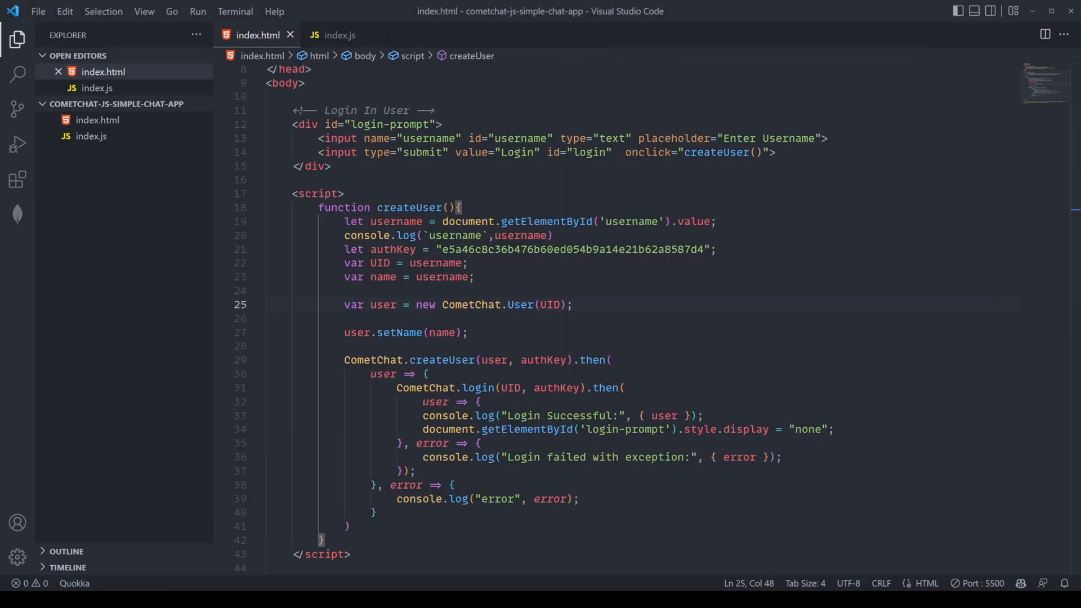
mouse_move(816, 298)
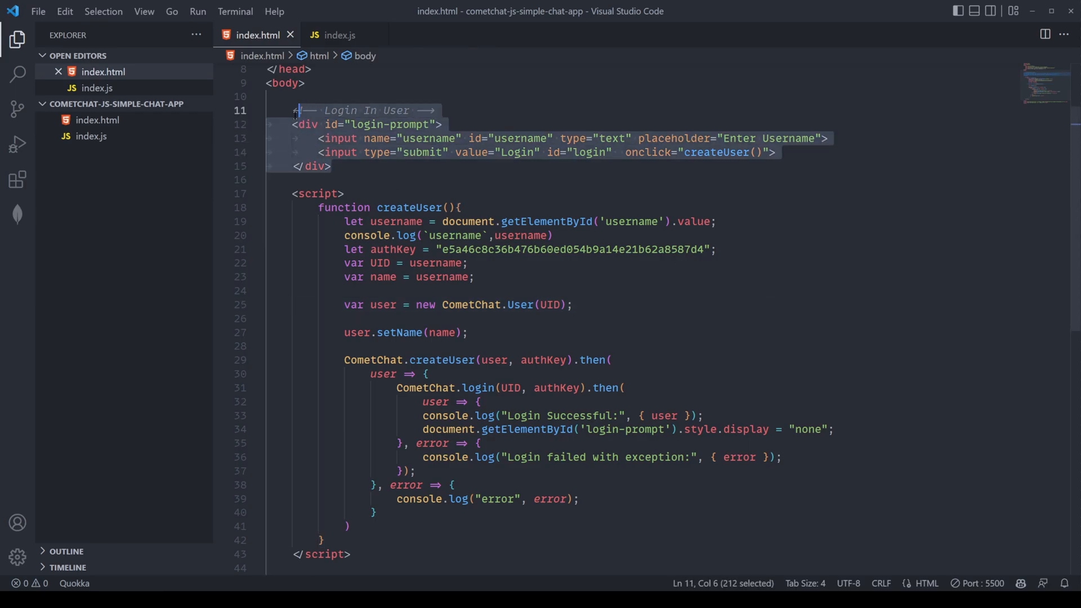
Duplicate the login block as a hidden chat-window div and remove its copied inputs.
key(ctrl+v)
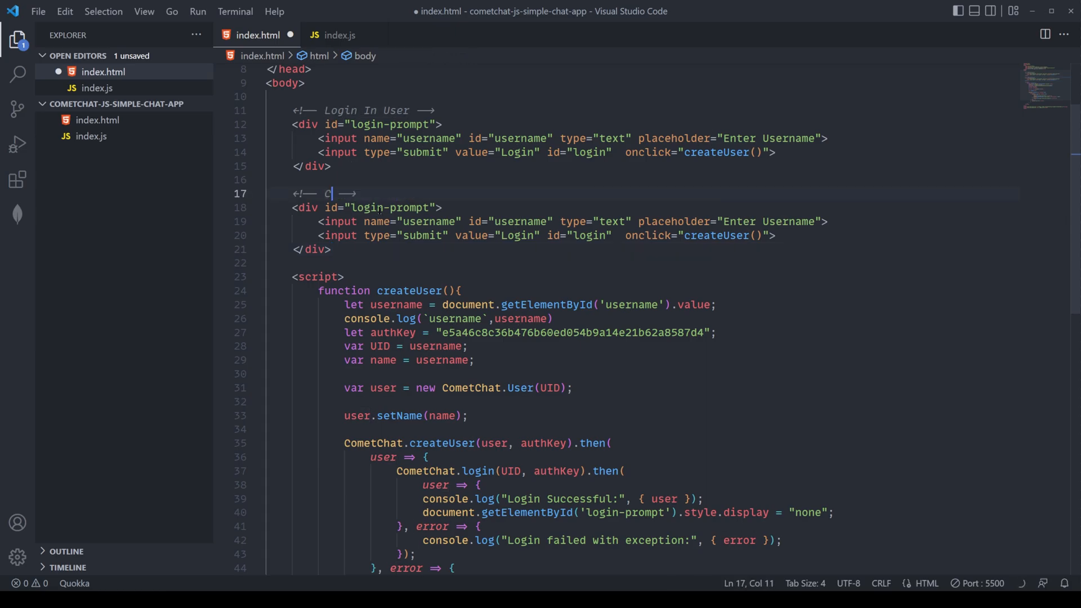
text(hat Window)
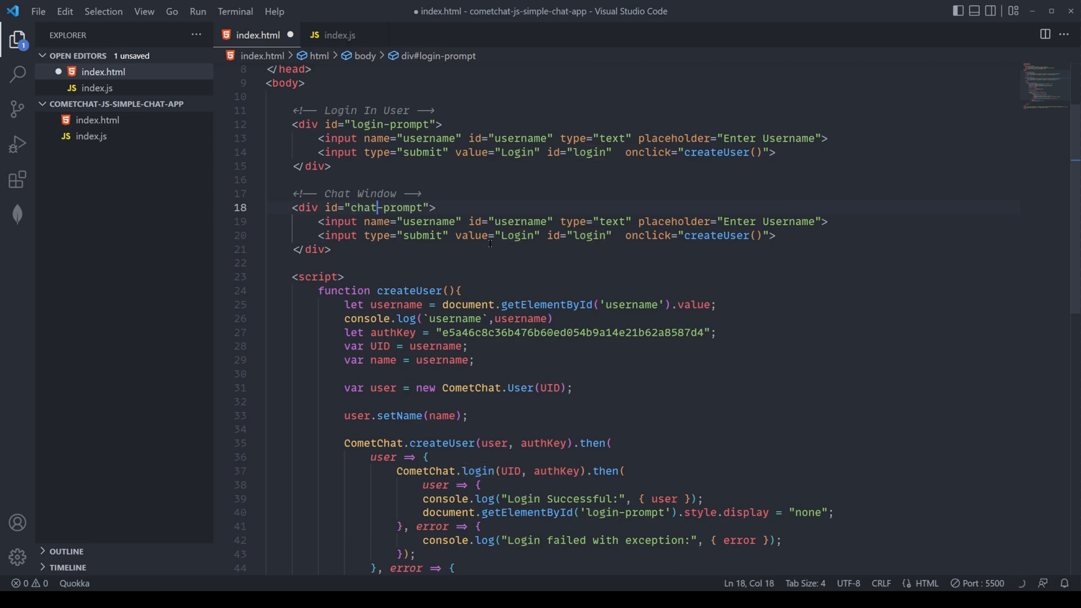
text(window)
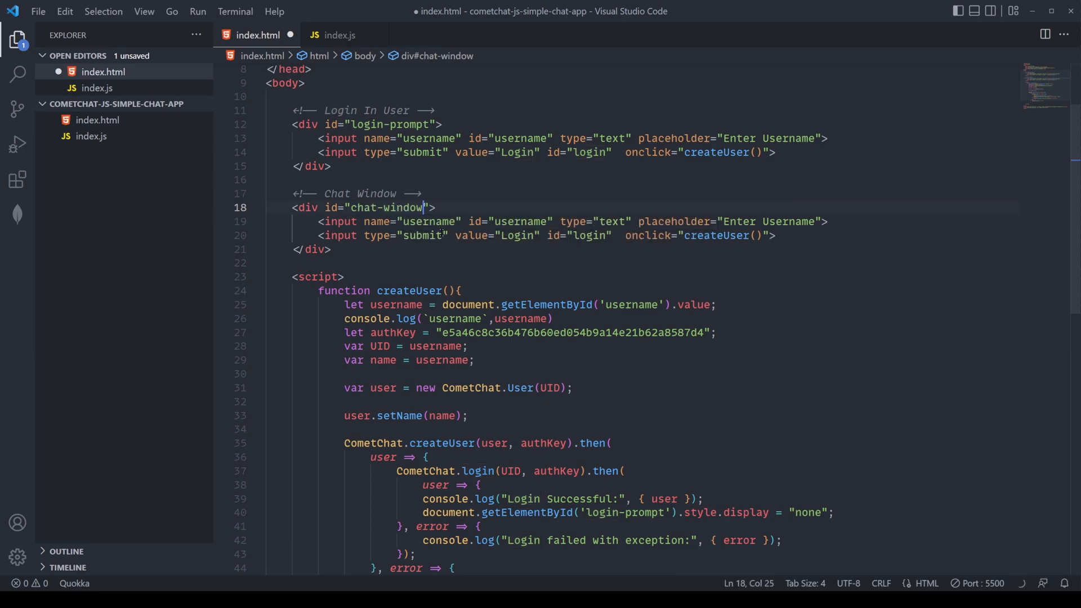
double_click(385, 171)
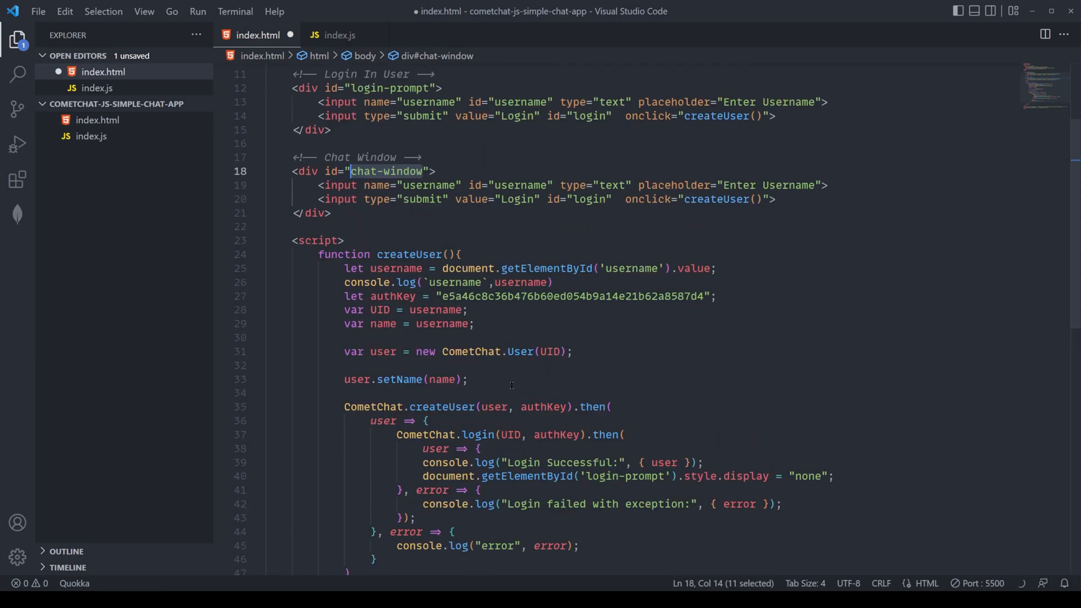
scroll(down, 3)
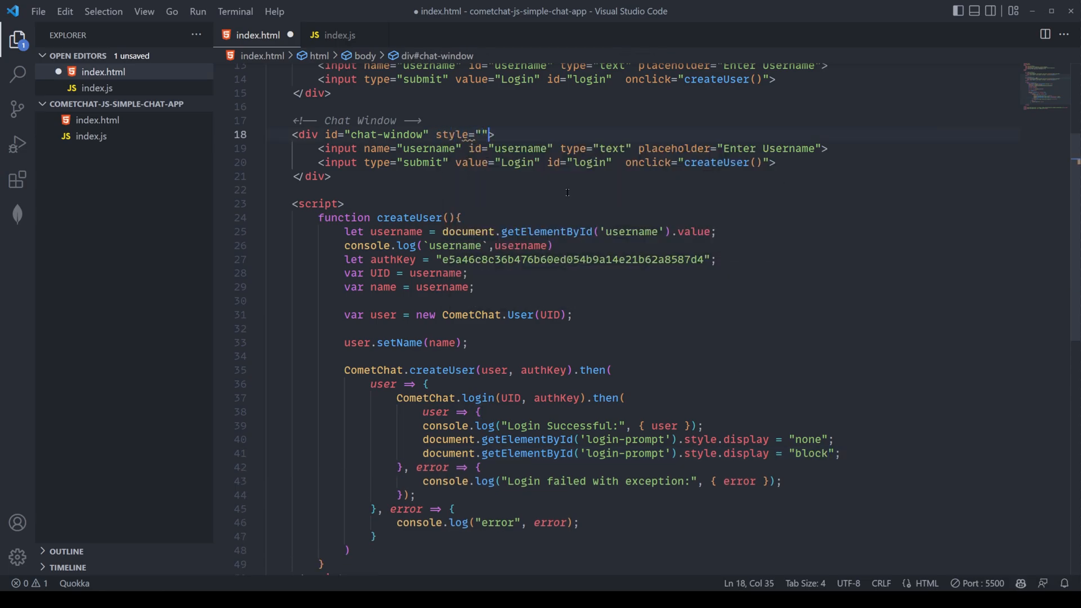
text(ds)
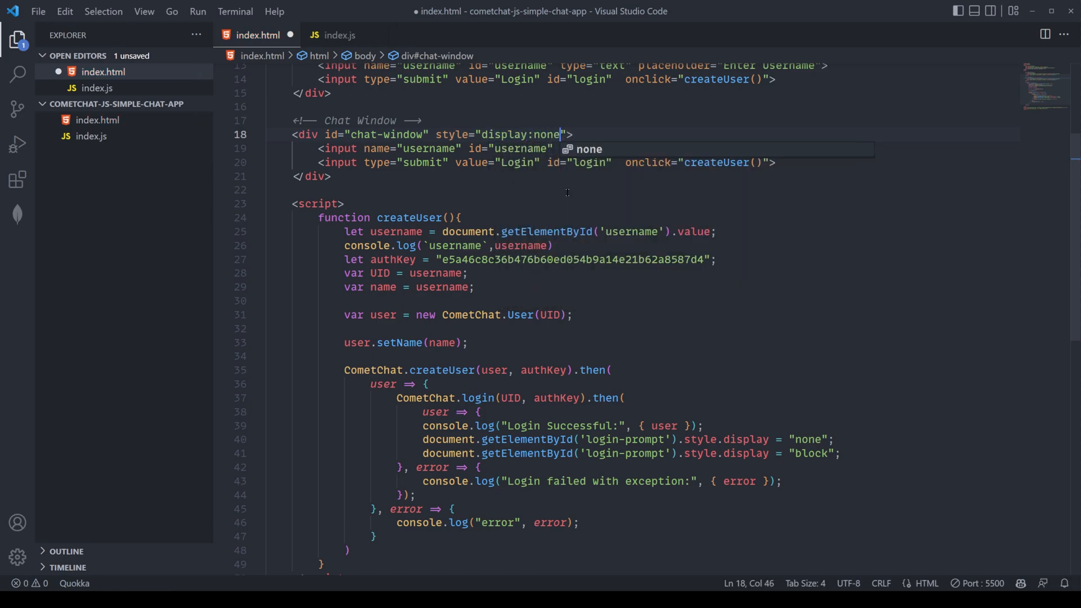
click(783, 453)
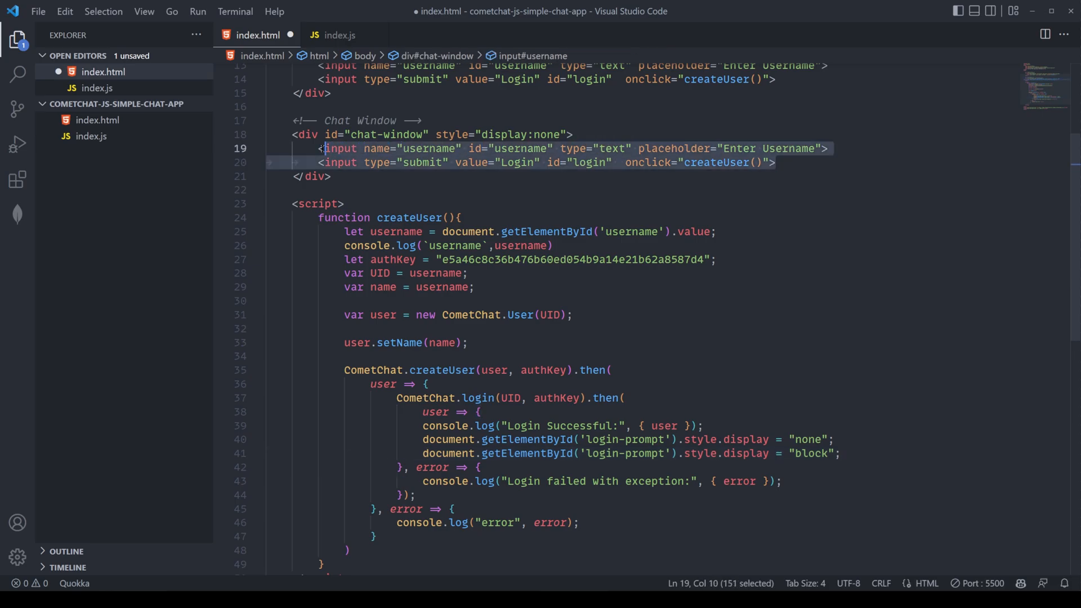
key(Delete)
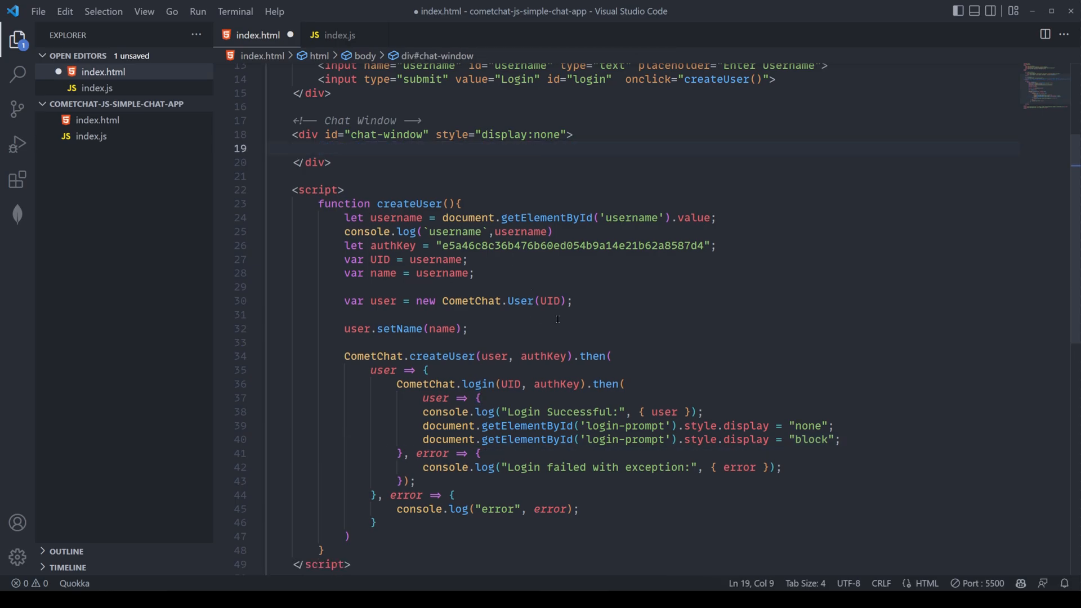
mouse_move(867, 293)
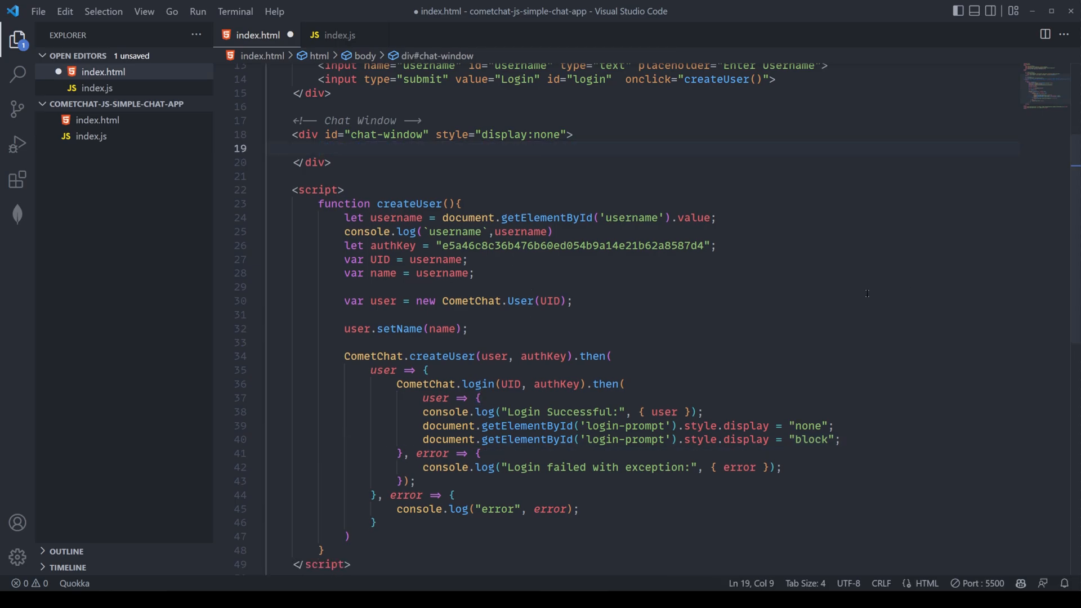
Add <p>Username: <span id="your-username">Pending...</span></p> inside the chat window.
text(<)
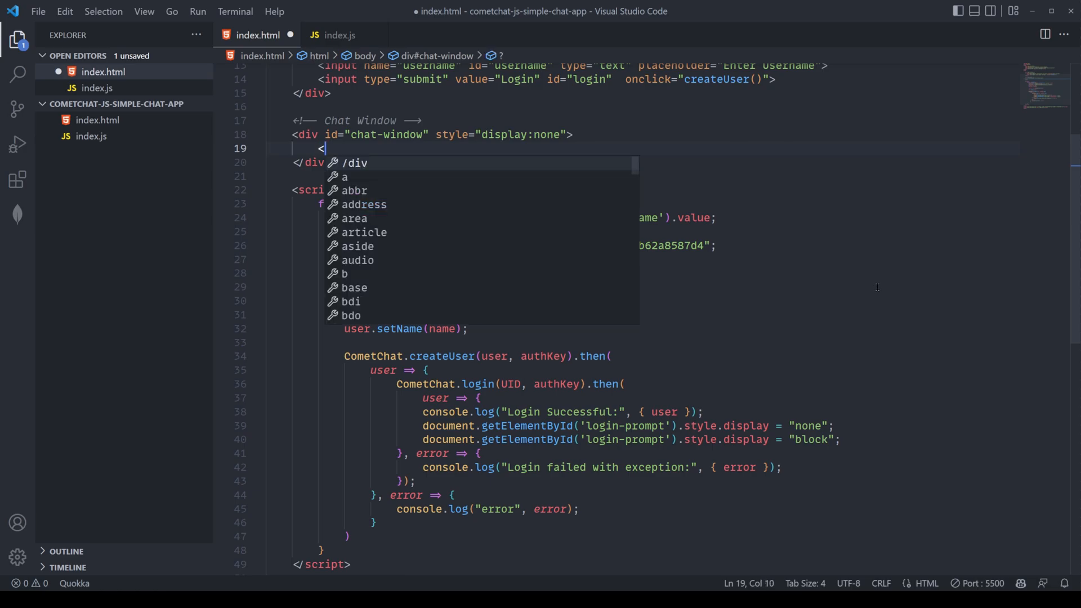
text(pU)
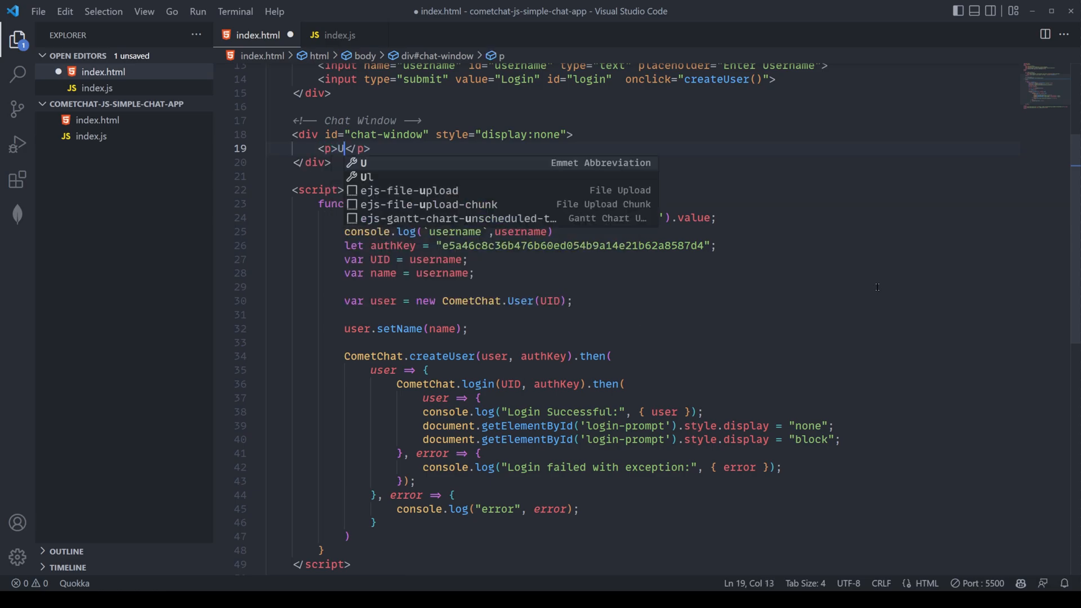
text(sername:)
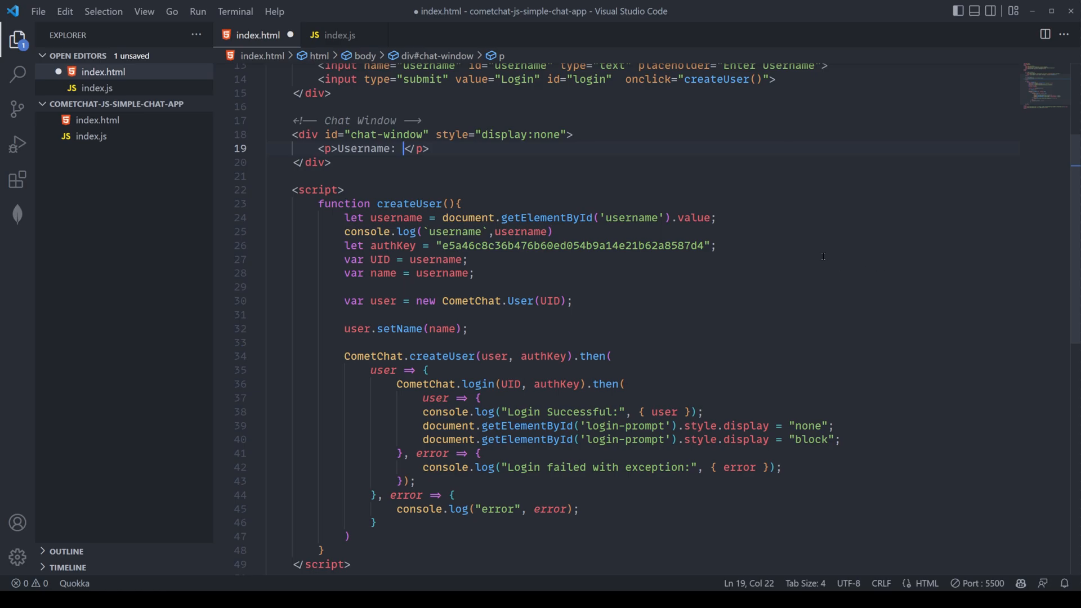
text(<)
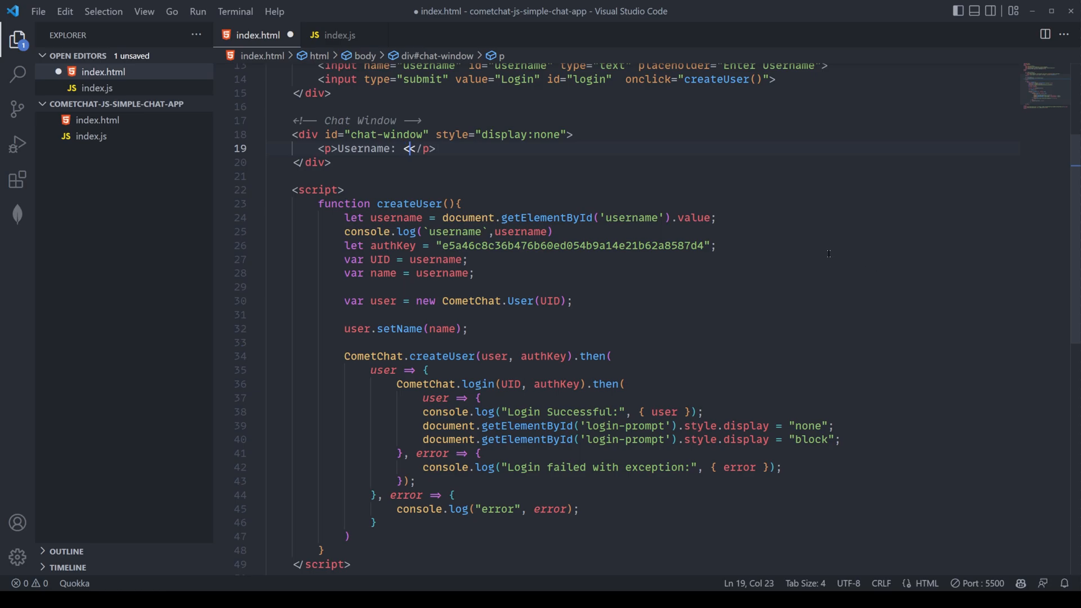
text(<span ></span>)
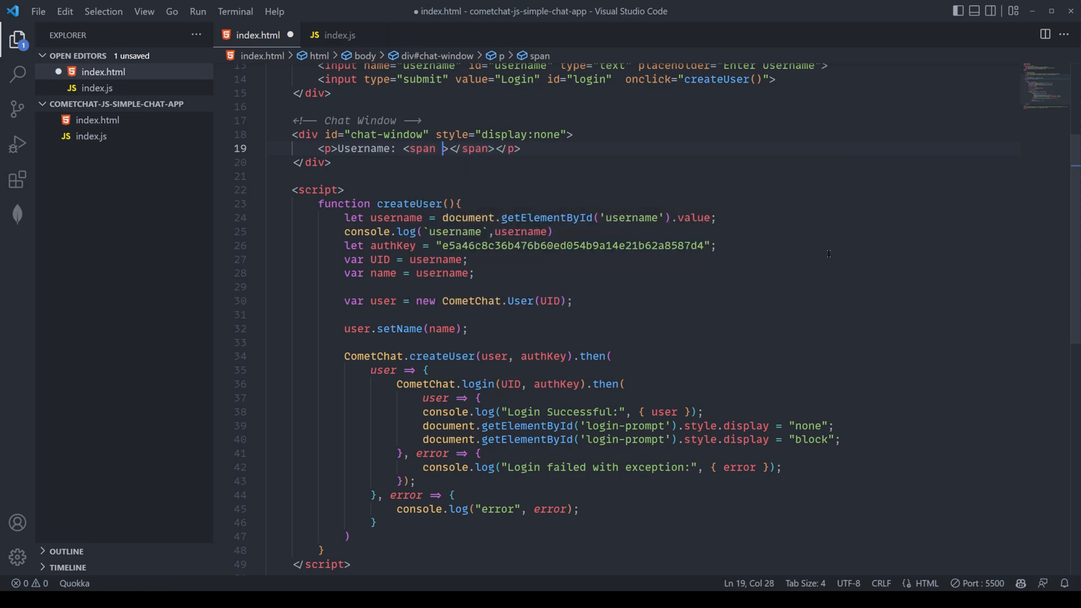
text(id="your")
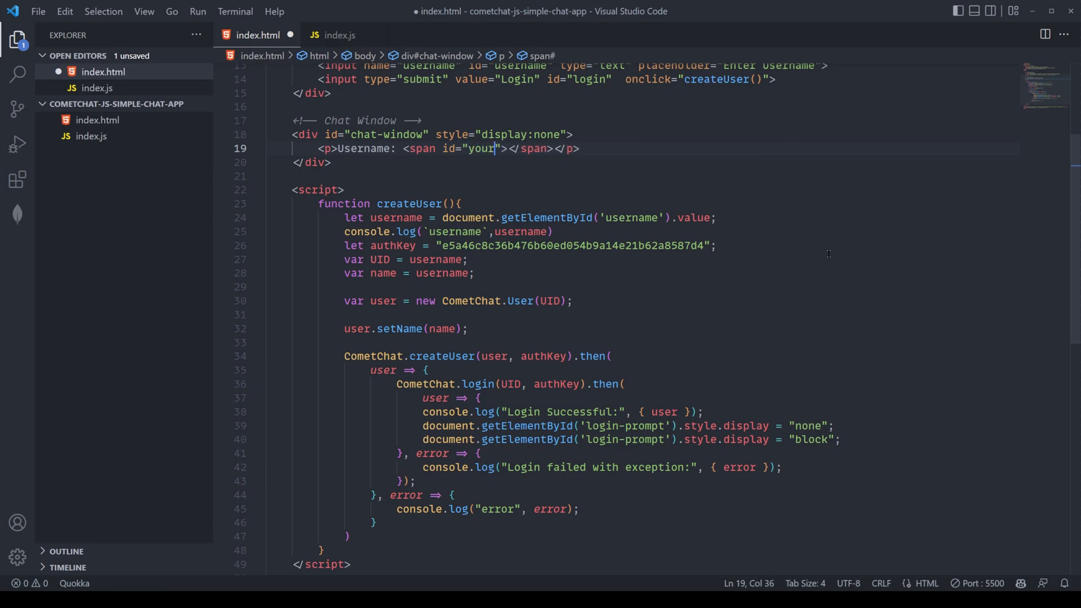
text(-username)
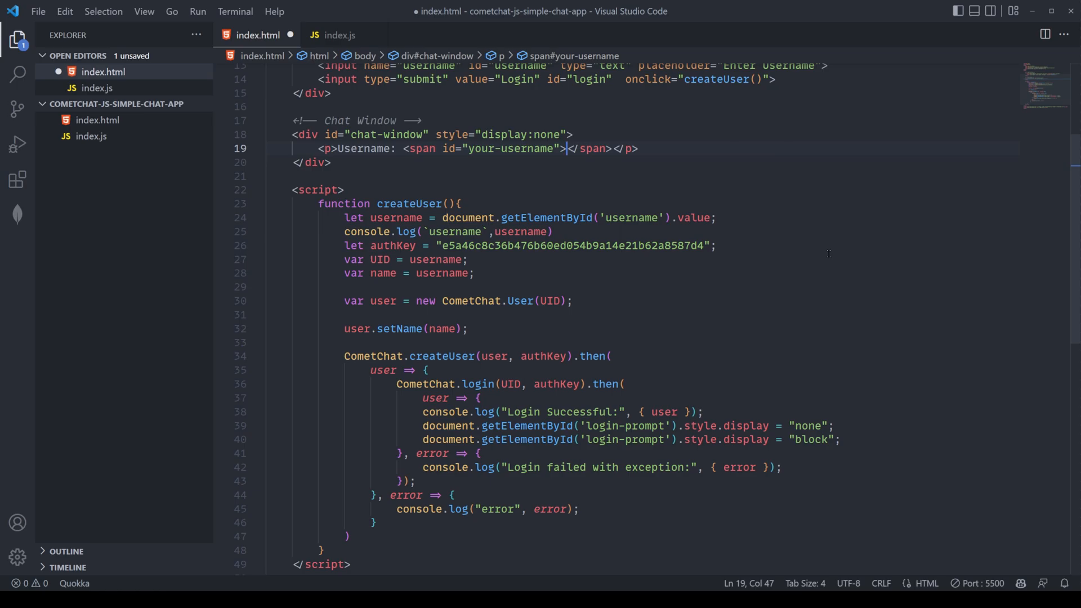
text(Pending...)
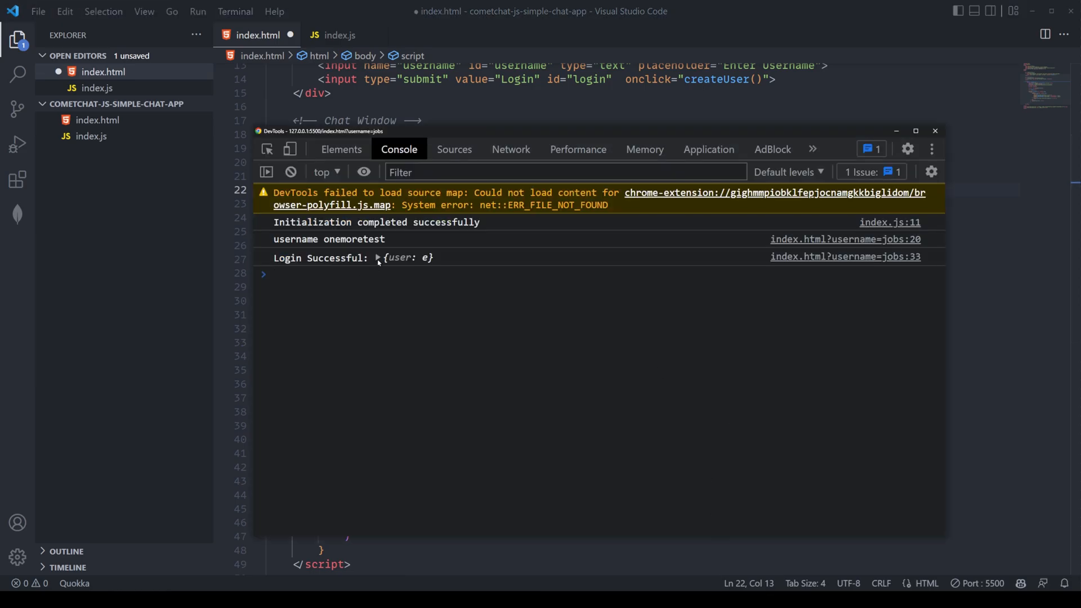
click(378, 257)
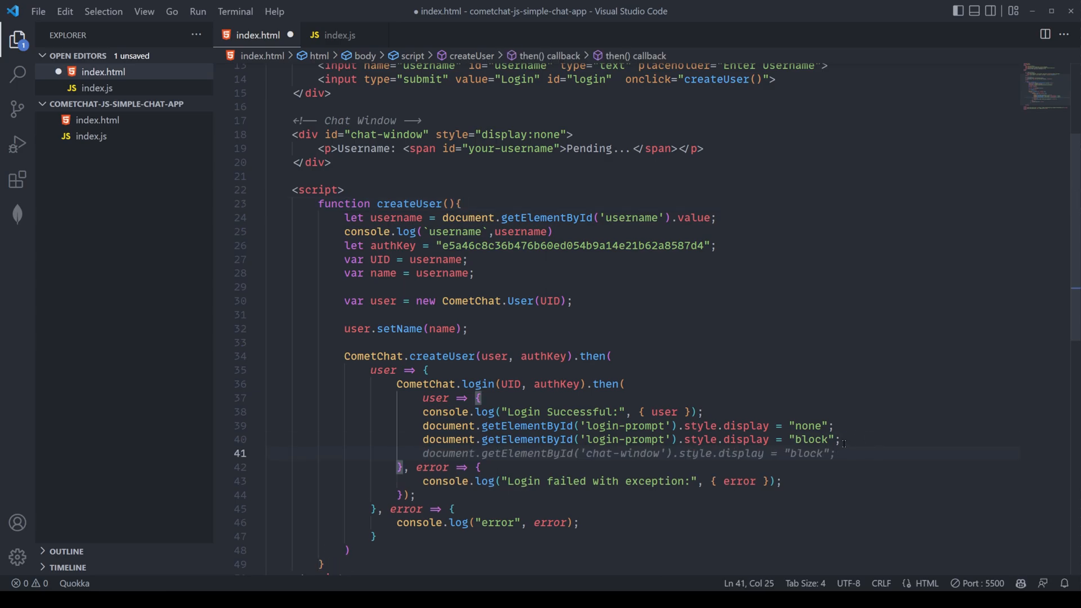
Comment and set your-username's innerHTML to user.name, then show chat-window on login.
text(// Set)
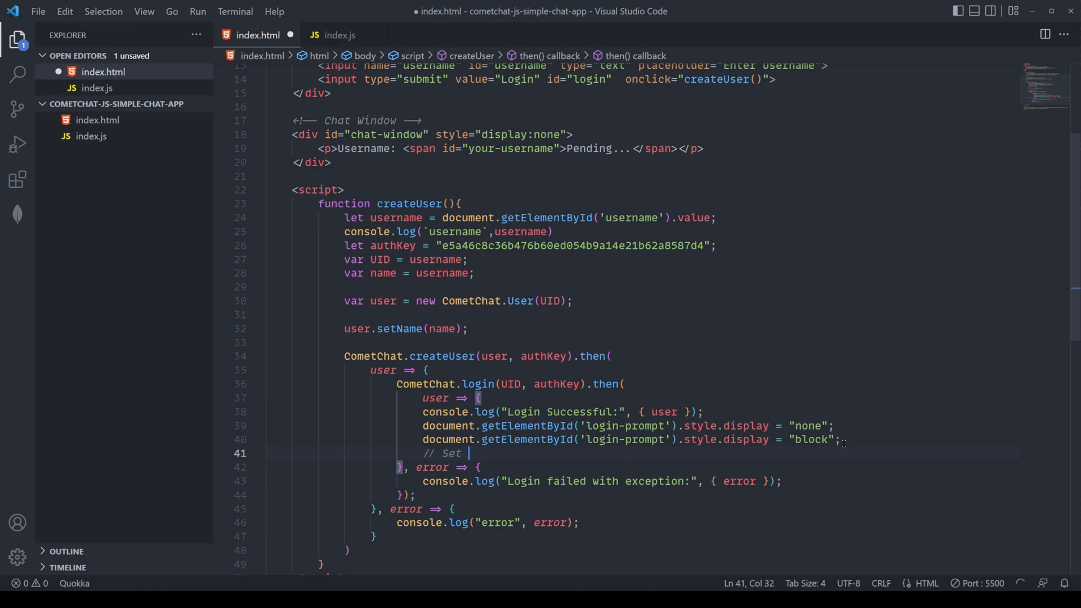
text(the element your-use)
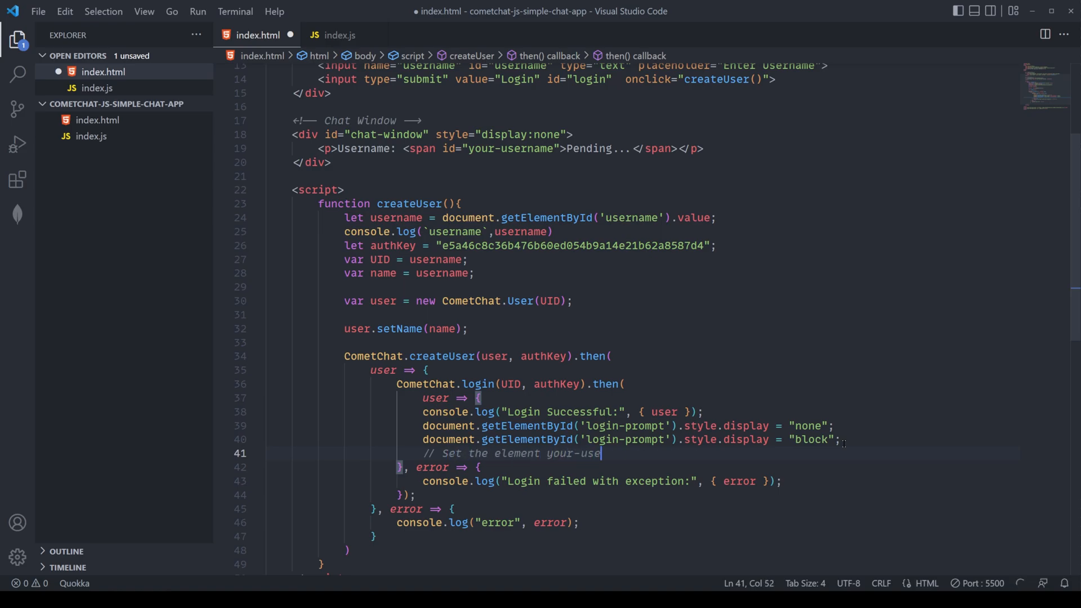
text(rname with the id)
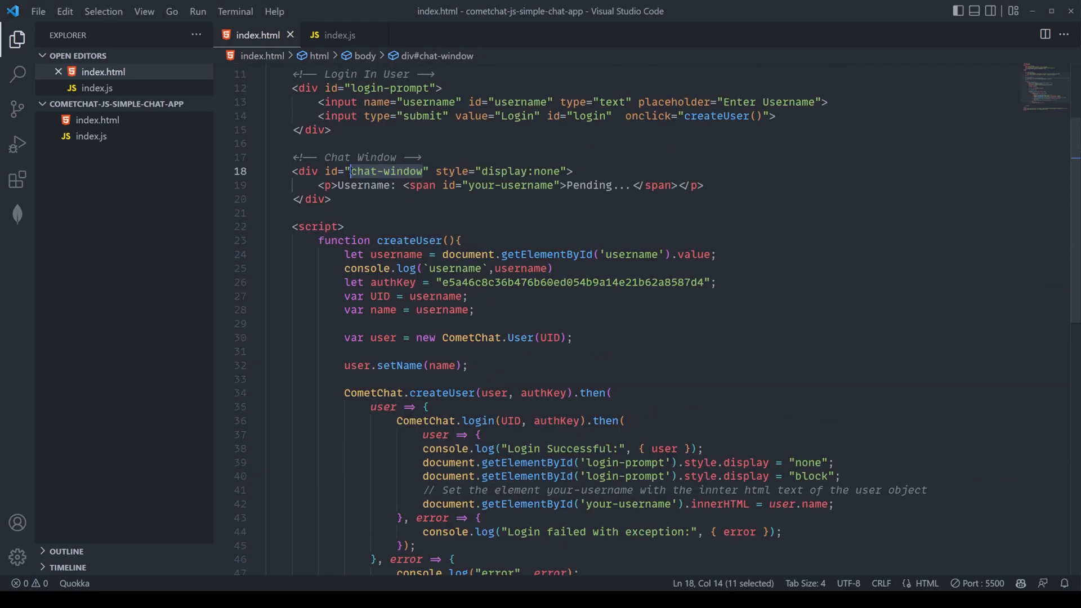
text(chat-window)
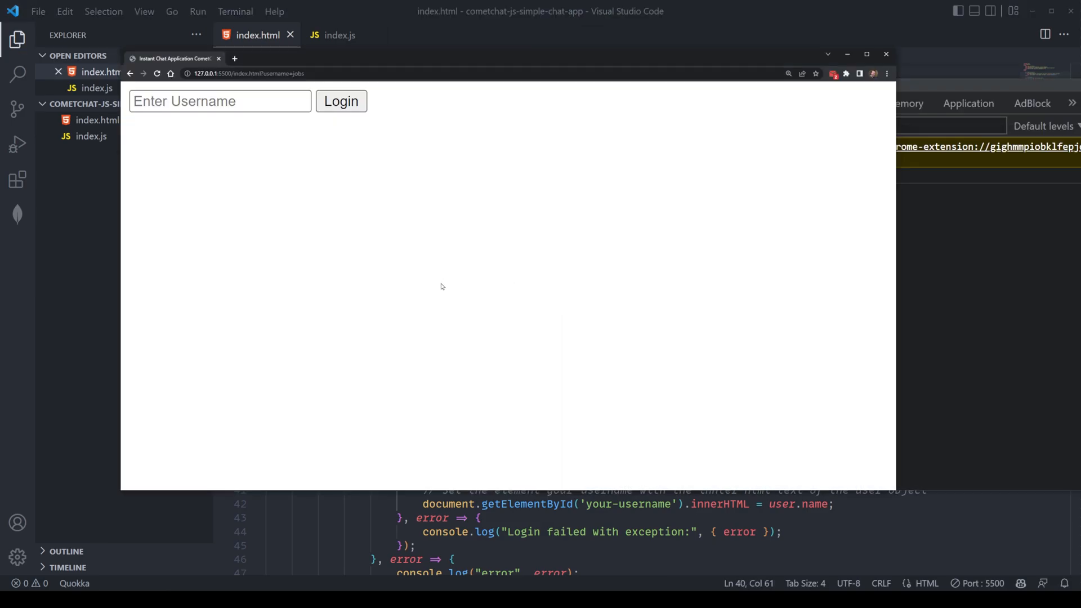
Log in as userworking and verify 'Username: userworking' appears on the page.
text(userworking)
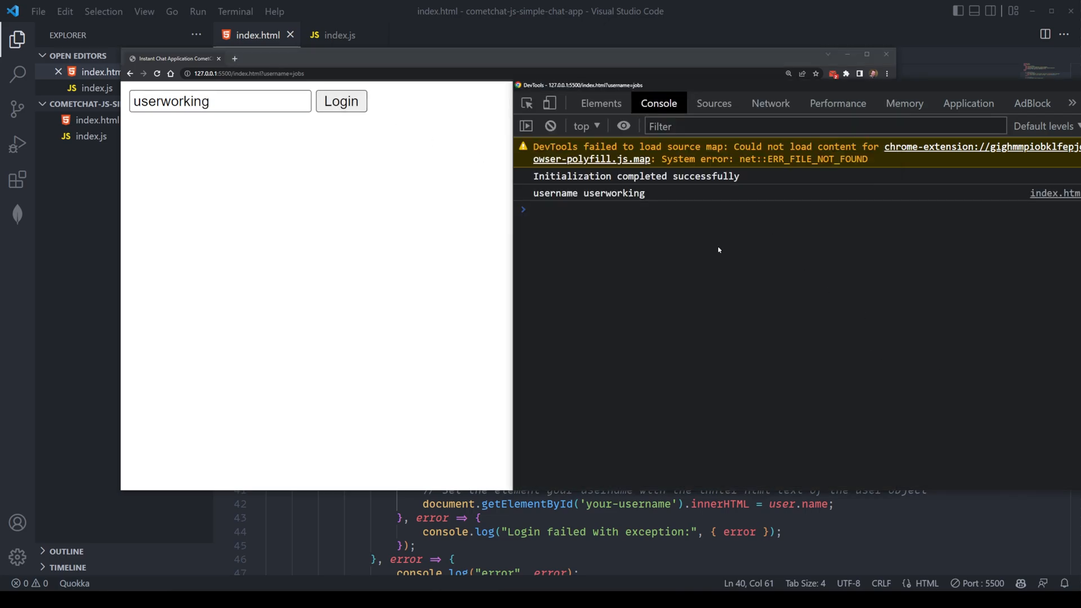
click(340, 101)
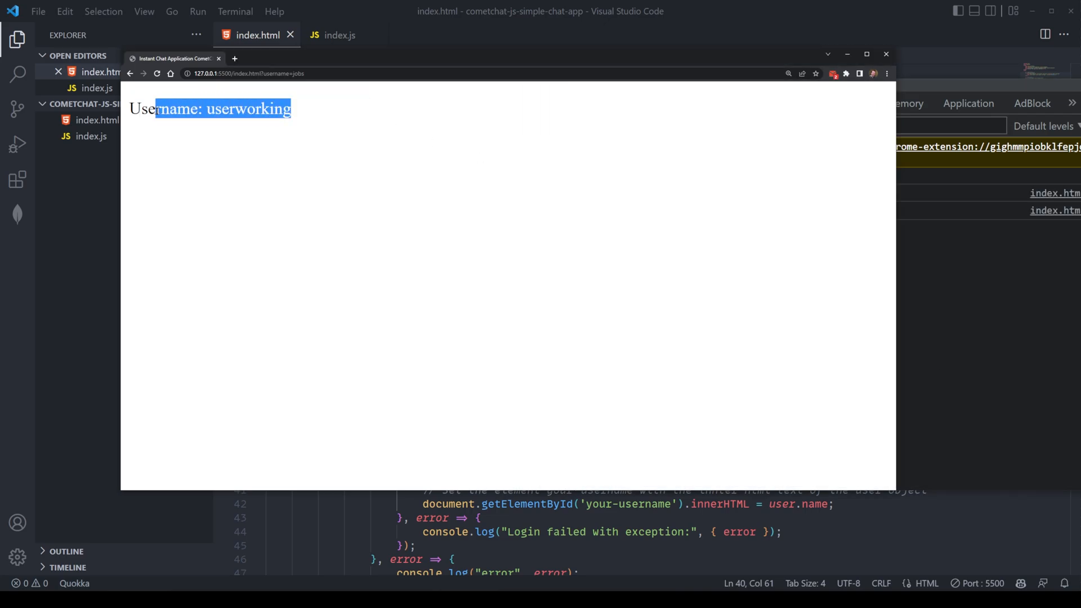
double_click(163, 108)
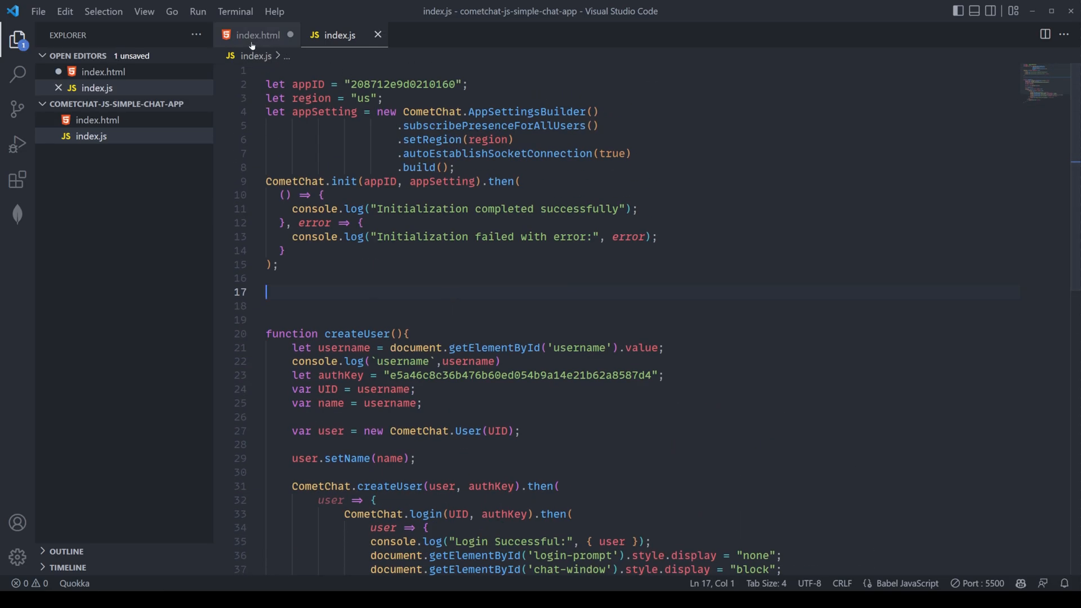
Add a Logout link calling logout() inside index.html's chat-window section.
click(257, 35)
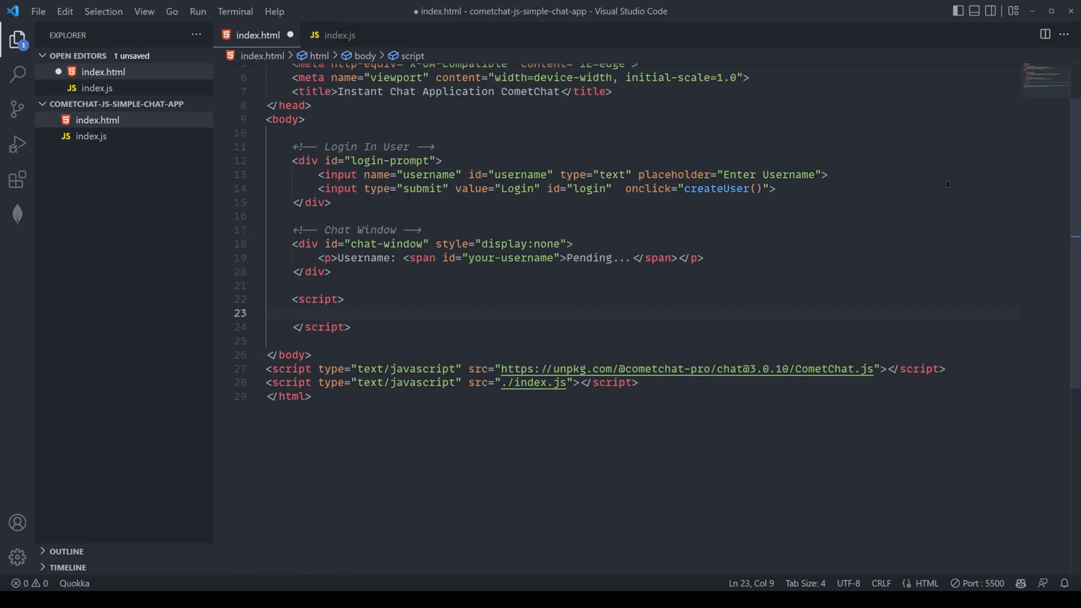
click(752, 257)
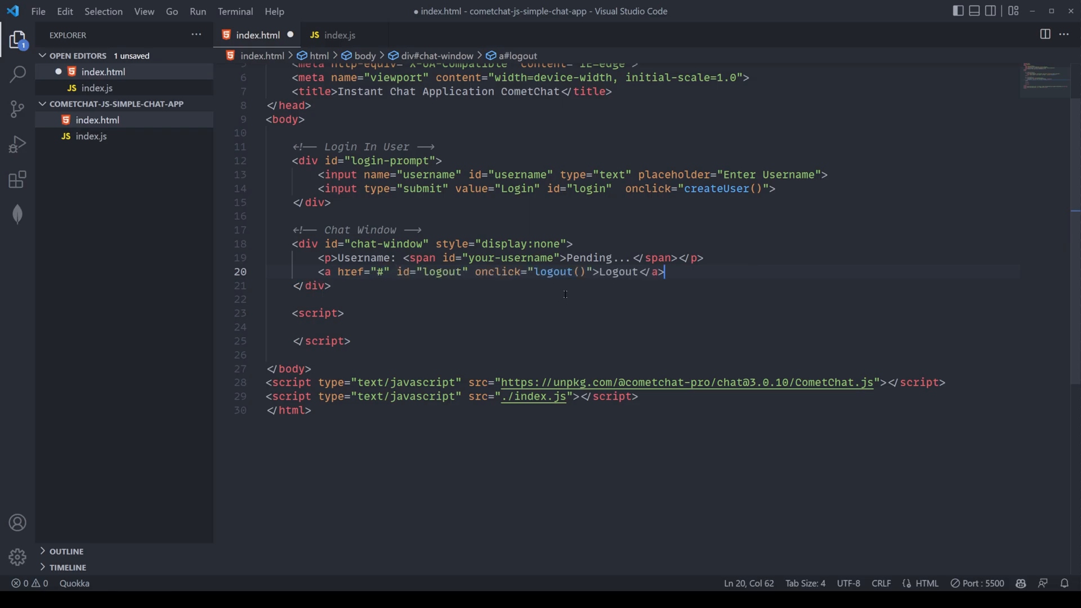
click(331, 285)
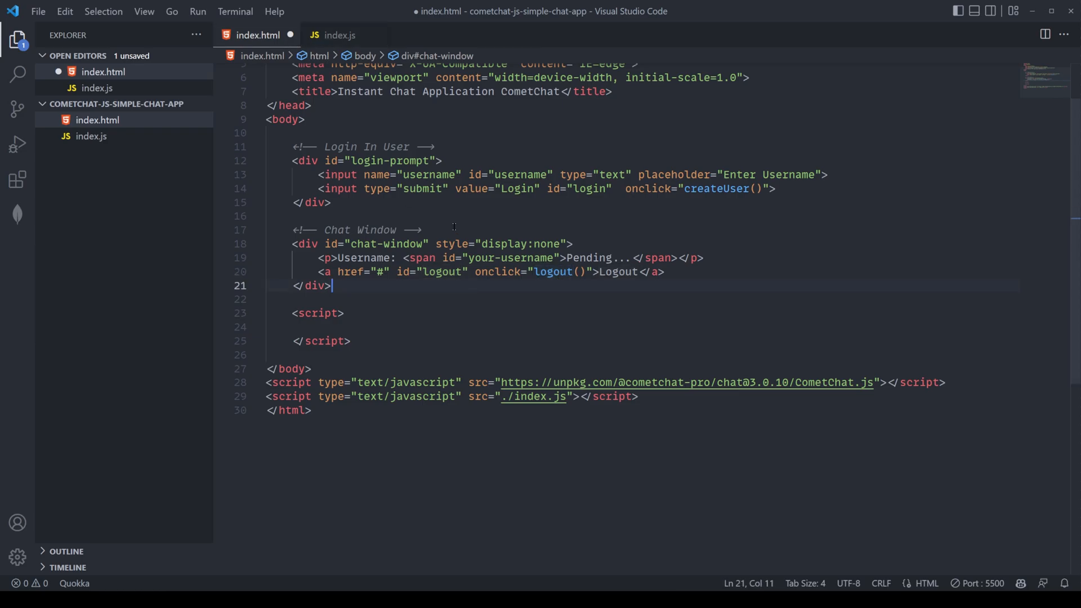
click(339, 35)
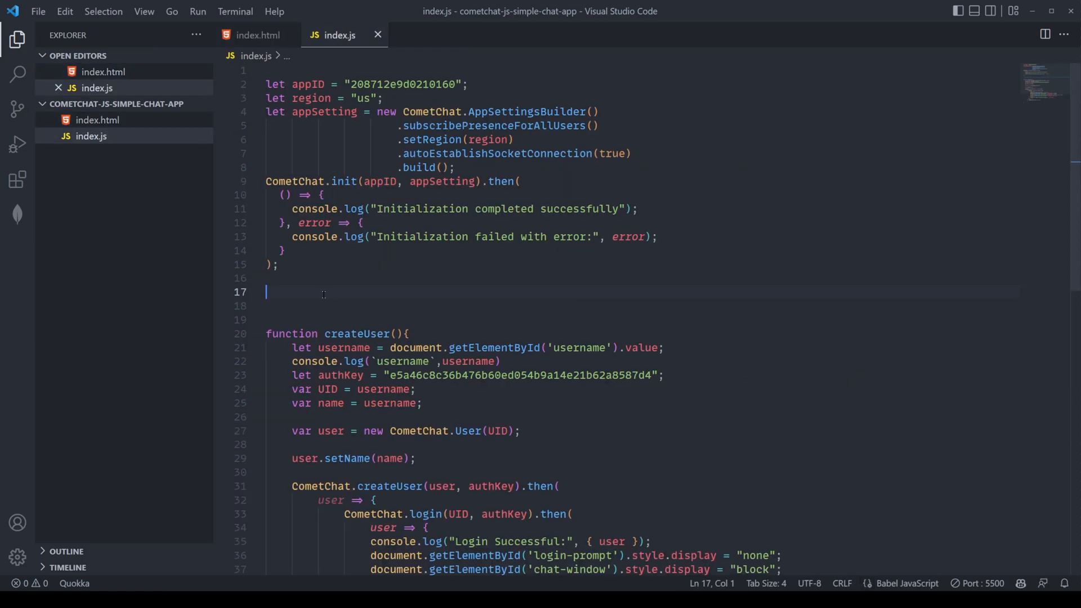
Write logout() so its success callback shows login-prompt and hides chat-window, and save.
text(function logout(){)
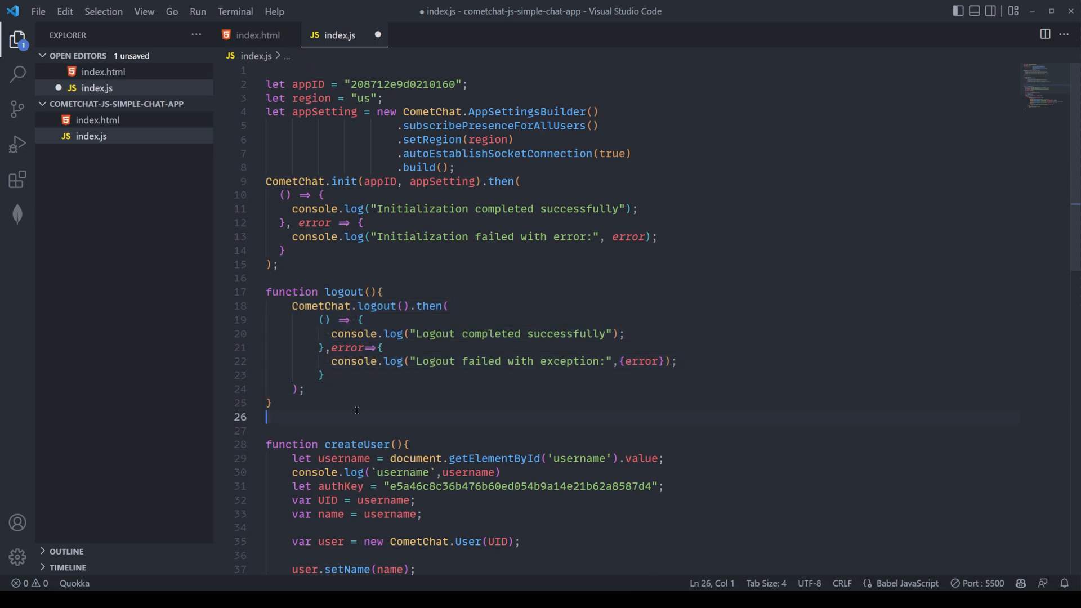
key(ctrl+s)
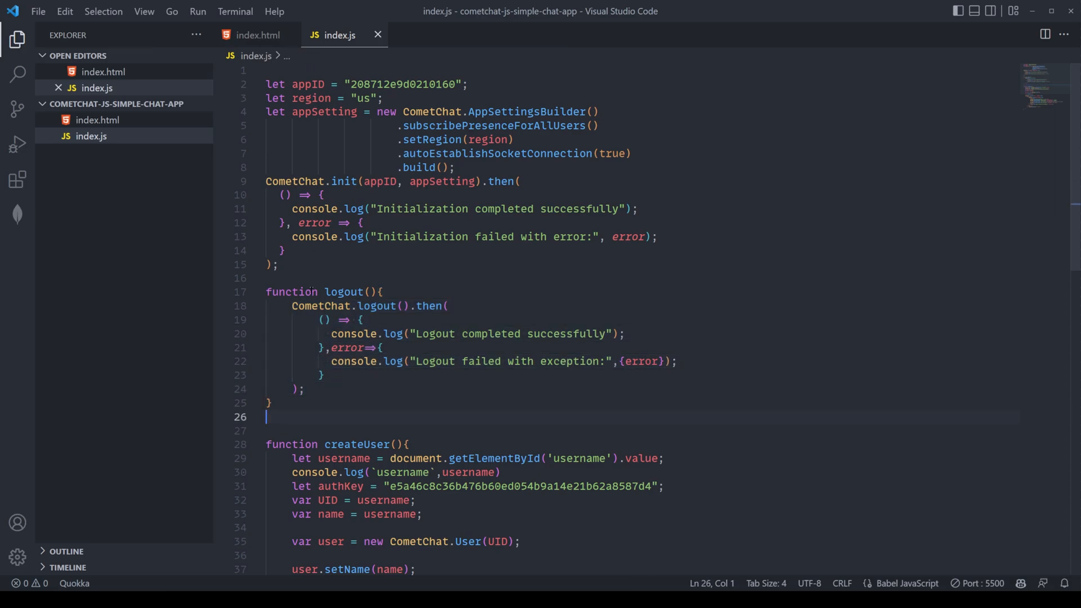
scroll(down, 3)
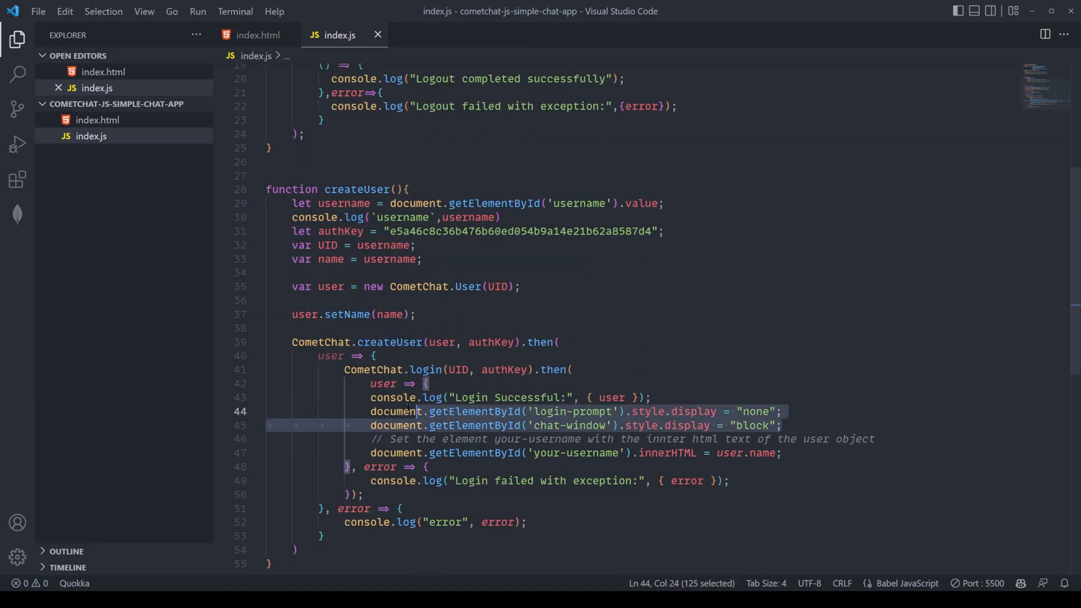
scroll(up, 3)
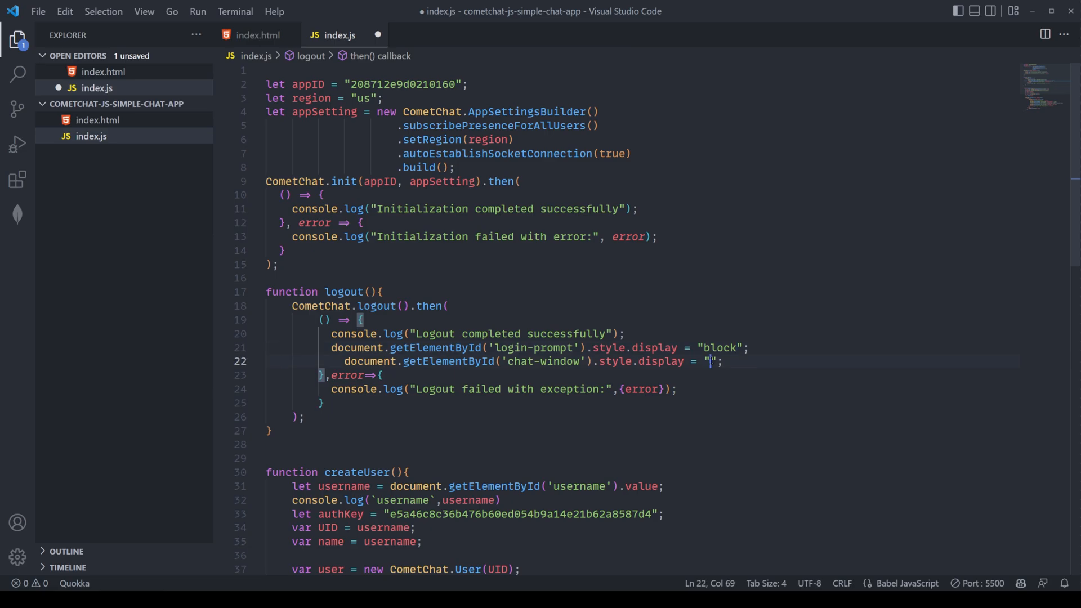
text(none)
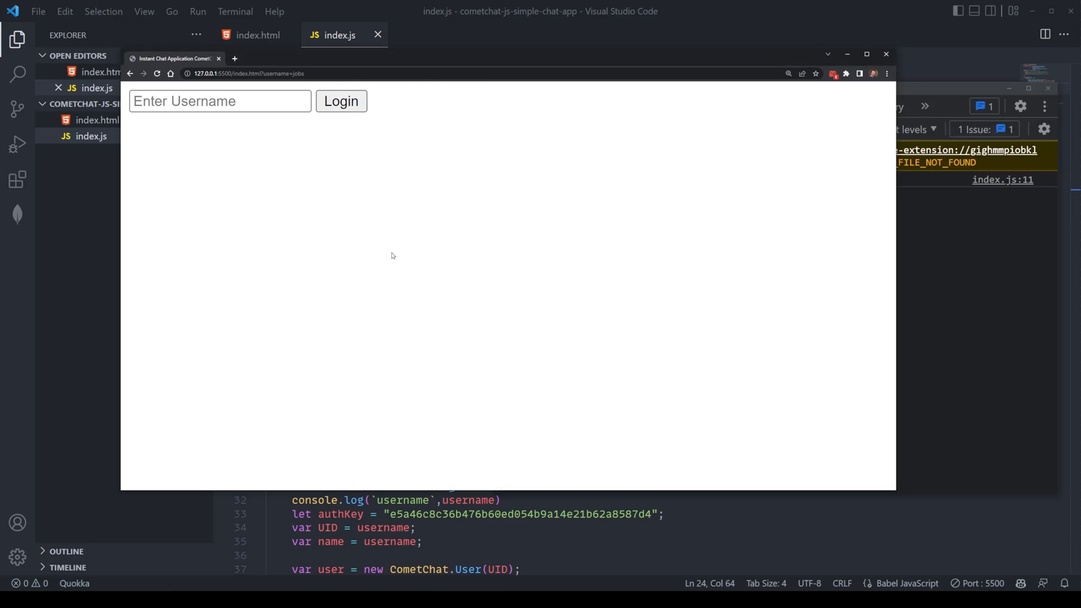
Log in as test and check the console logs login success then logout completed.
text(test)
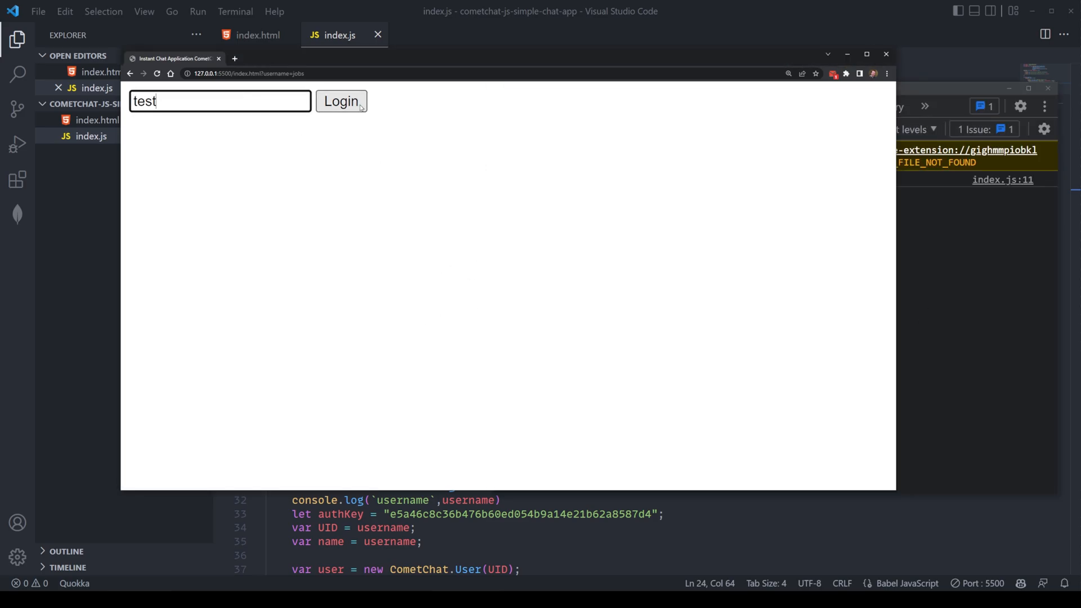
click(340, 100)
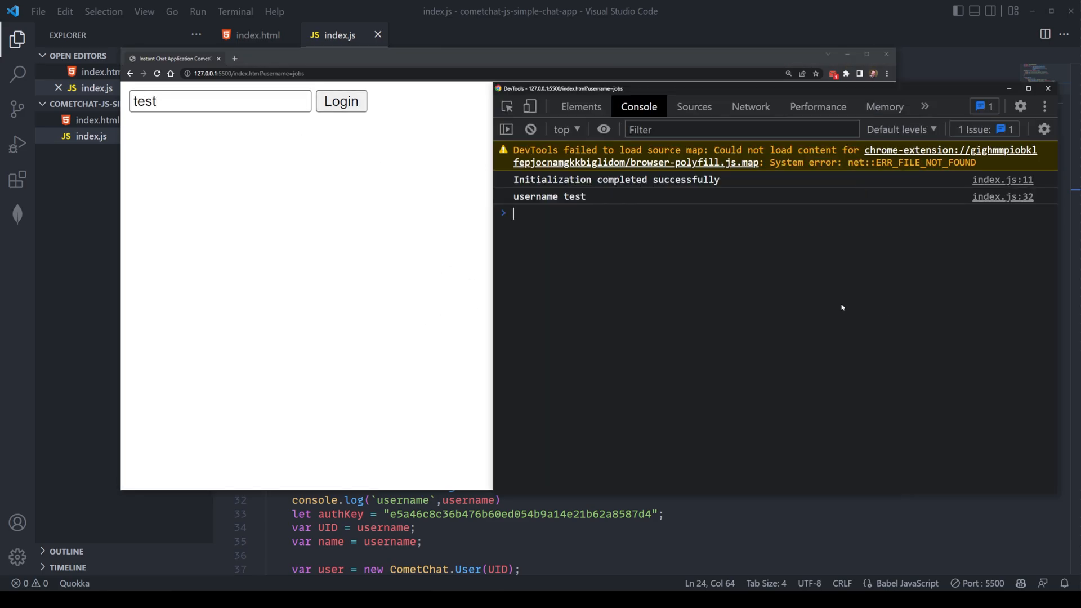
click(340, 100)
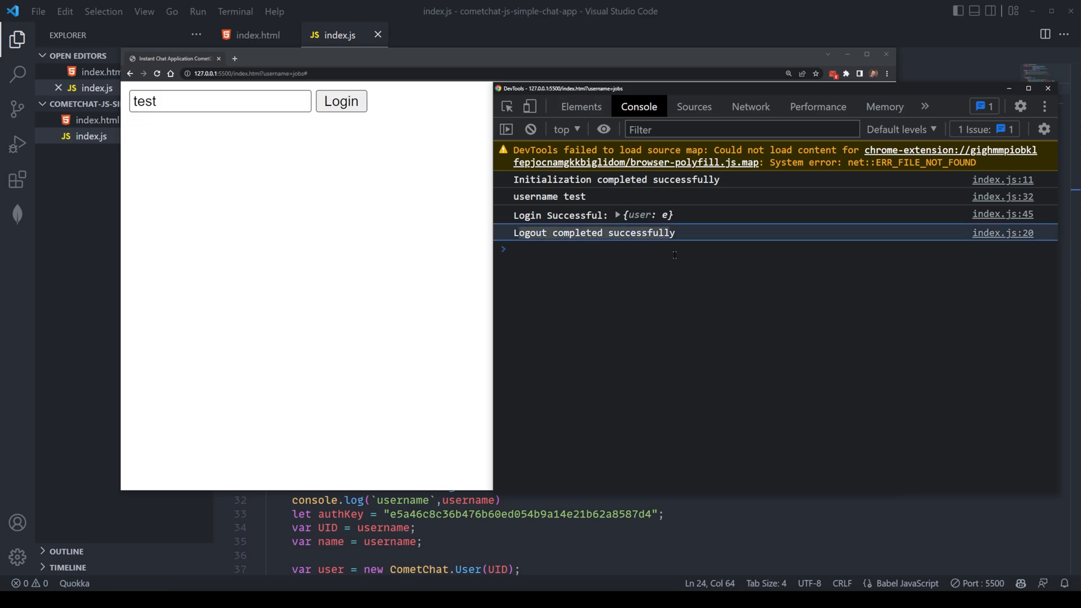
mouse_move(675, 256)
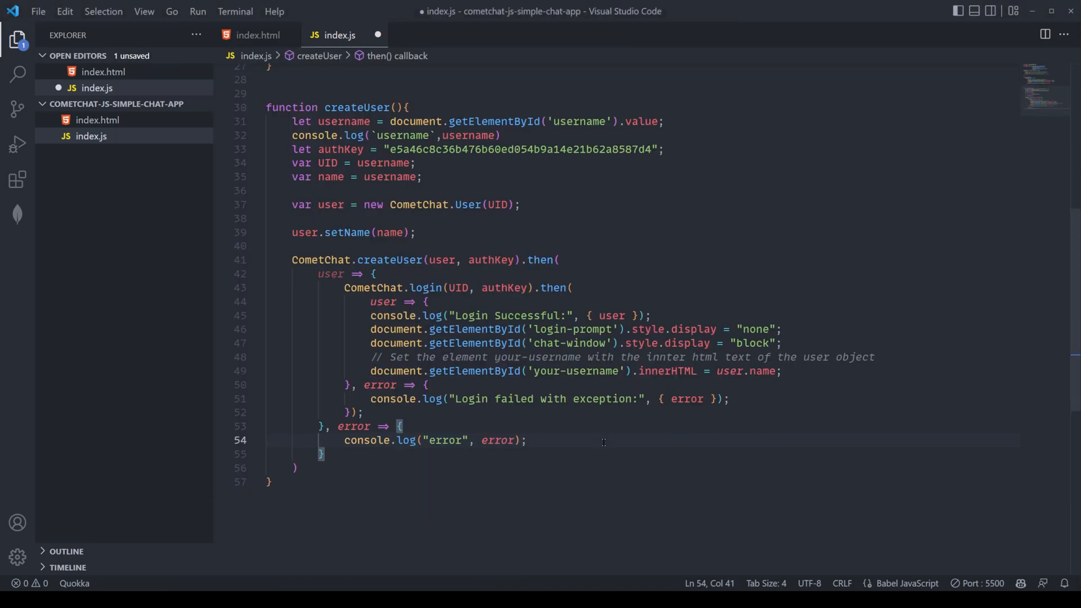
Make createUser's error handler log in when error.code is ERR_UID_ALREADY_EXISTS, and save.
text(if(error.)
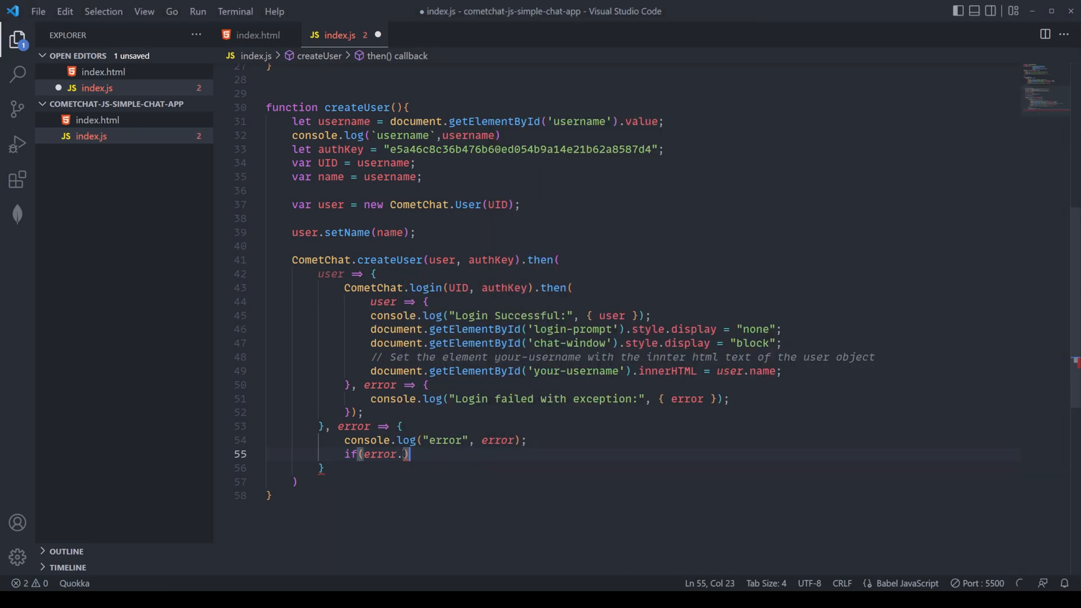
text(code == "ERR_UID_ALREADY_EXISTS)
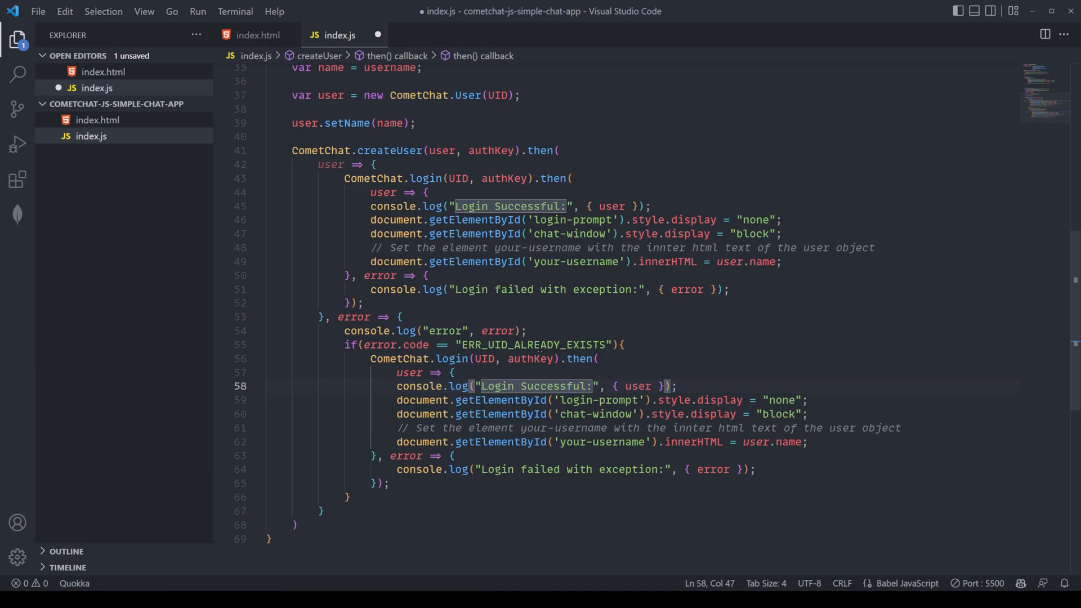
click(348, 496)
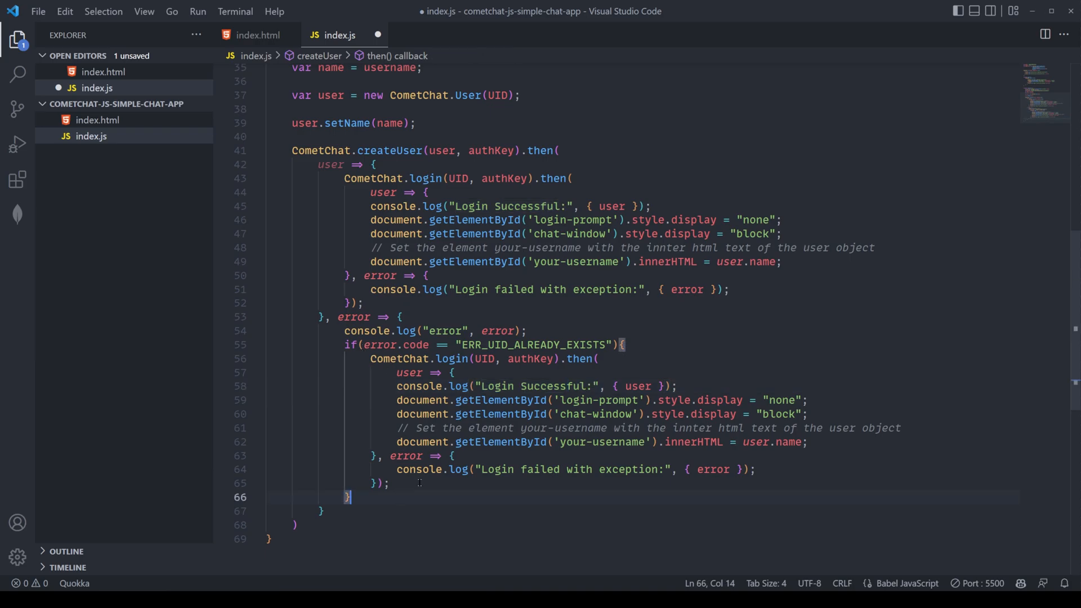
key(ctrl+s)
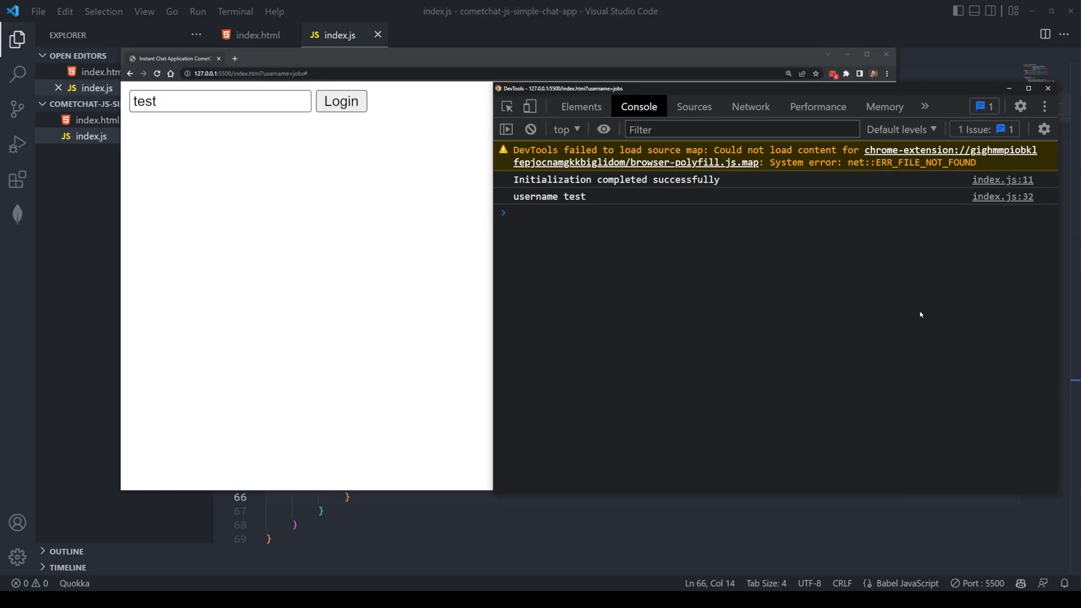
Log in again as existing user test, inspect the error object, then log out.
click(341, 101)
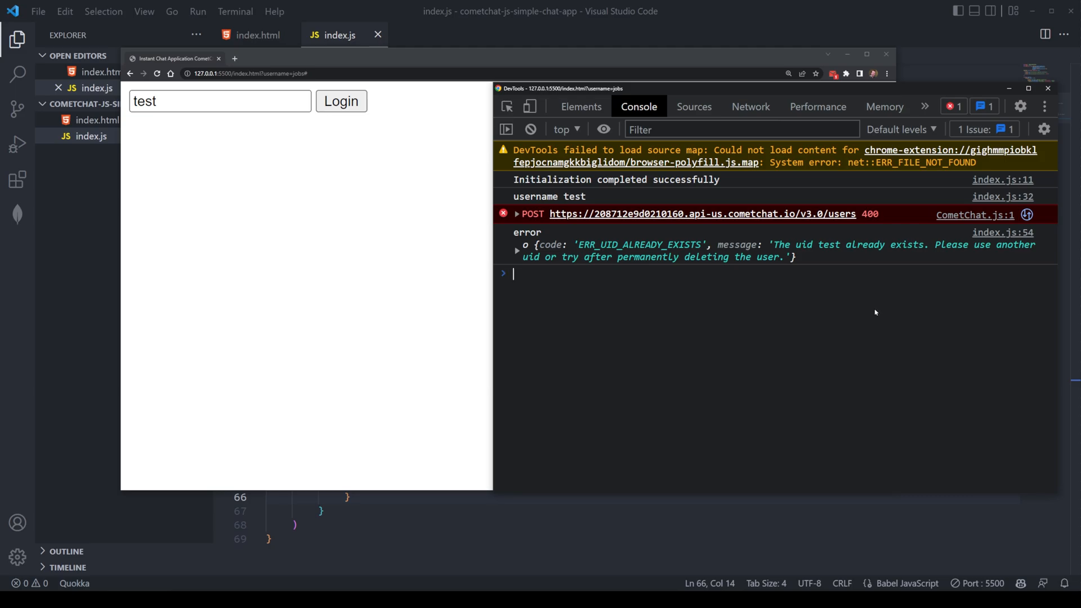
click(517, 245)
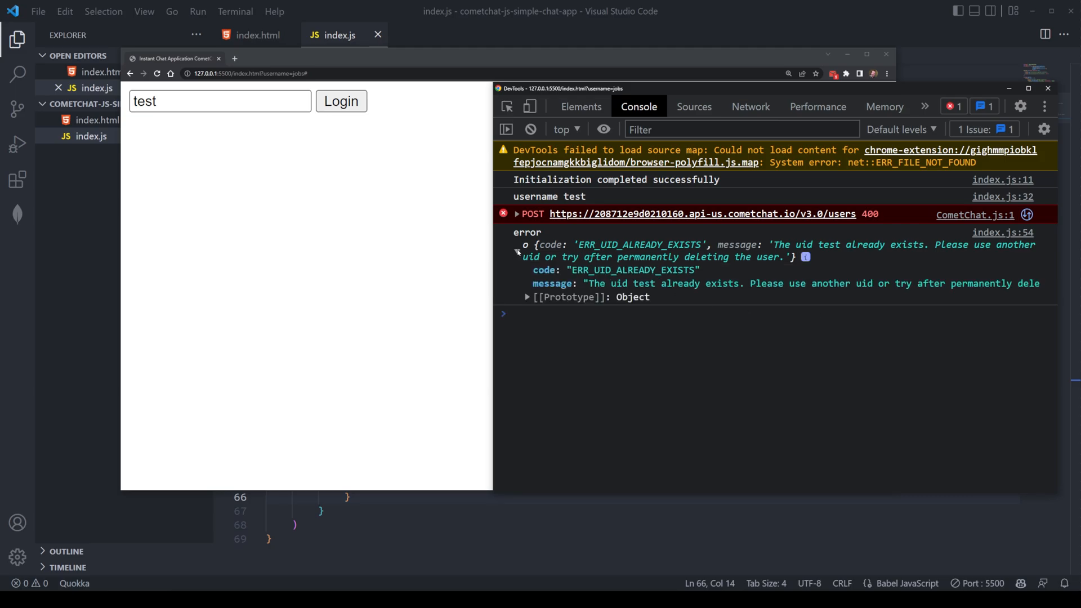
click(341, 100)
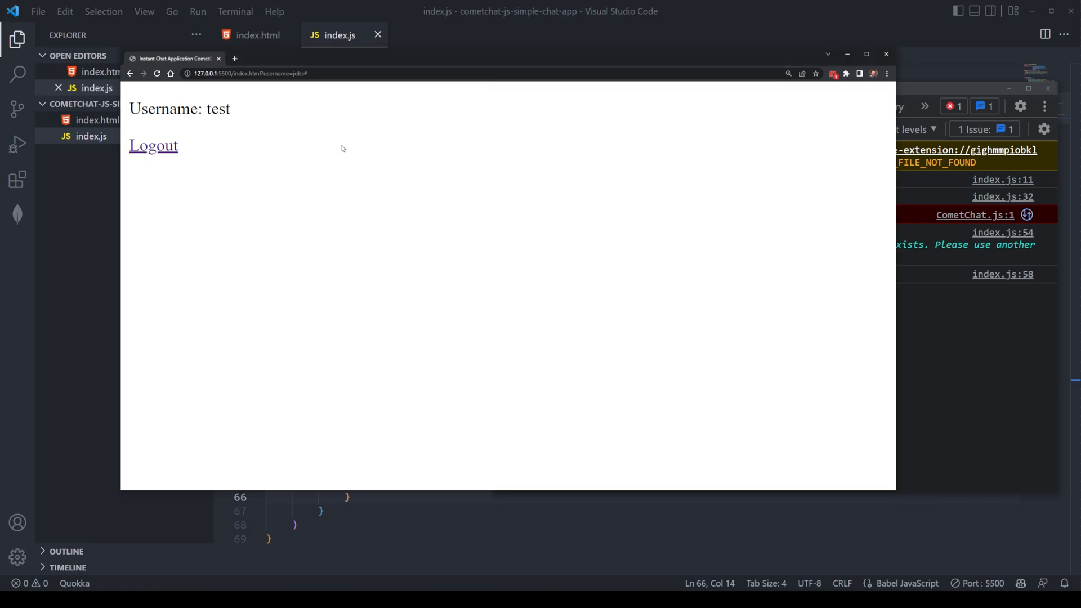
mouse_move(153, 146)
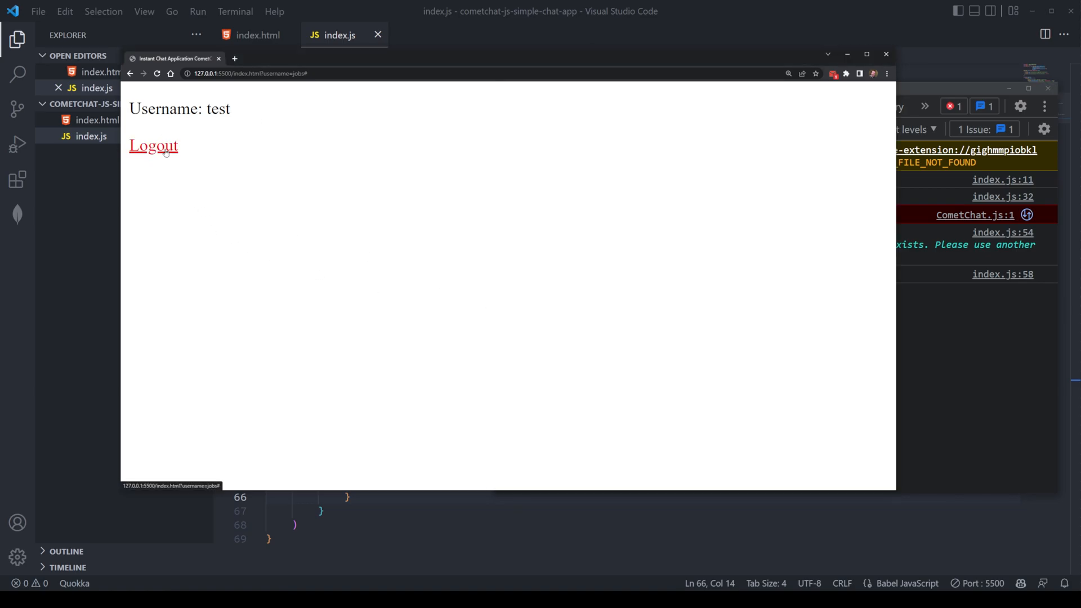
click(153, 145)
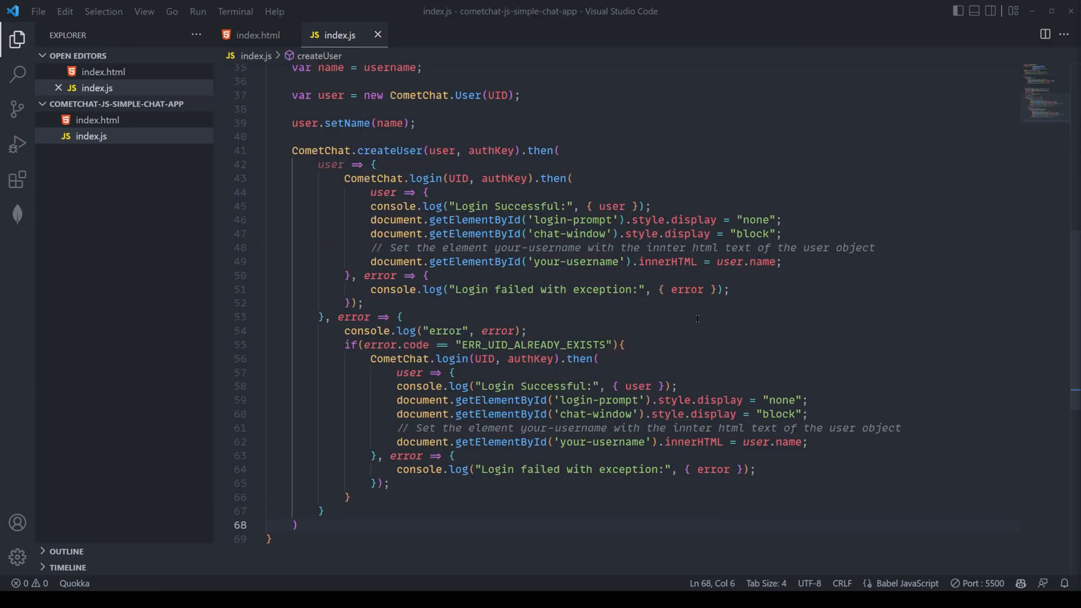
Write createMsgListener adding a CometChat listener for text, media and custom messages.
text(function createM)
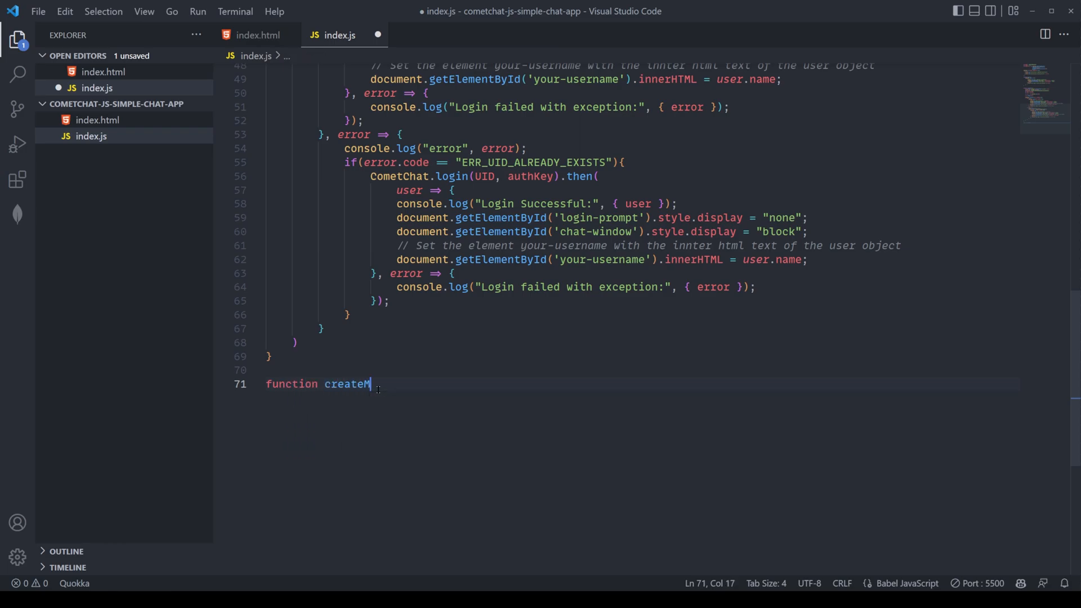
text(sgListener(){})
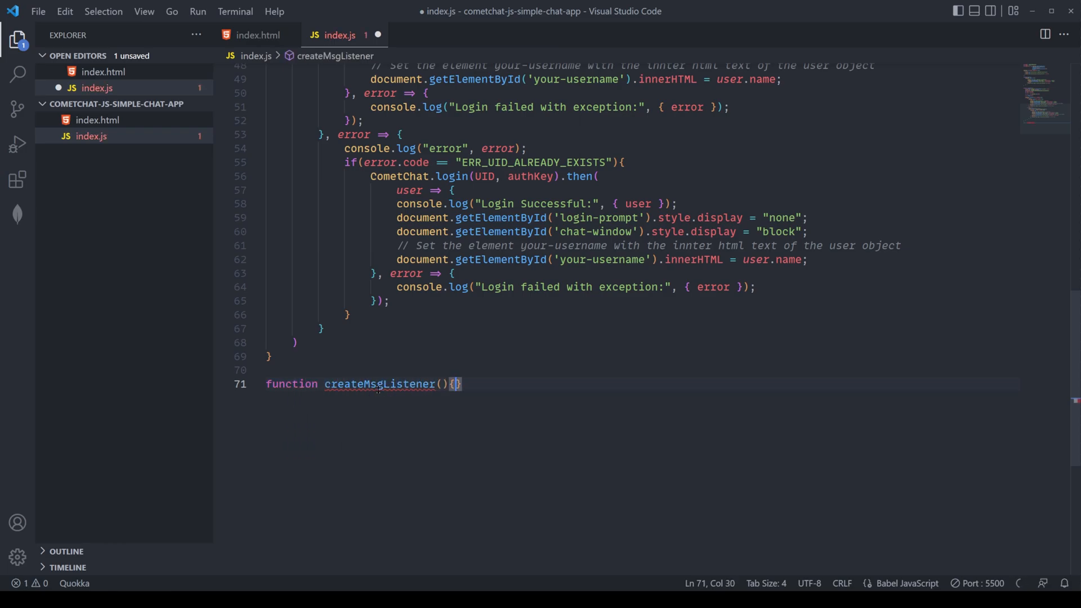
key(enter)
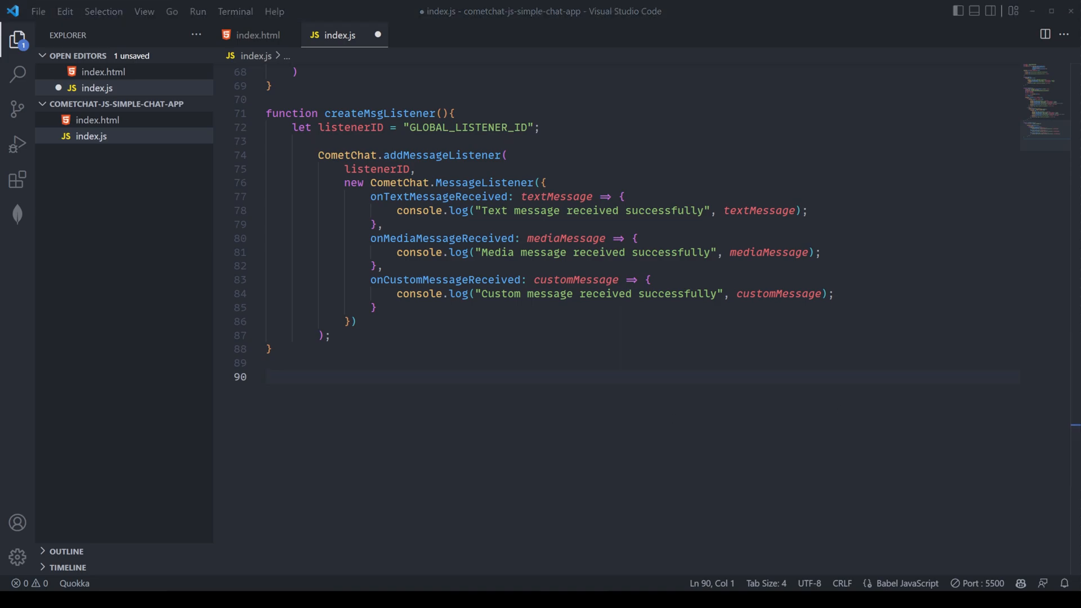
Paste a copy and rename it removeMsgListener.
key(ctrl+v)
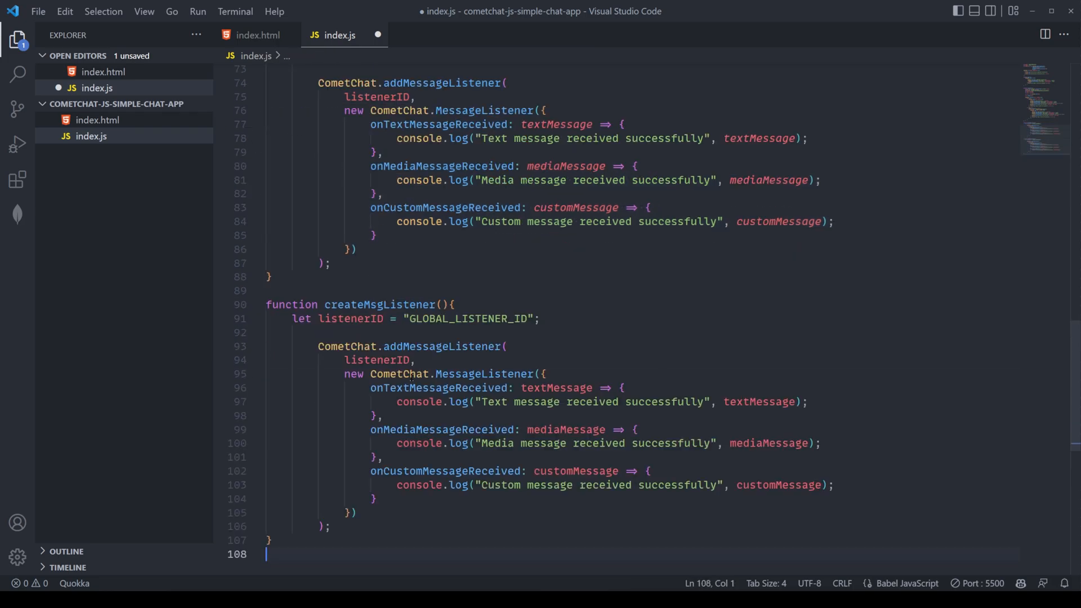
double_click(379, 304)
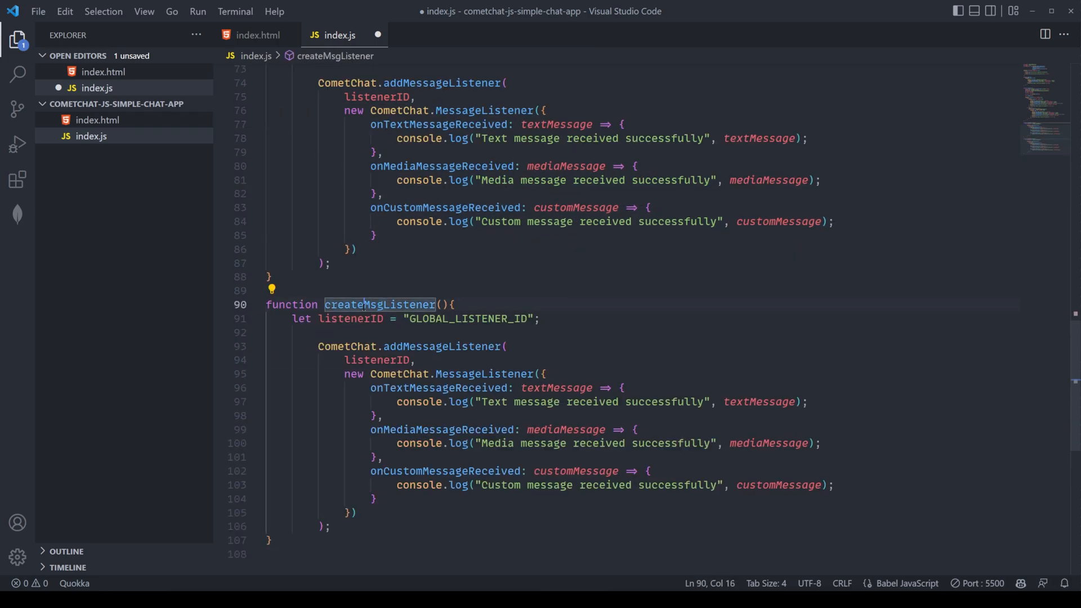
text(removeMsgListener)
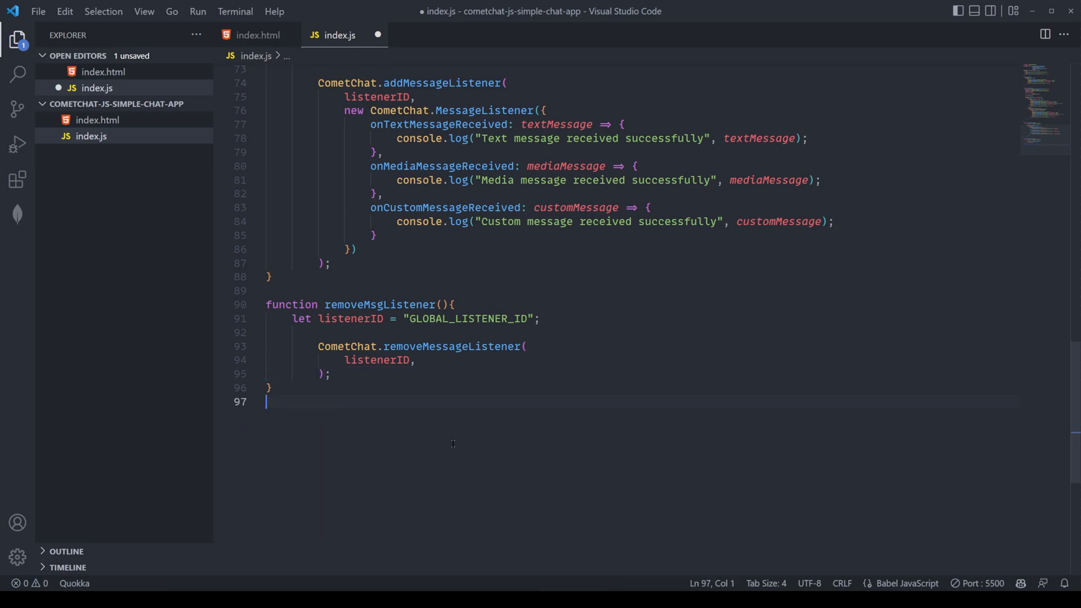
mouse_move(413, 436)
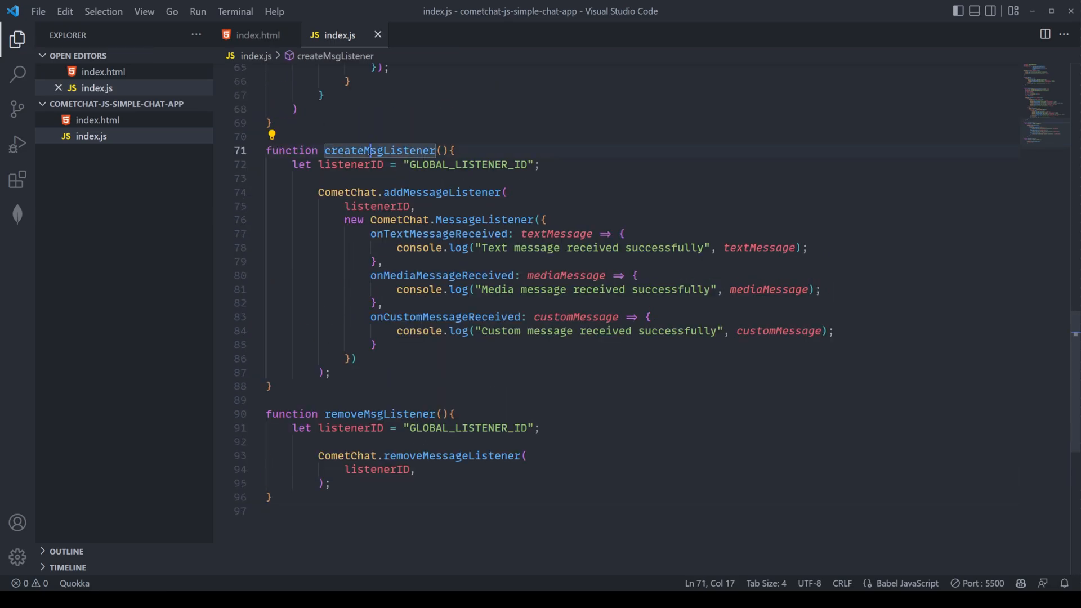
Move the CometChat.login block into a new function logUserIn(user) called from createUser.
double_click(380, 442)
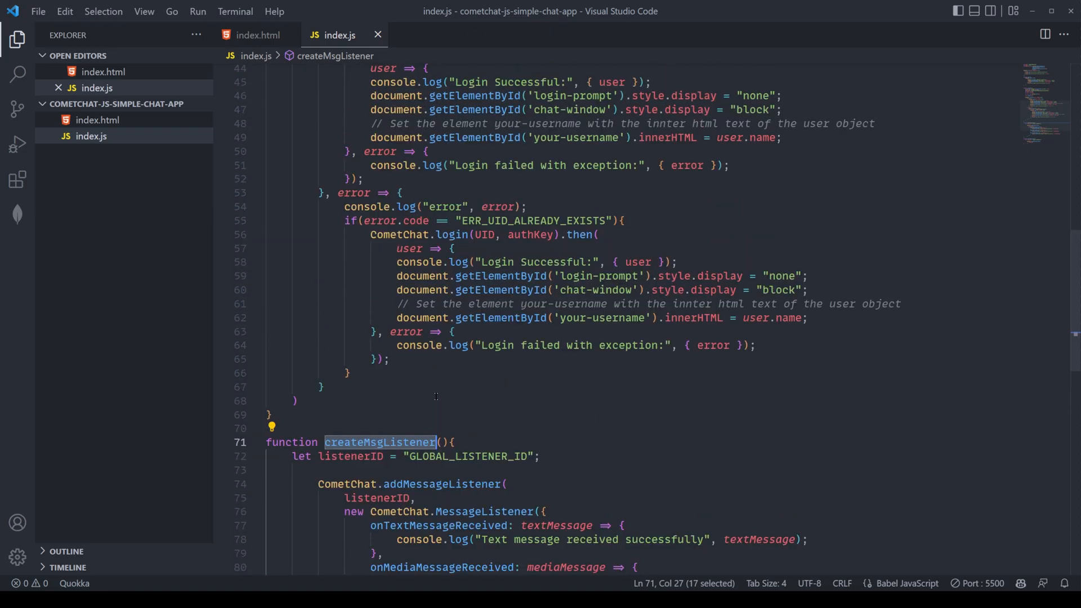
scroll(up, 3)
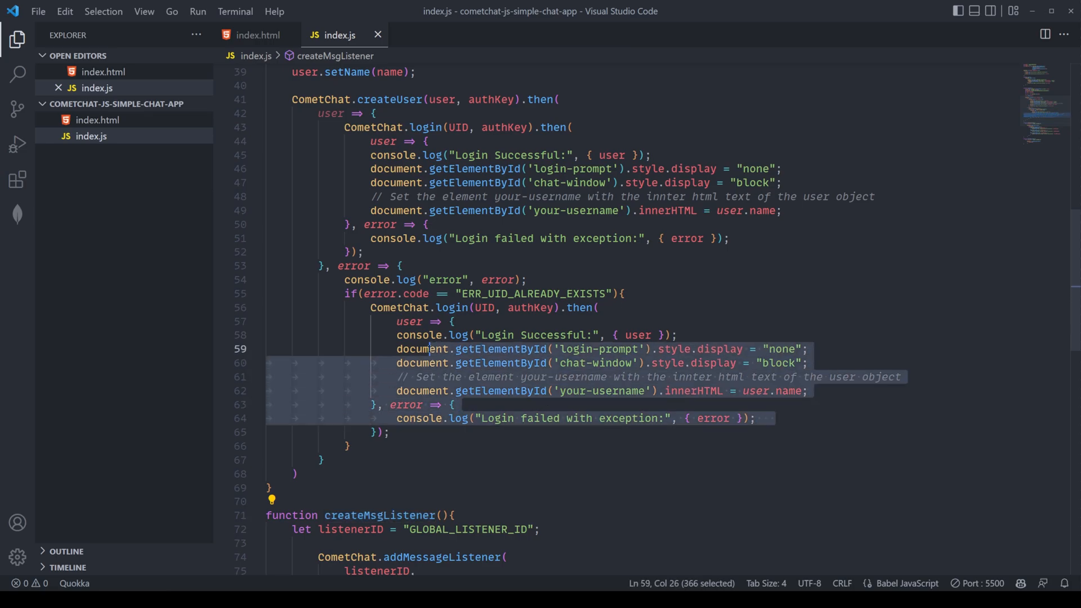
text(f)
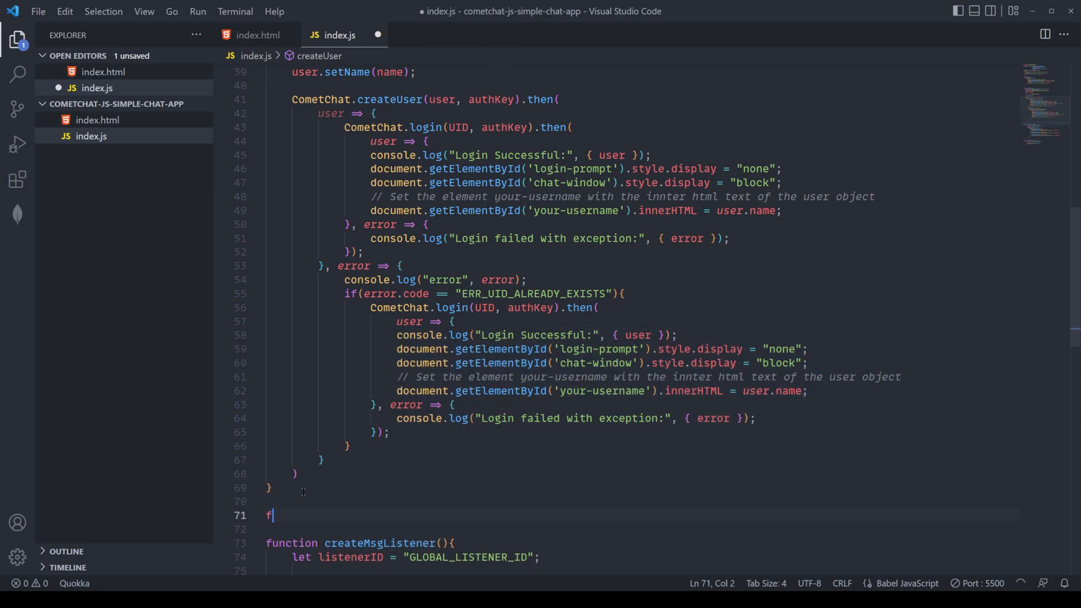
text(unction)
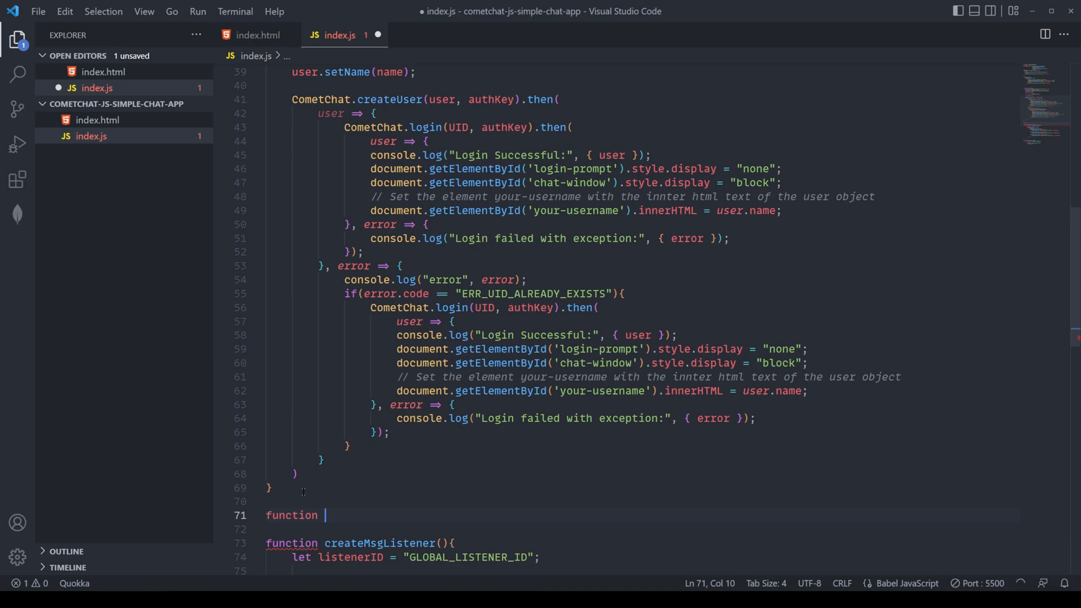
text(logUserIn())
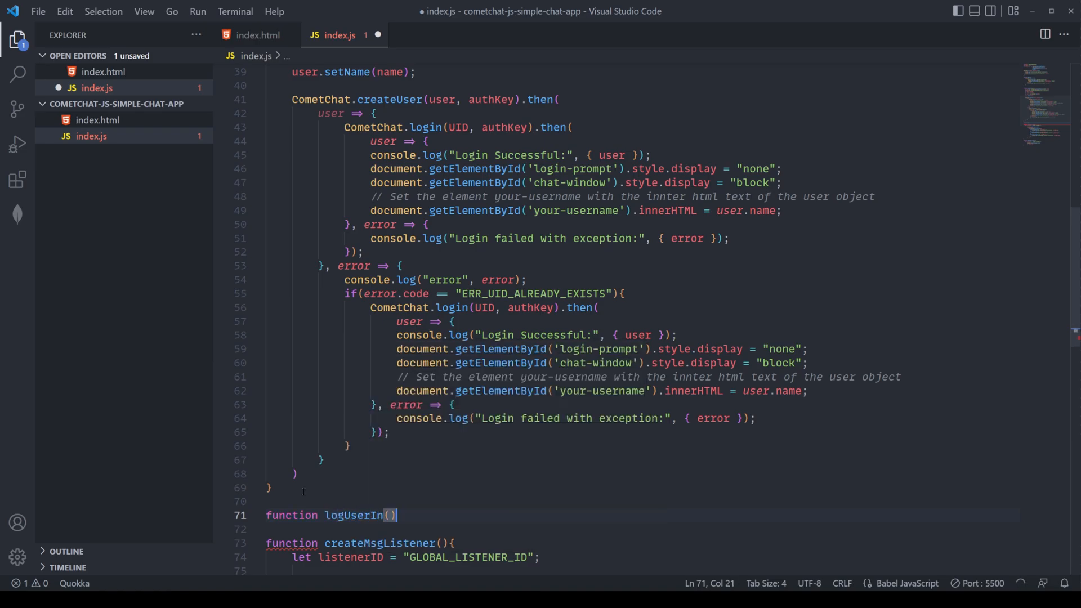
text({)
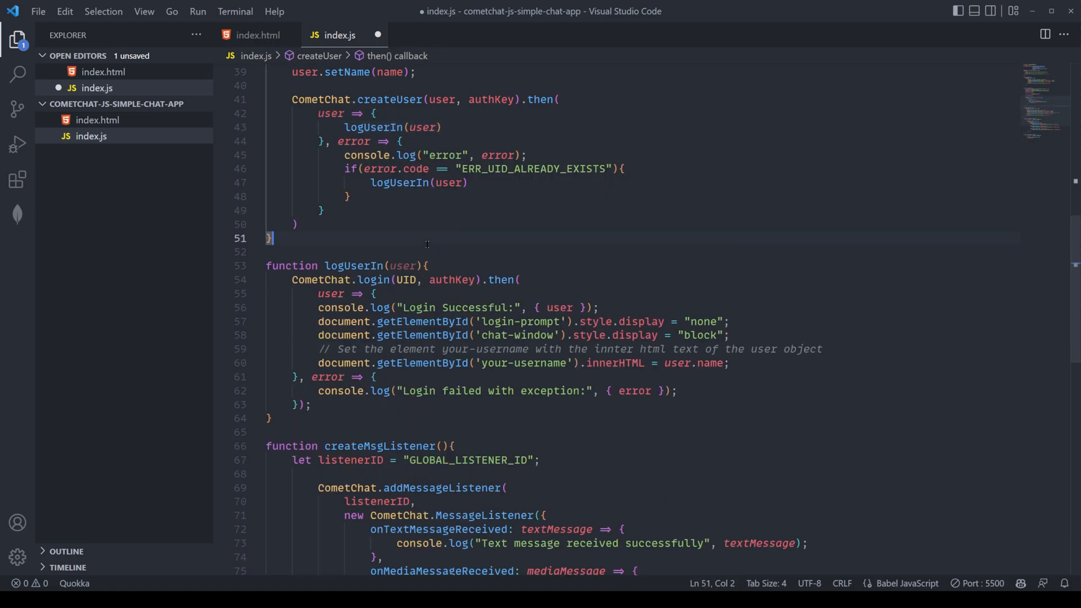
Call createMsgListener() in logUserIn after the username is set, then return to logout().
scroll(up, 3)
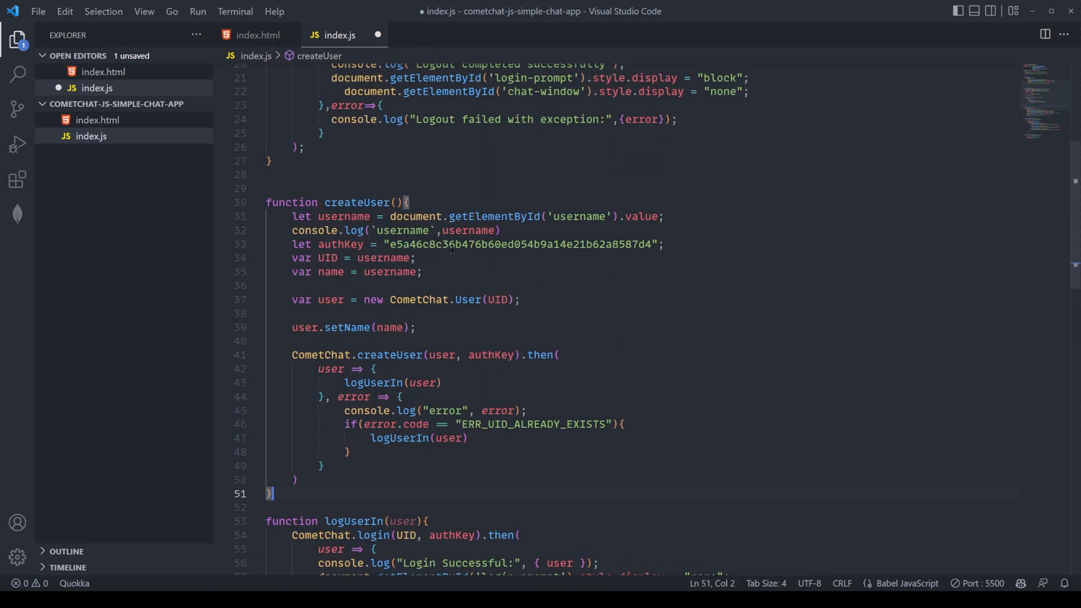
scroll(down, 3)
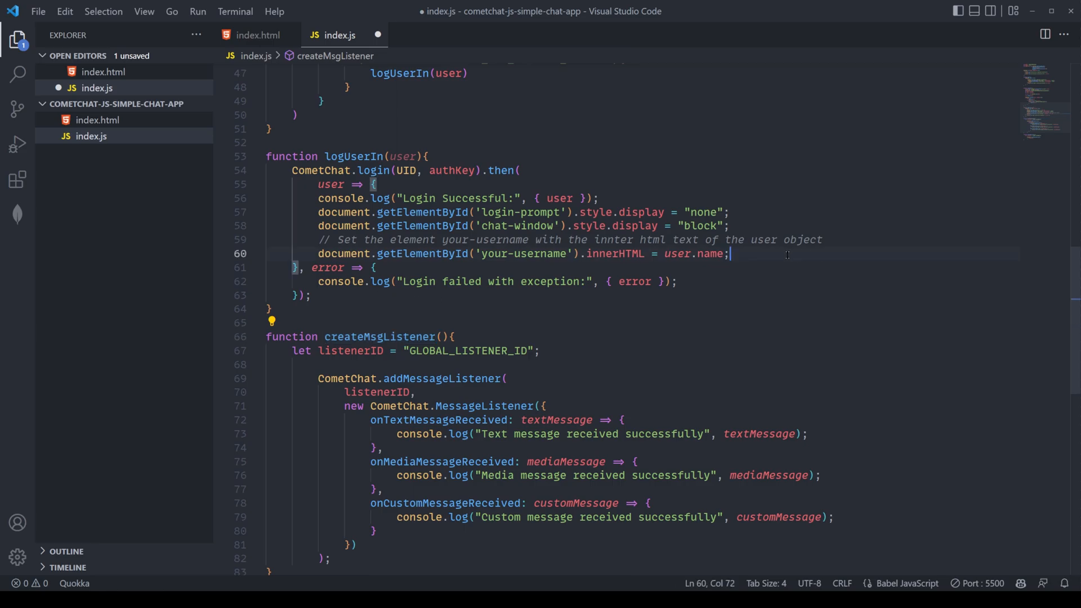
text(createMsgListener();)
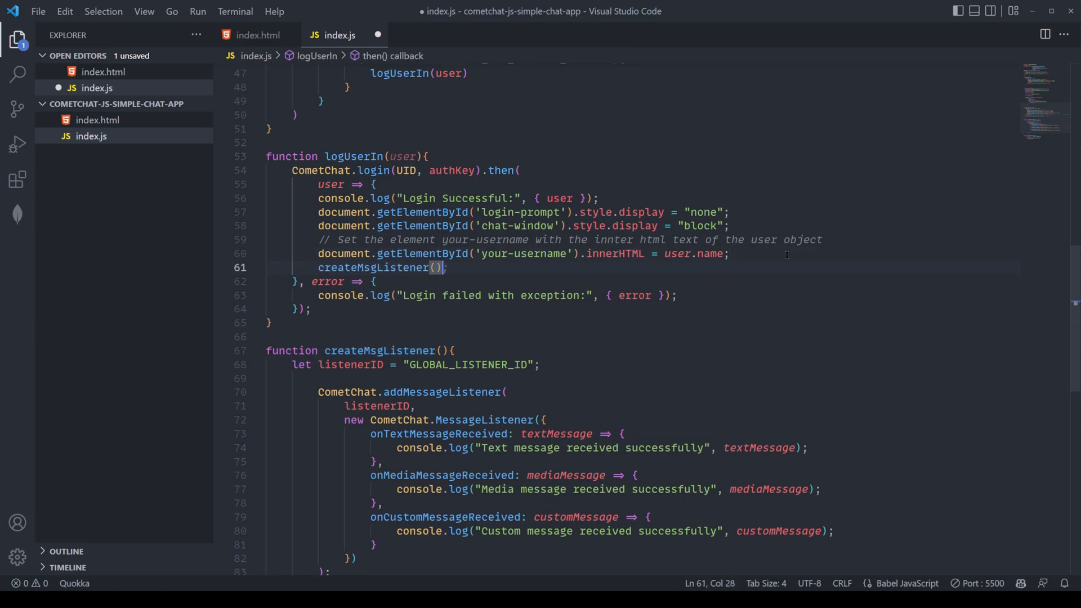
scroll(down, 3)
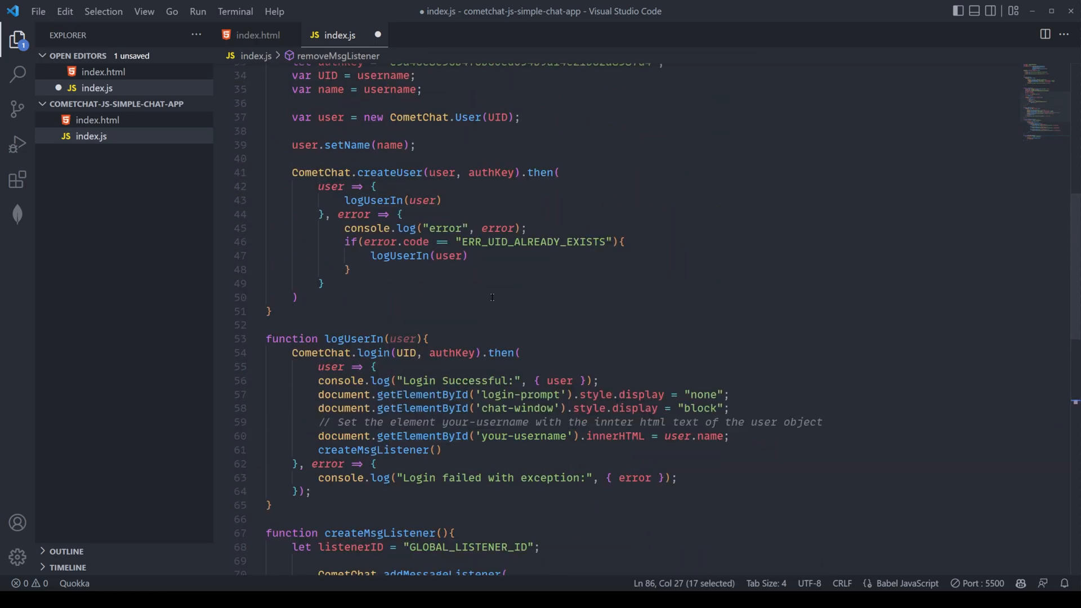
scroll(up, 3)
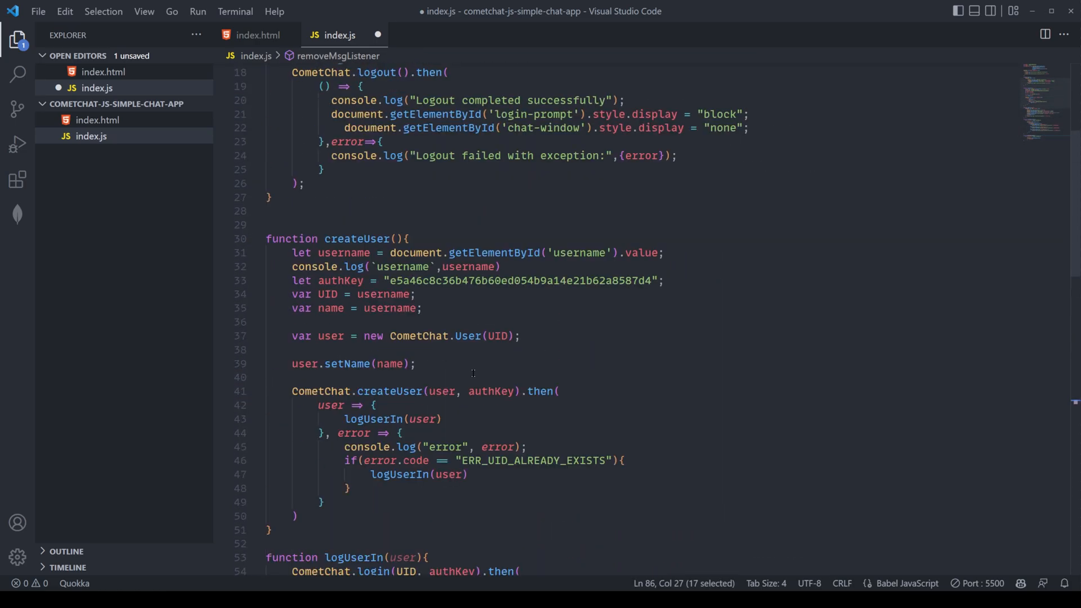
scroll(up, 3)
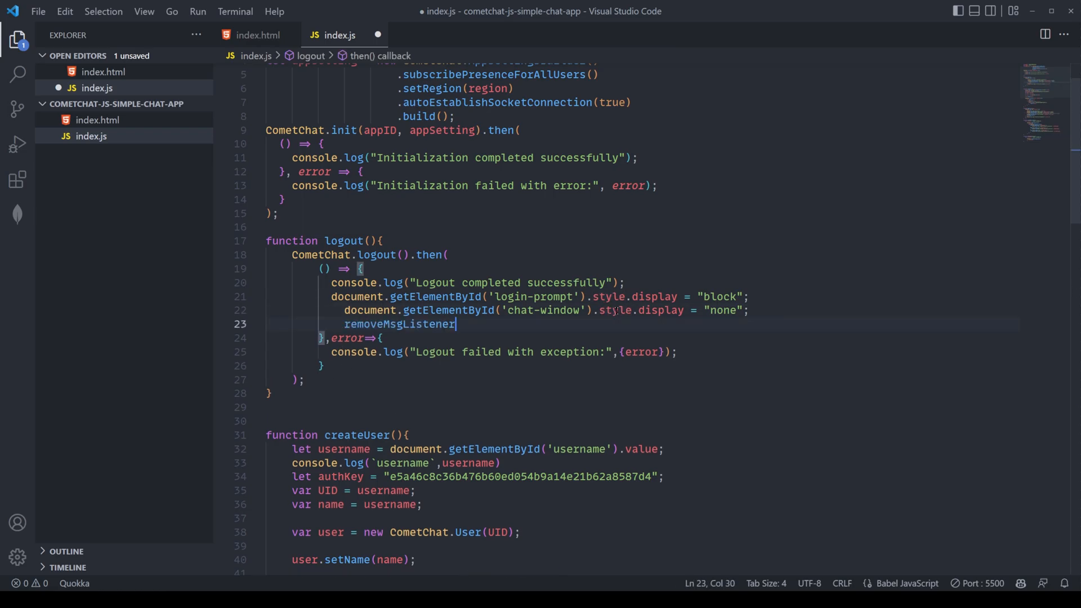
Finish removeMsgListener(); in logout, then rename the second chat input to message in index.html.
text(();)
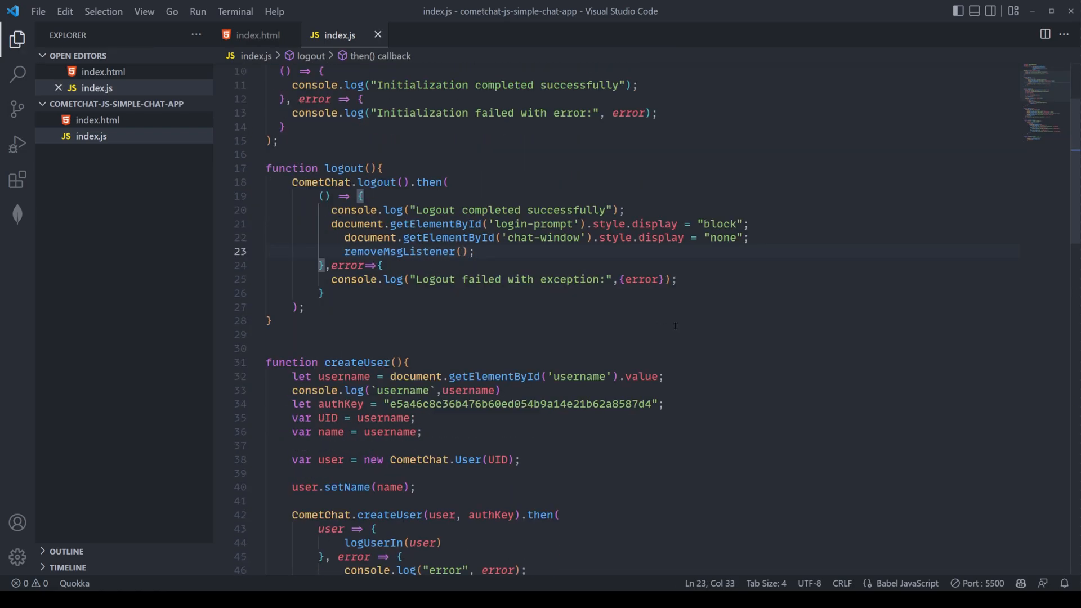
click(255, 35)
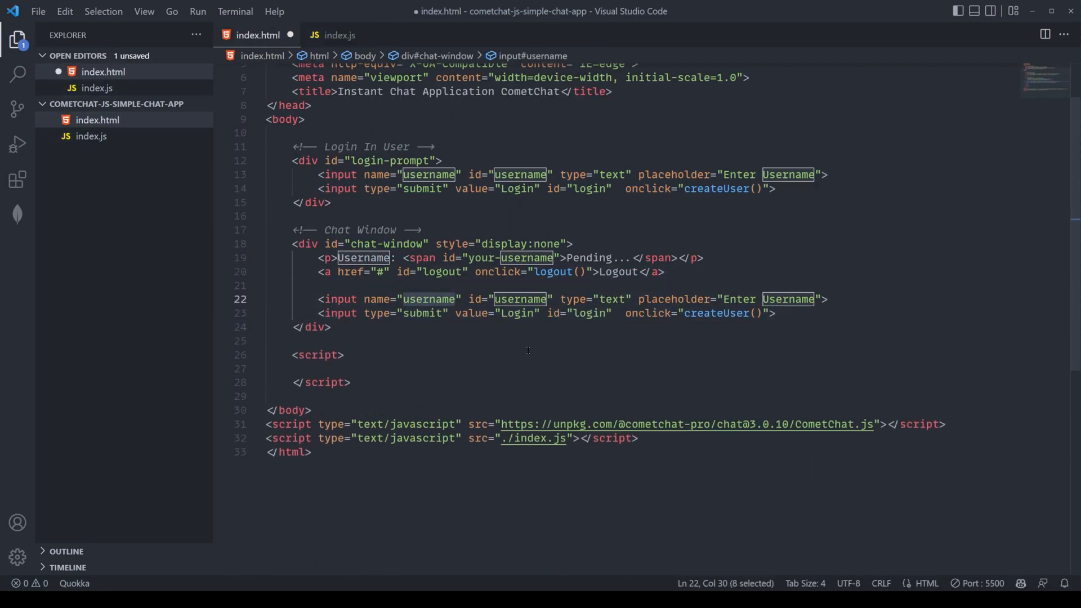
text(message)
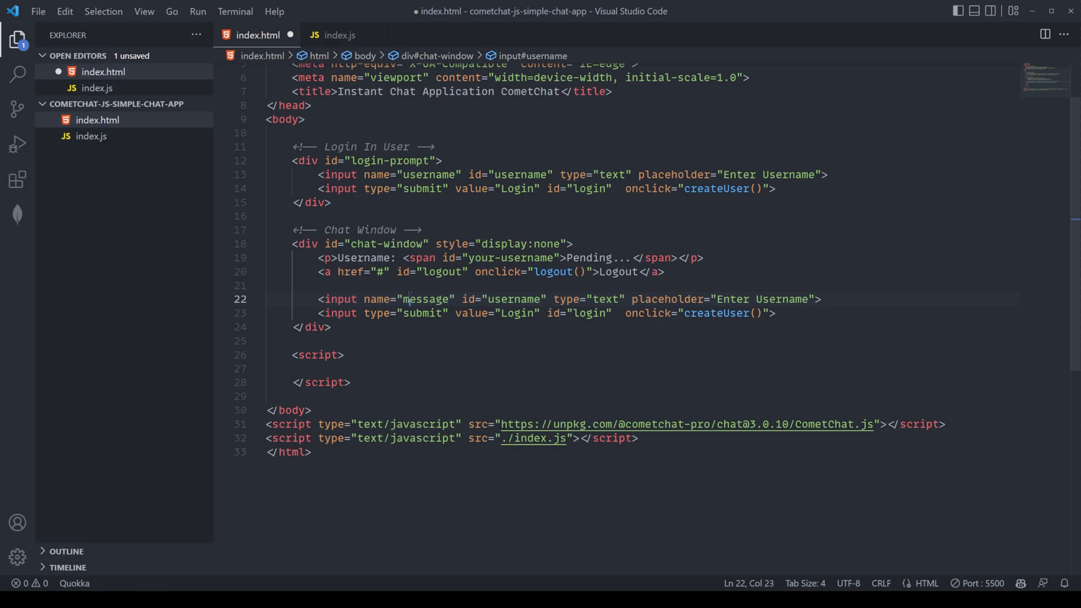
text(message)
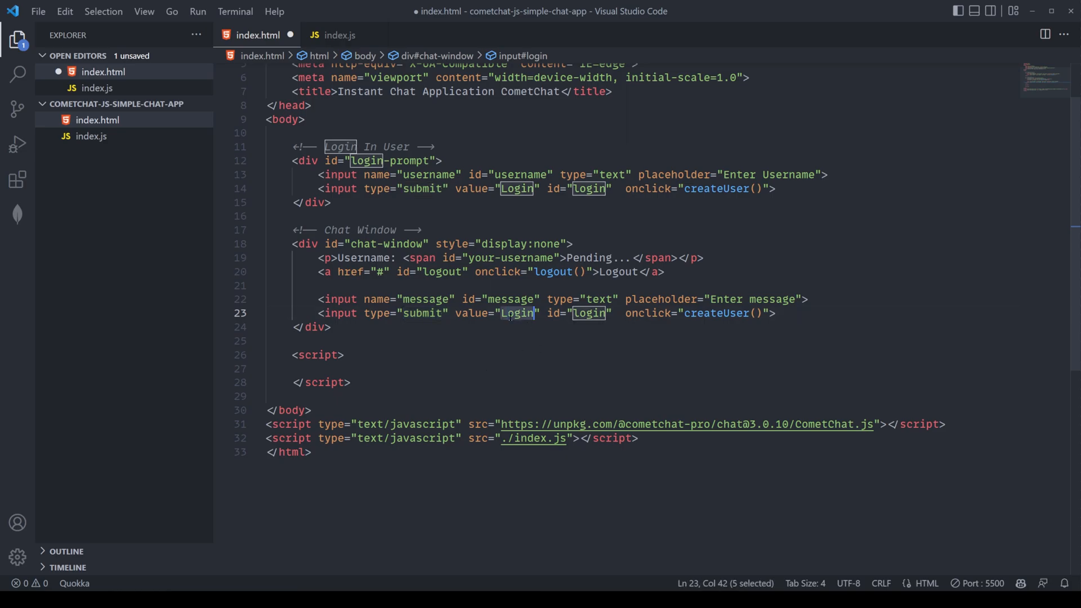
text(submit)
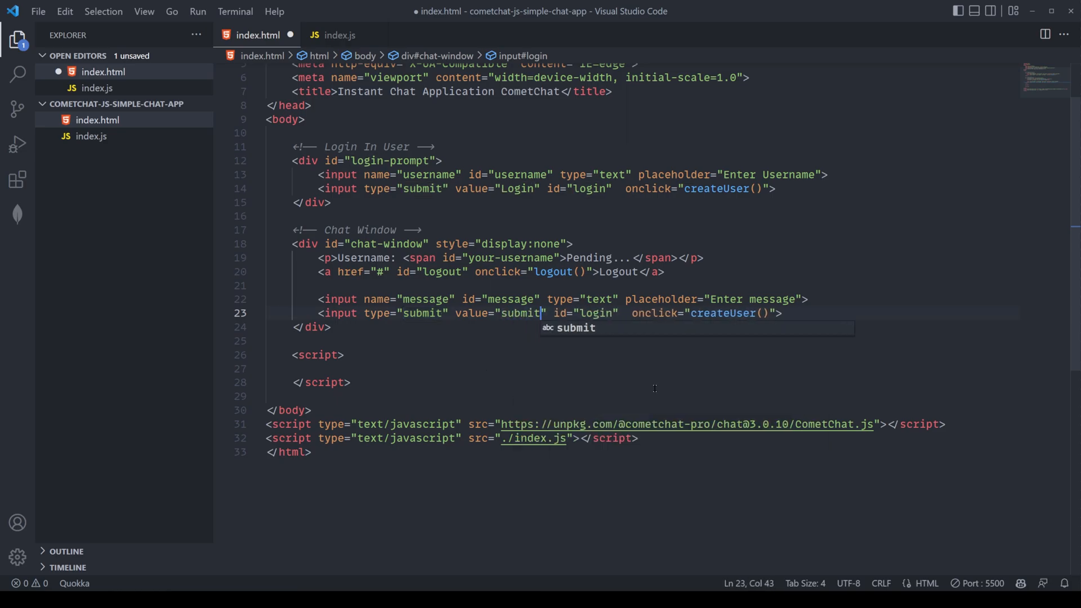
text(submit)
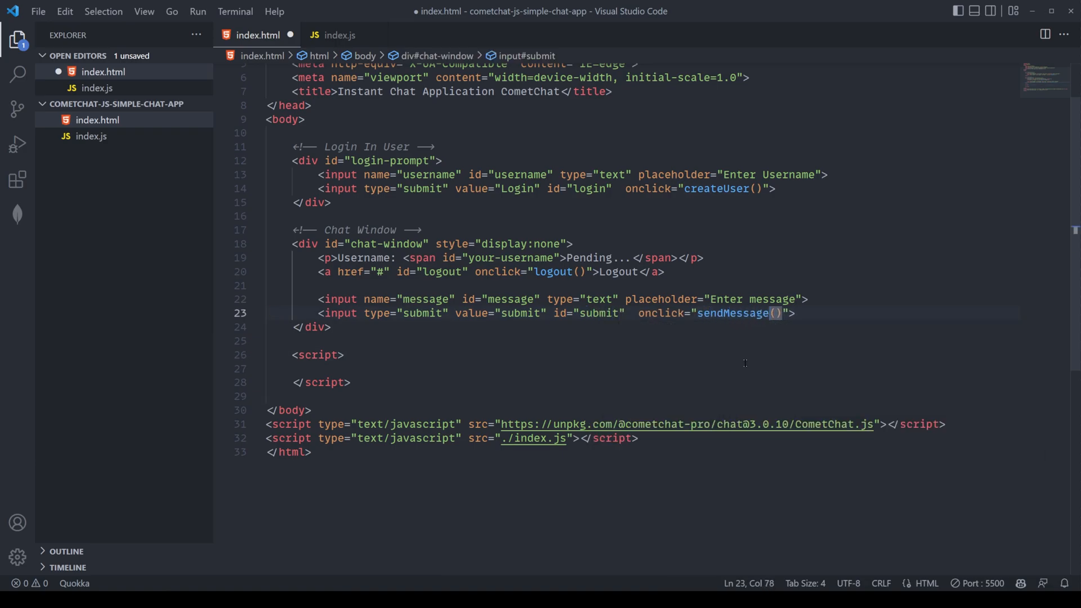
Give the button id sendmessage, value Send and onclick sendMessage().
click(331, 326)
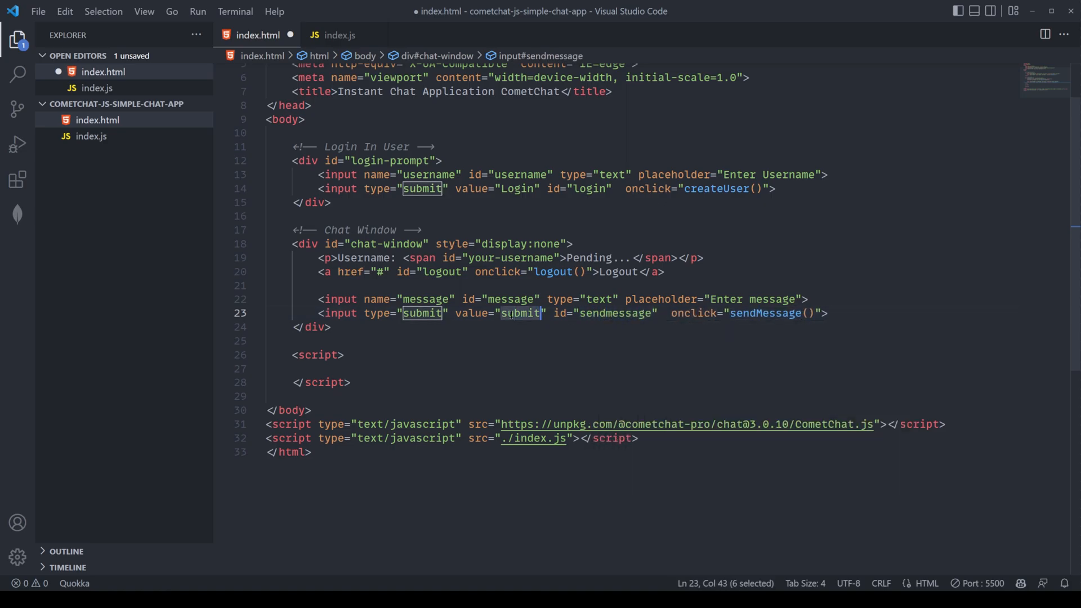
text(sendmessage)
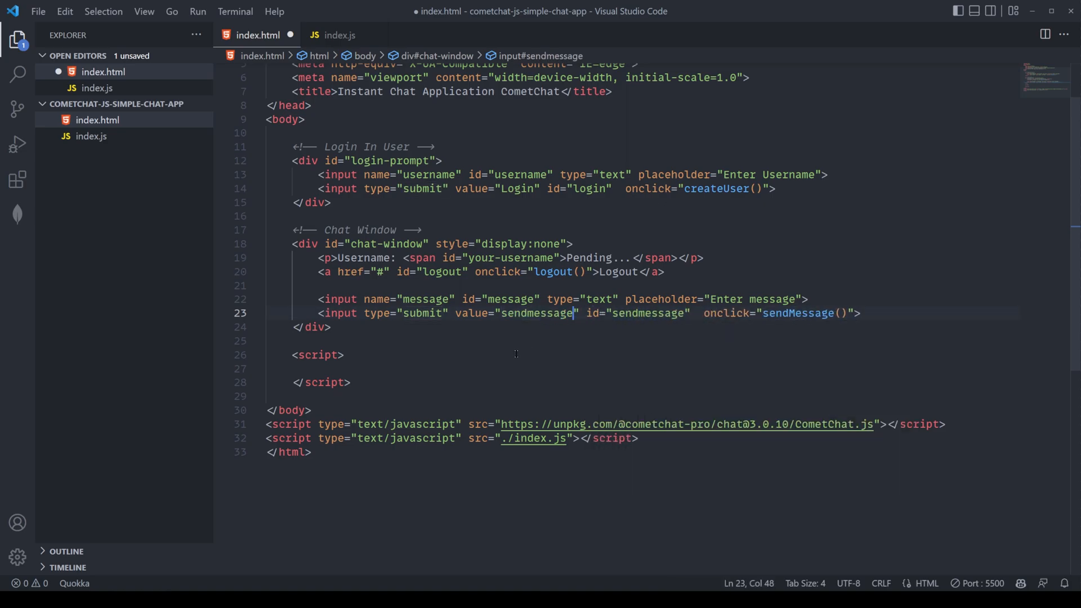
mouse_move(588, 340)
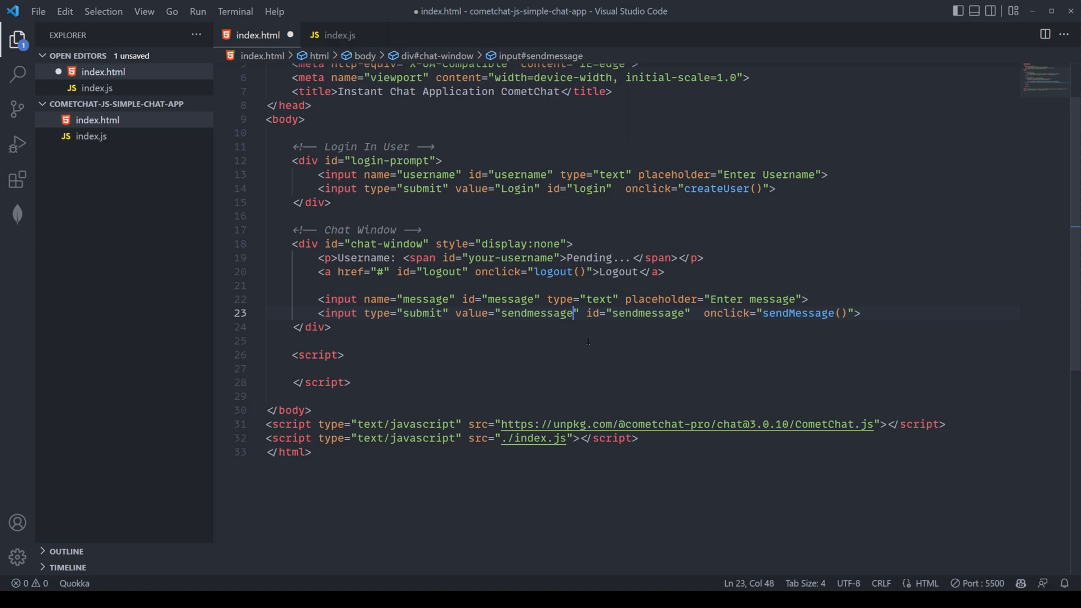
click(506, 313)
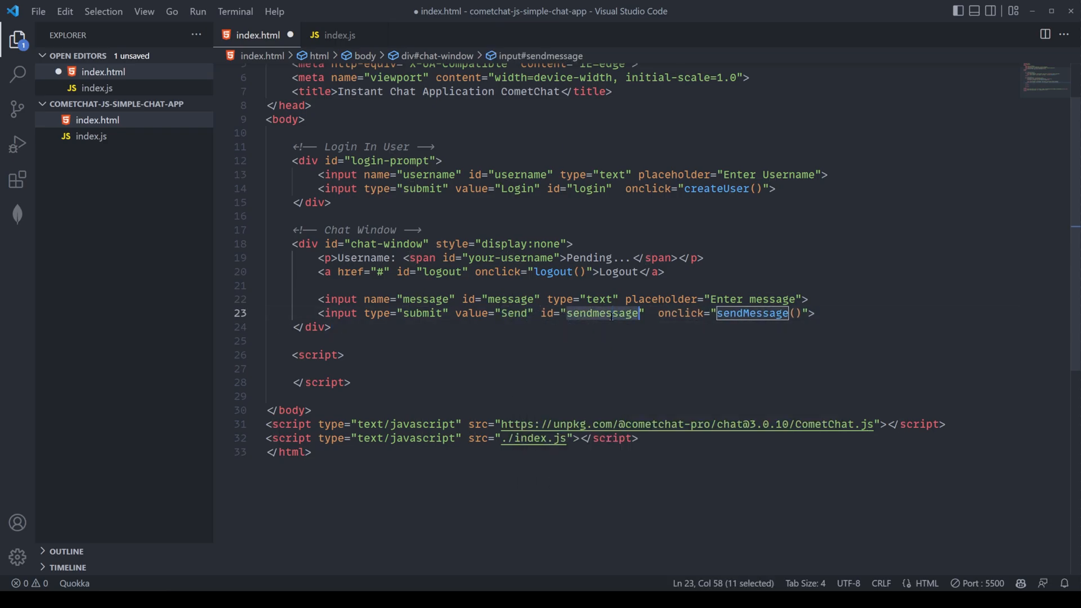
click(338, 35)
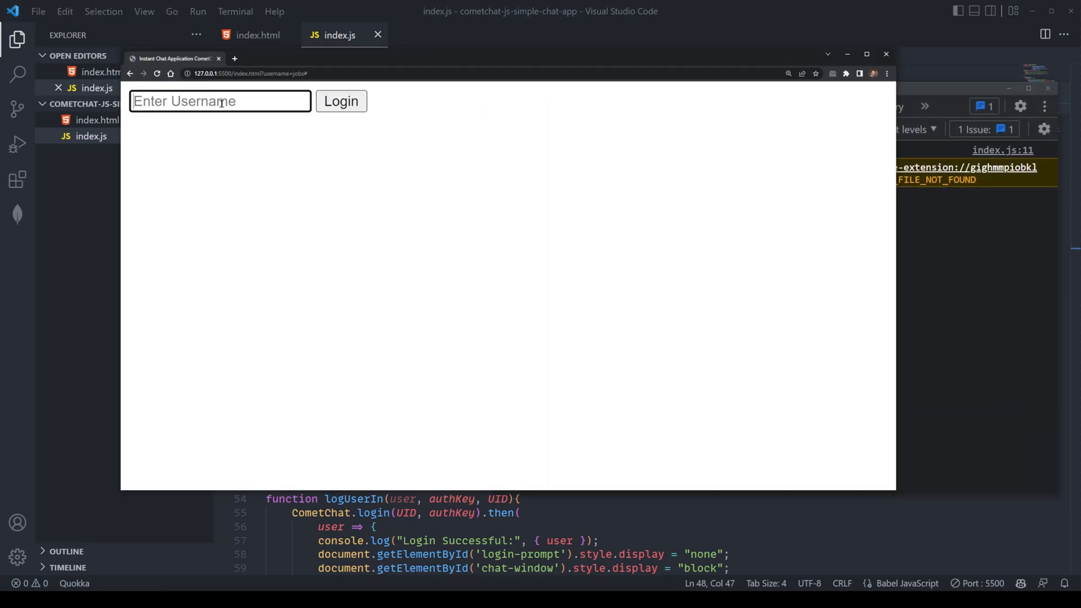
Log in as test in Chrome and enter 'test message' in the message field.
click(340, 101)
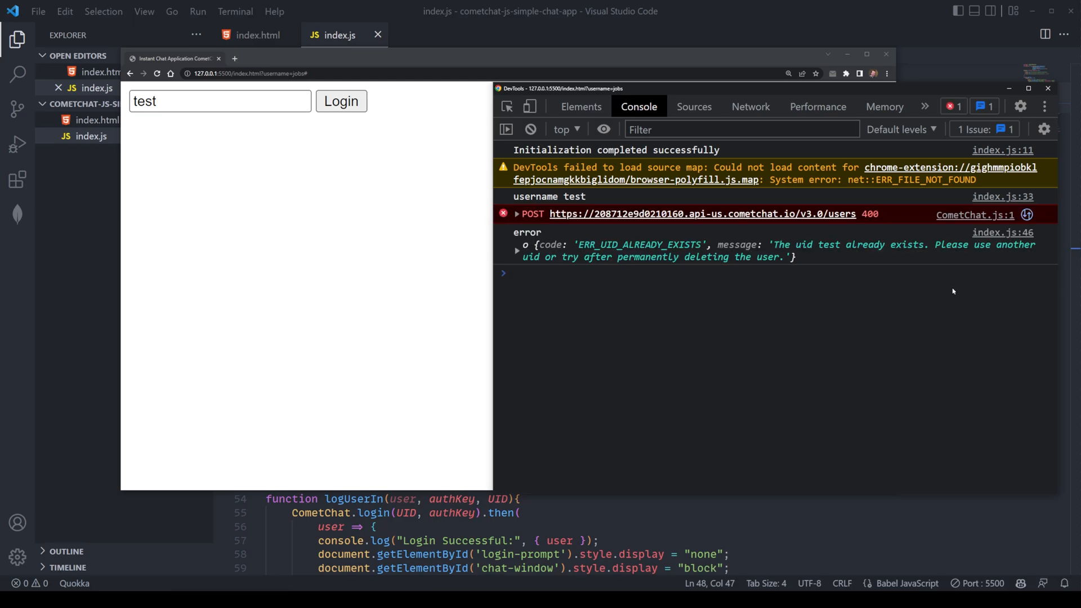
click(340, 100)
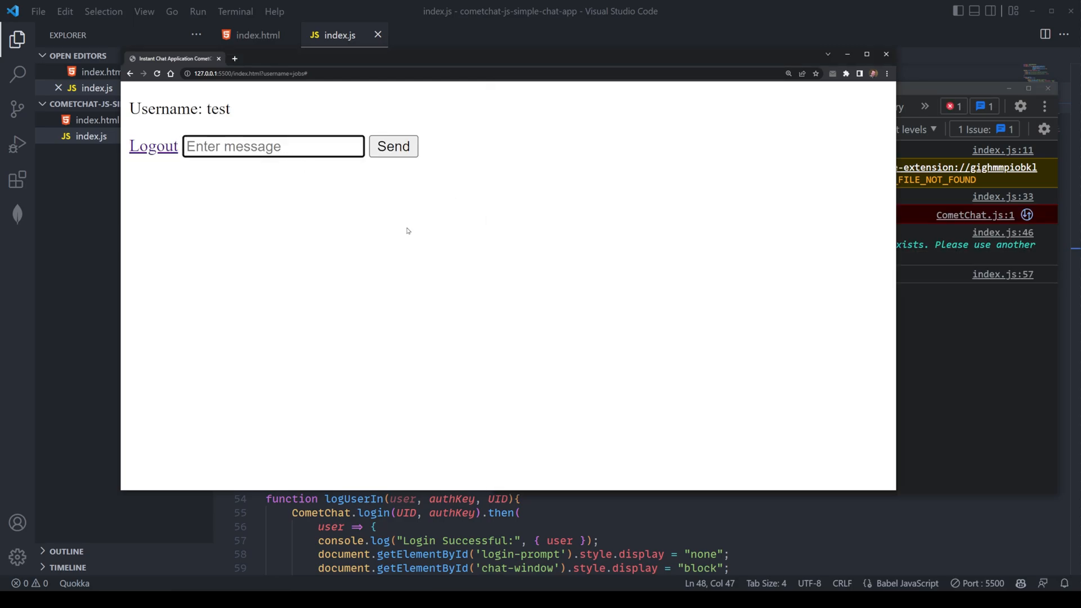
text(test message)
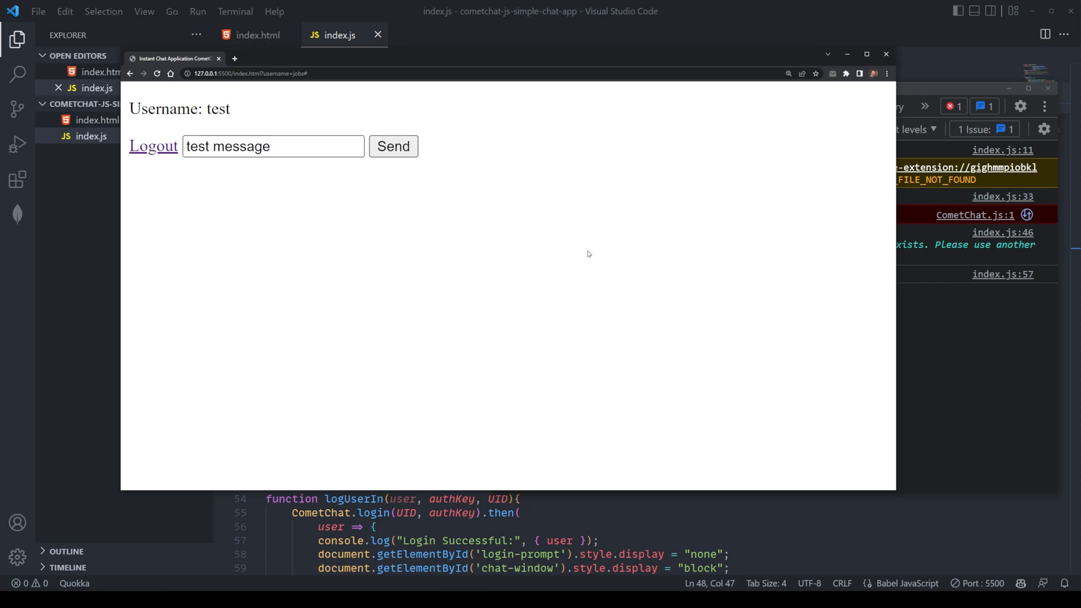
click(257, 35)
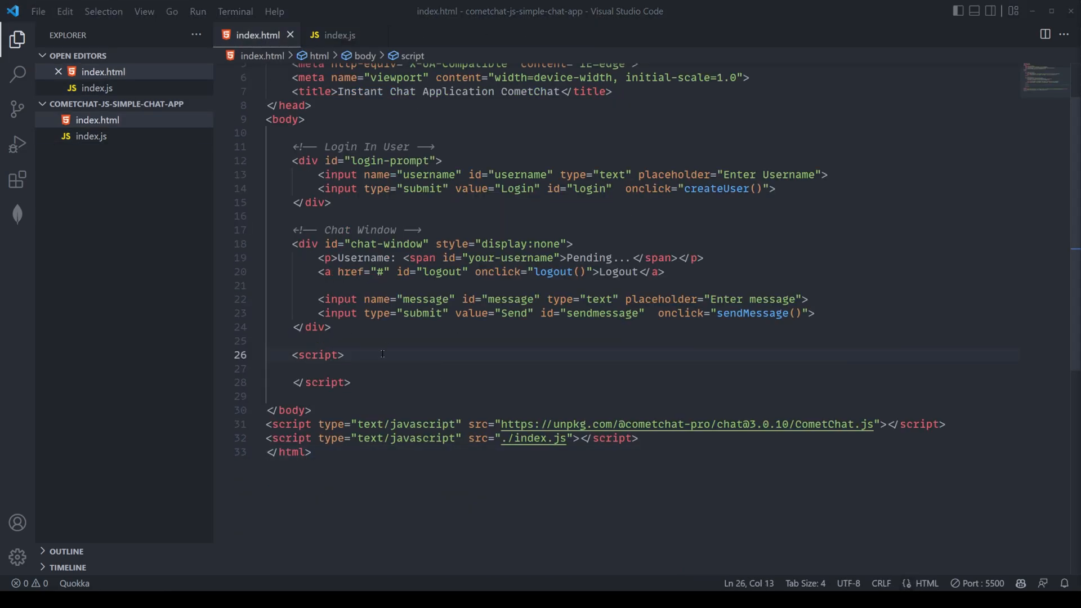
Start a wrapping div with a 1px border style above the message input.
click(519, 313)
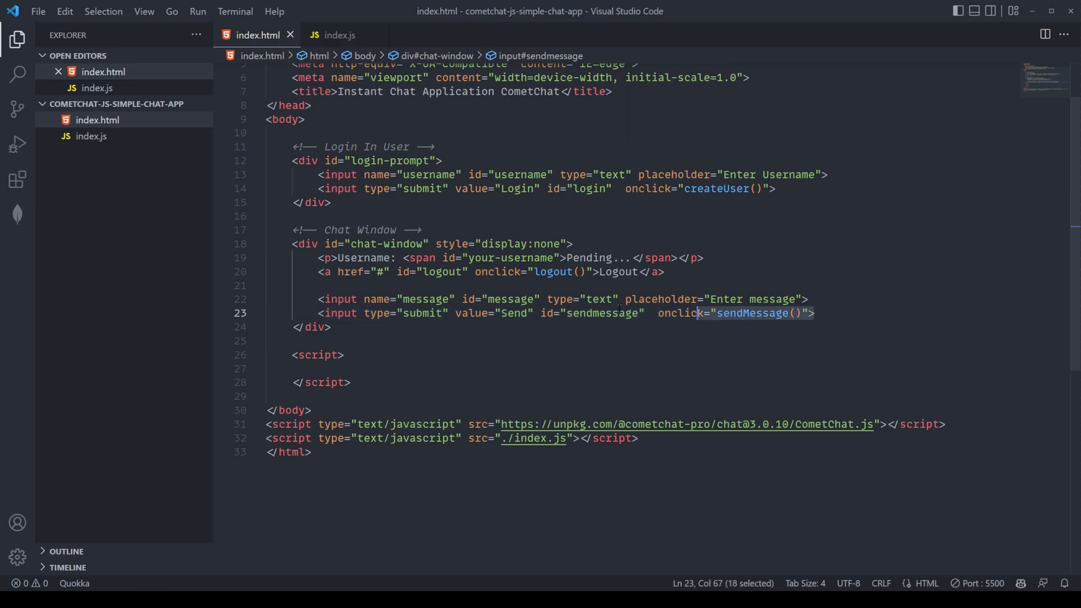
text(<div)
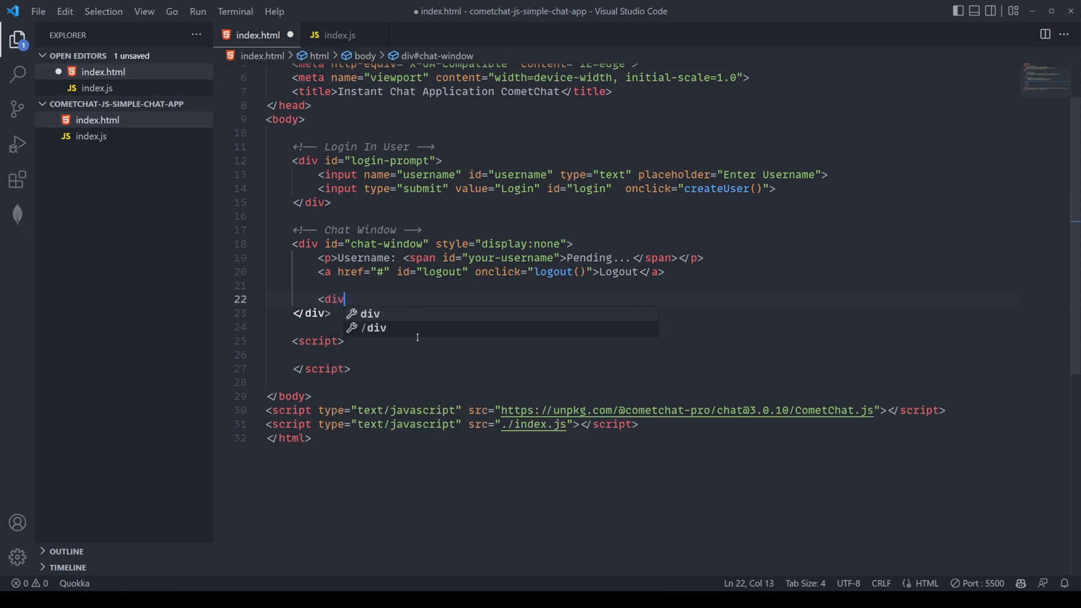
text(i)
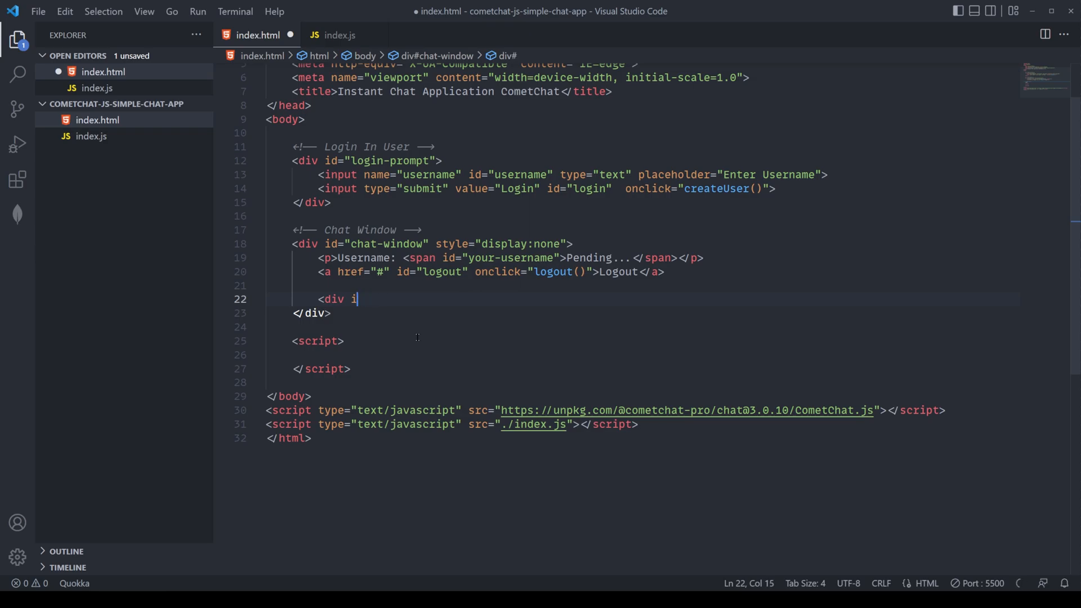
text(>)
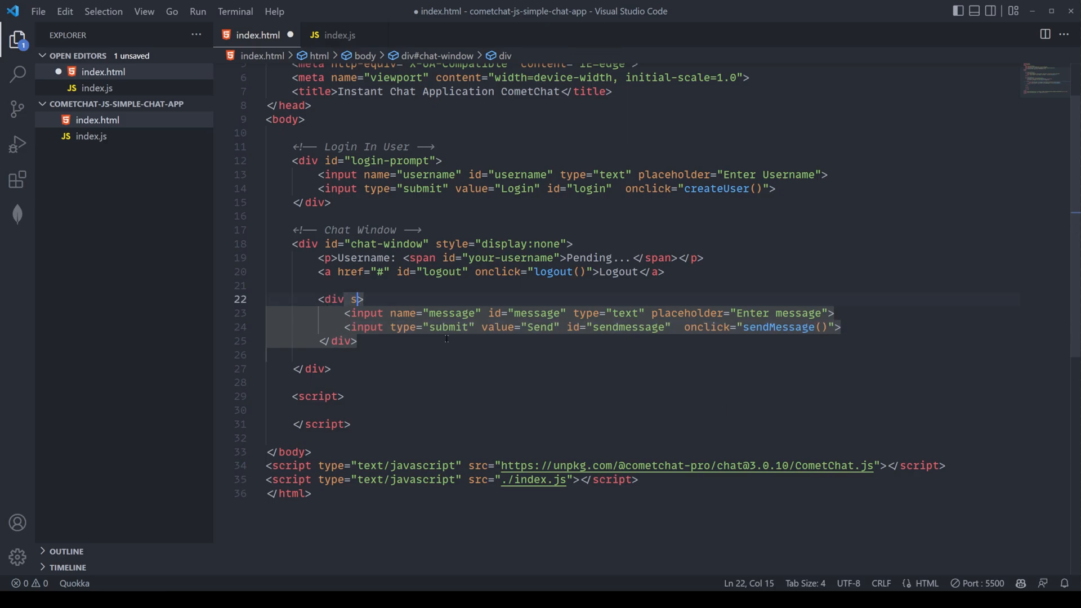
text(tyle="")
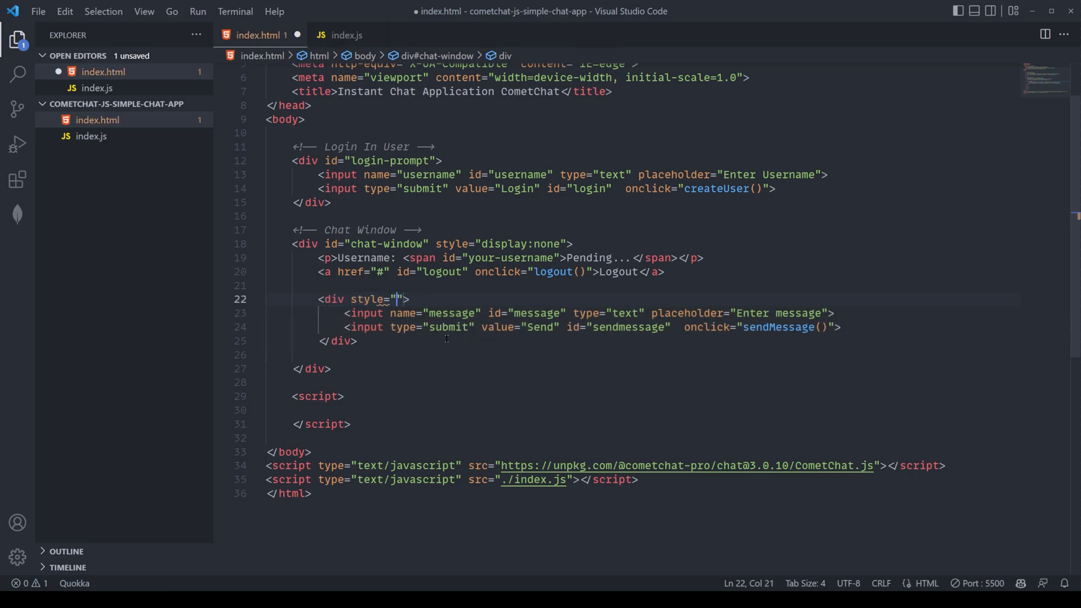
text(border:1ox)
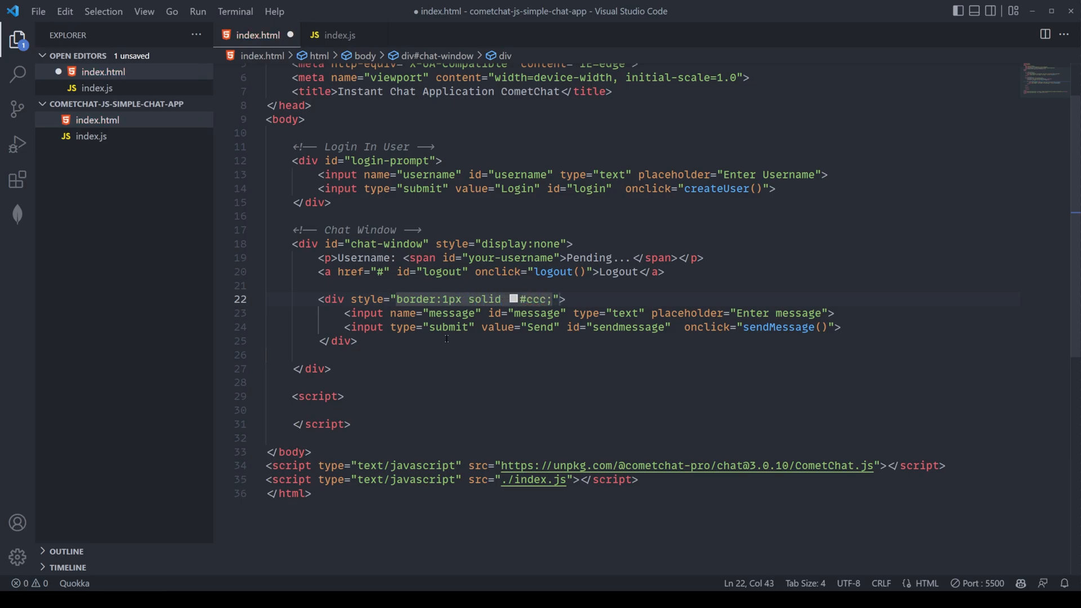
click(331, 368)
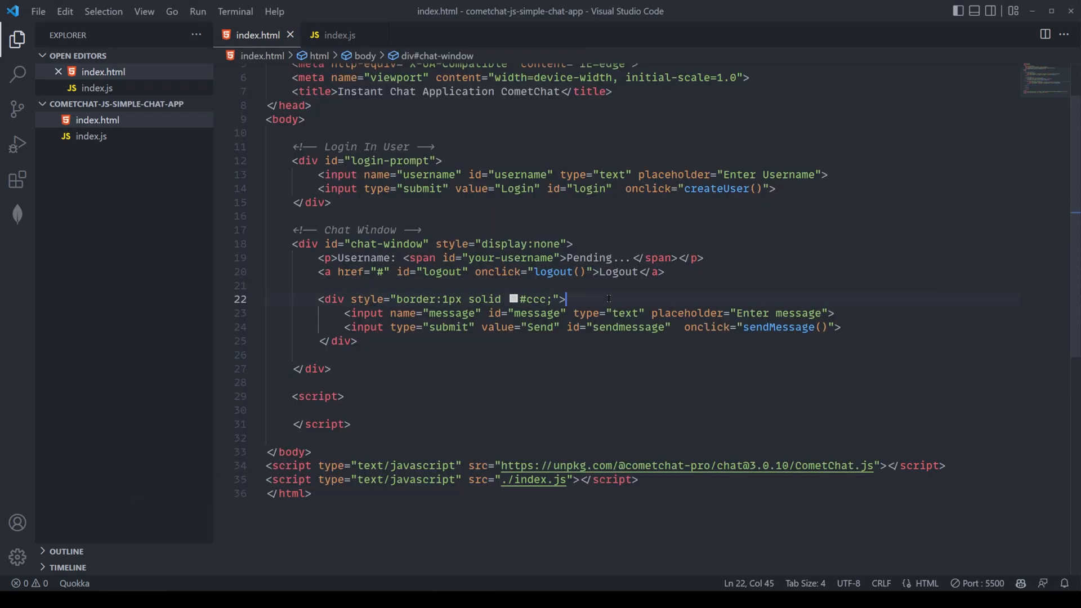
Add div id 'messages' with border 1px solid #ccc, padding and a 'Messages will appear here...' paragraph.
text(<div>)
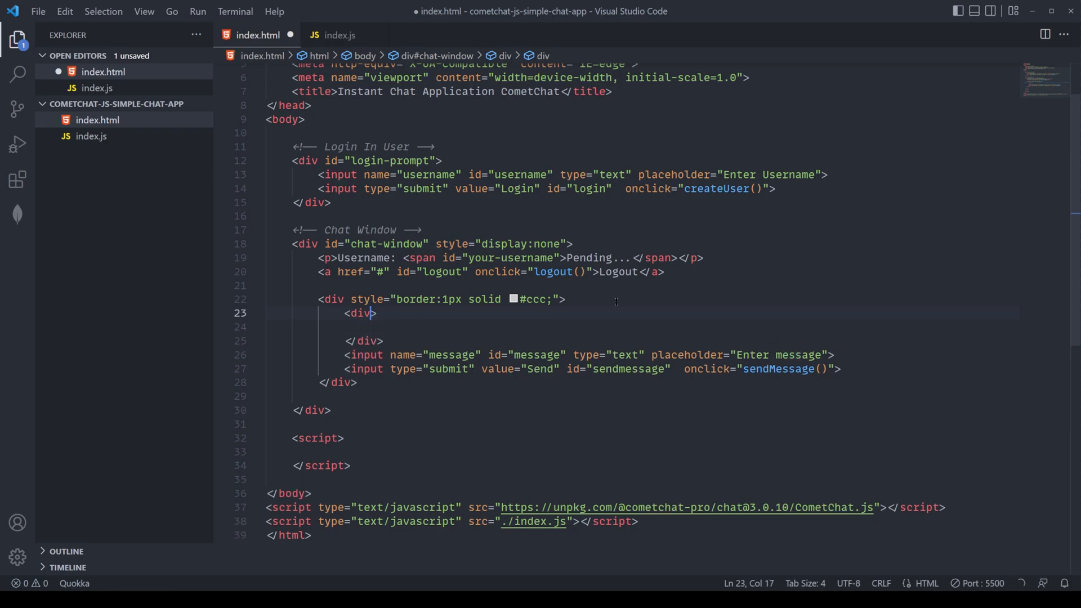
text(id="")
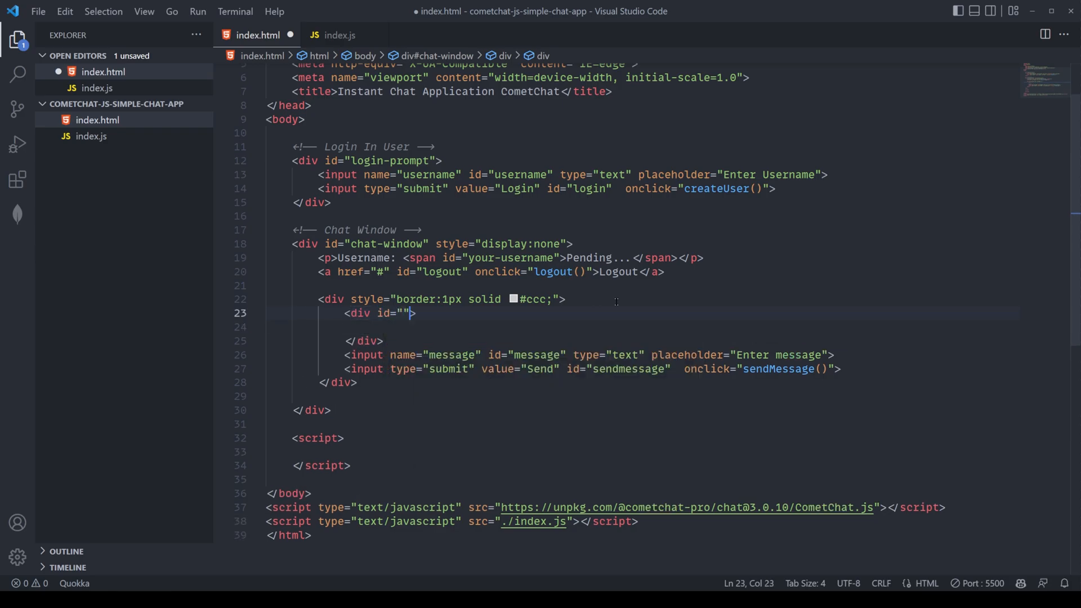
text(message)
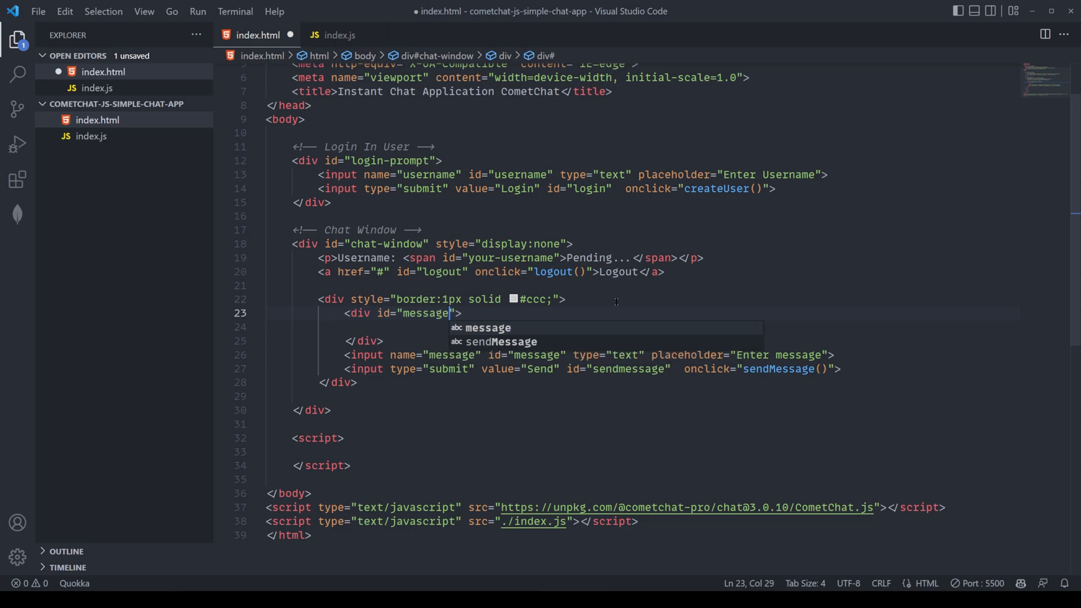
text(s" style=)
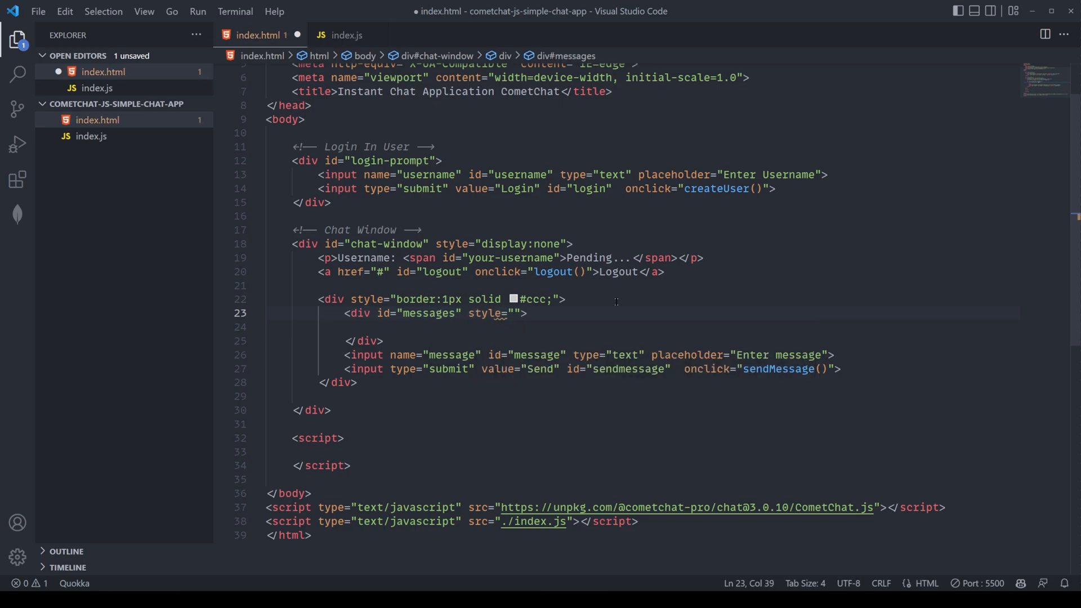
text(1px solid #ccc;)
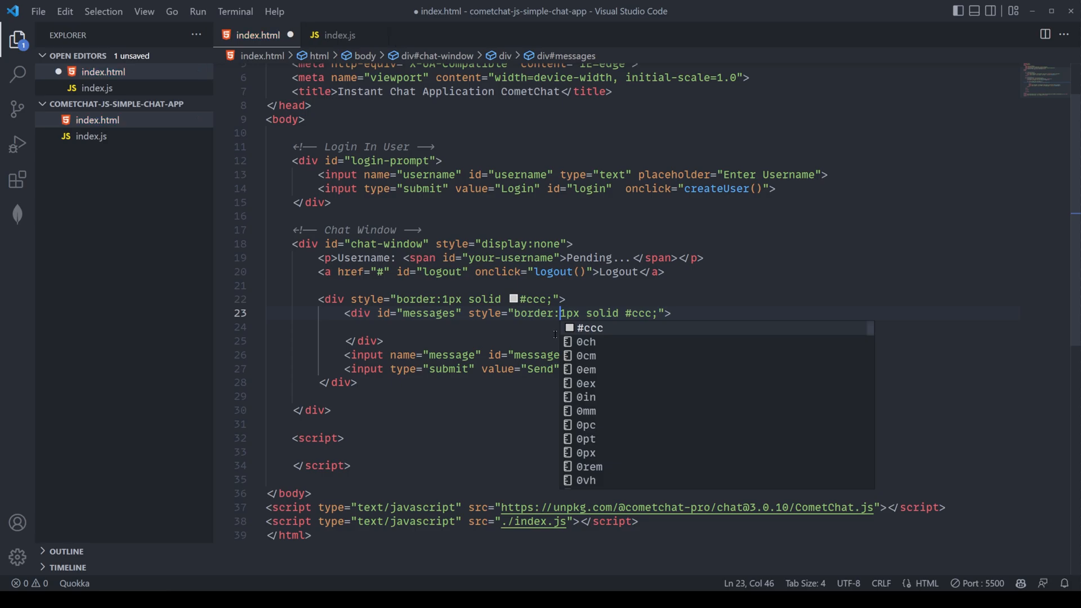
text(padding:4px;margin:4px;)
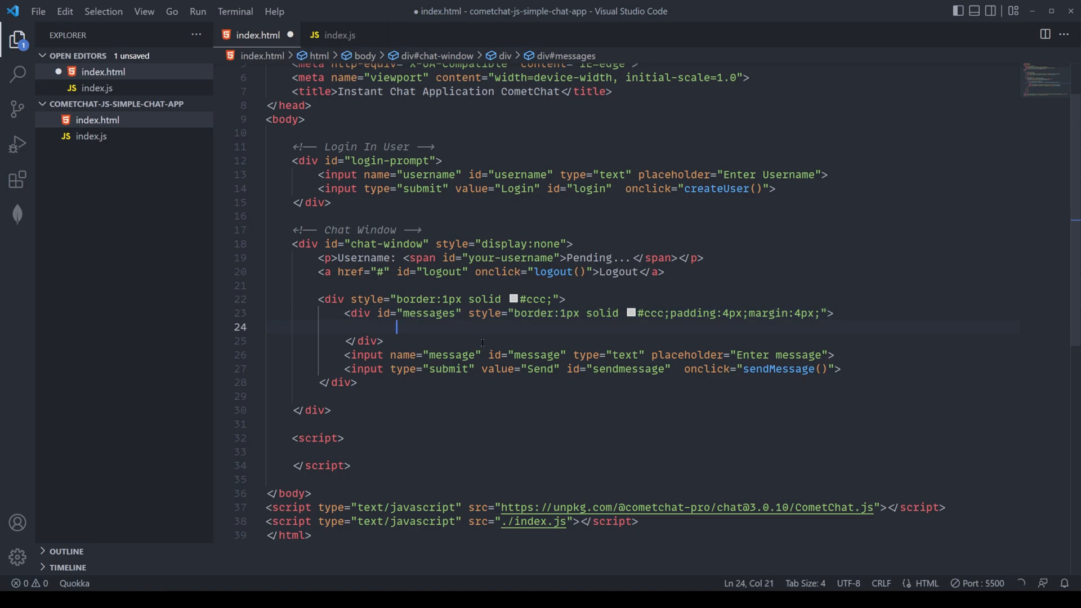
text(<p>Messages will appear here...</p>)
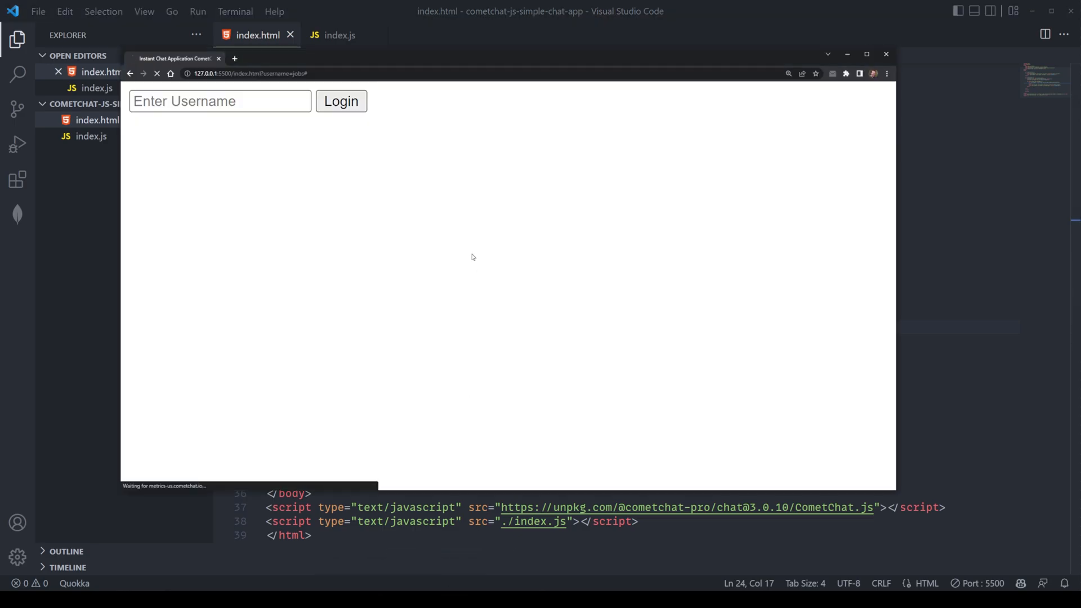
Log in as test in Chrome to see the bordered messages box.
click(340, 100)
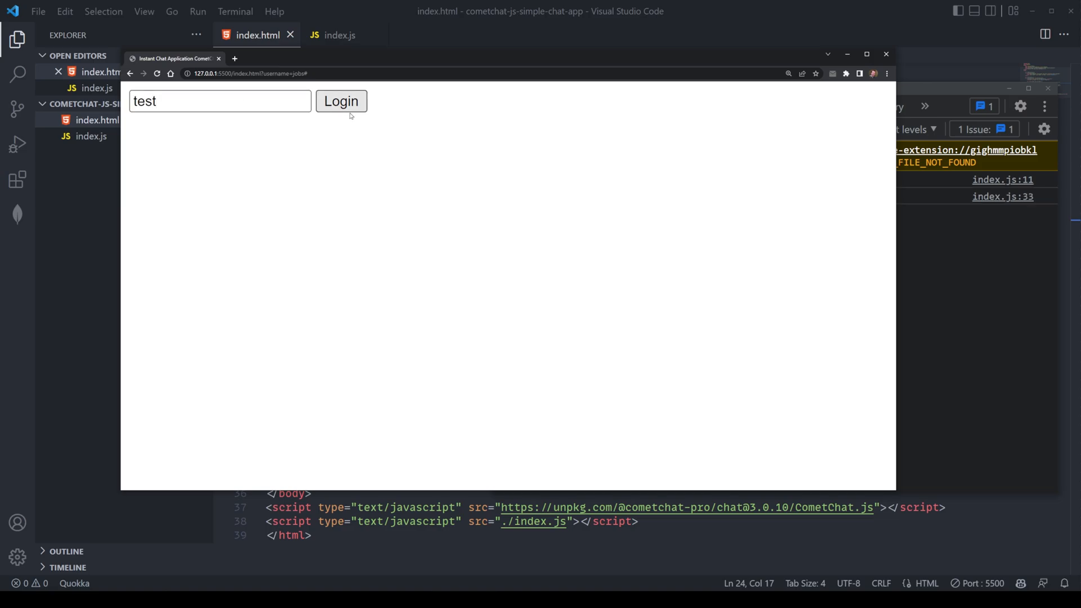
click(340, 100)
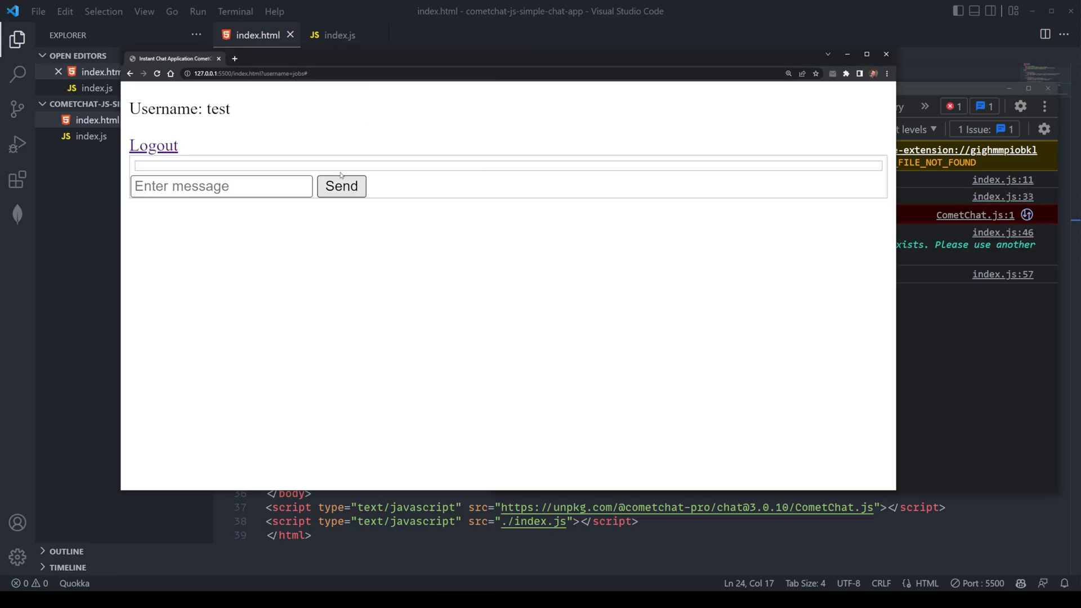
mouse_move(710, 177)
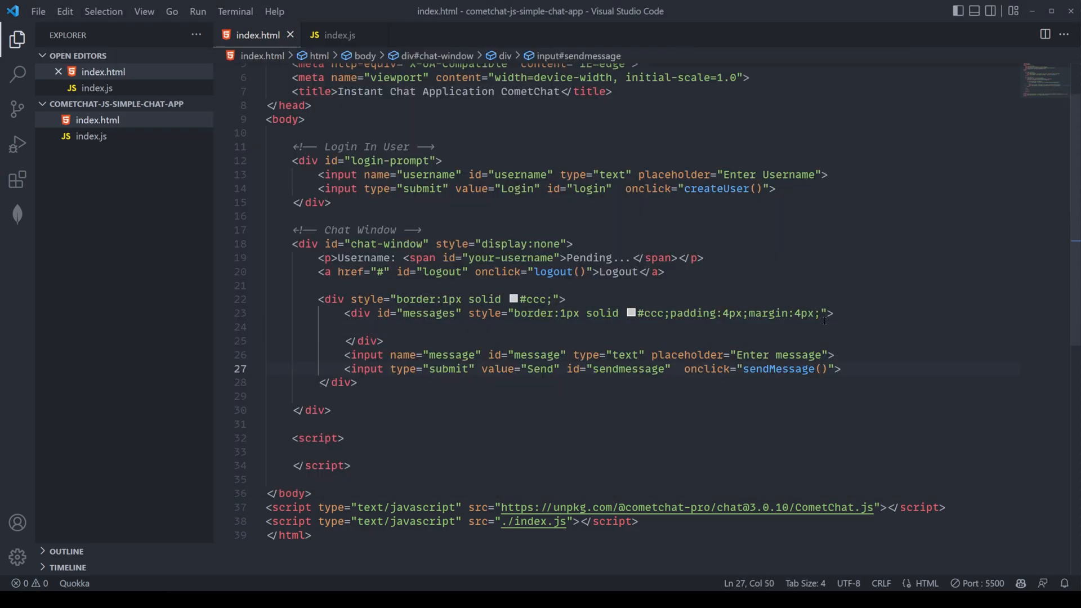
Add a min-height rule to the messages div style.
text(min-hei)
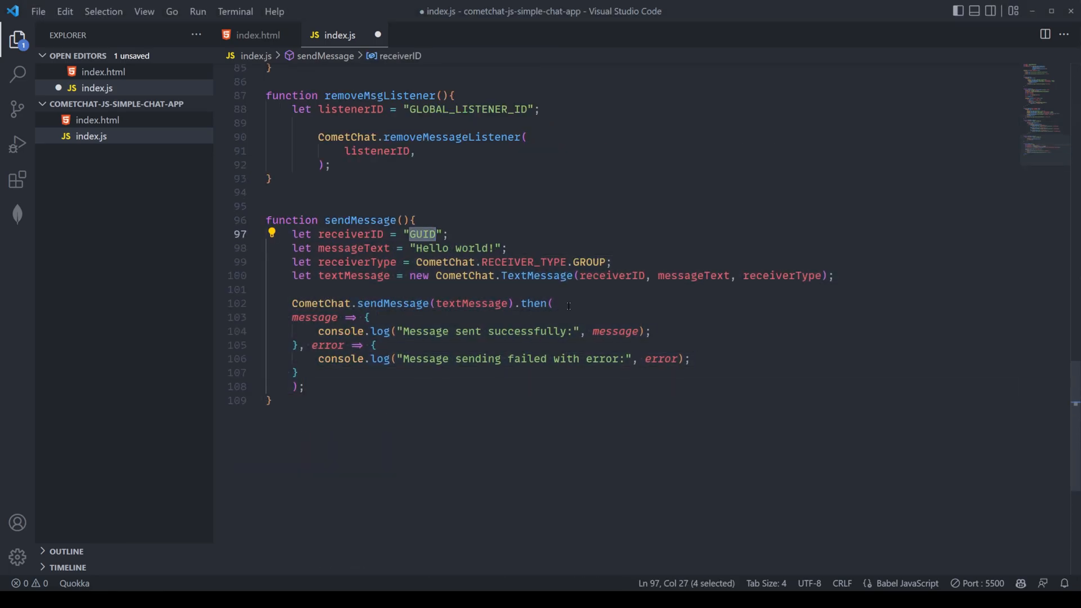
Set receiverID to 'Gobal' and give sendMessage a msg parameter used as messageText.
text(Gobal)
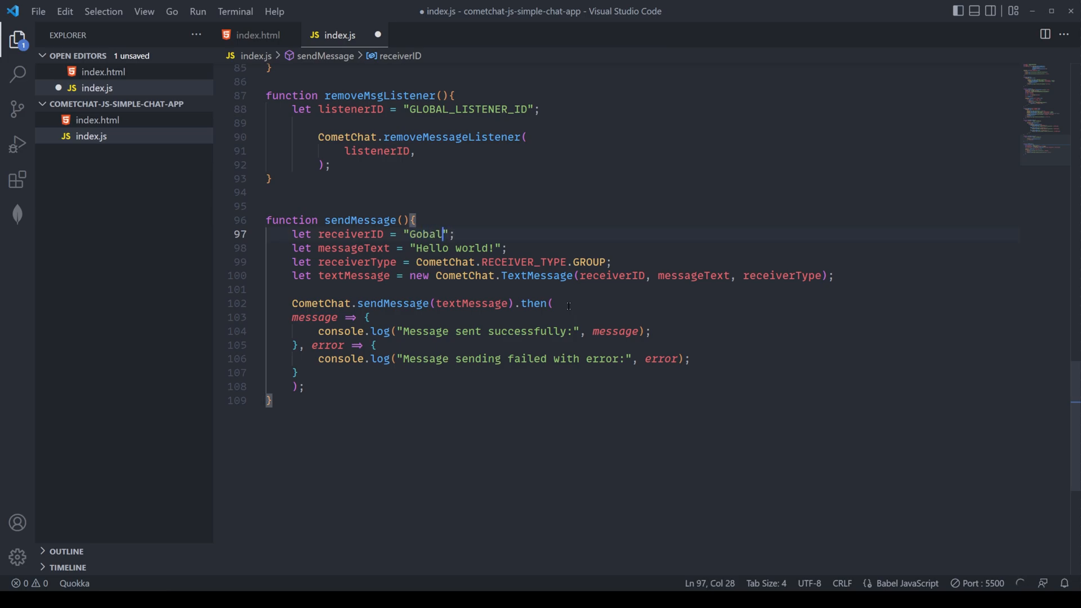
click(271, 400)
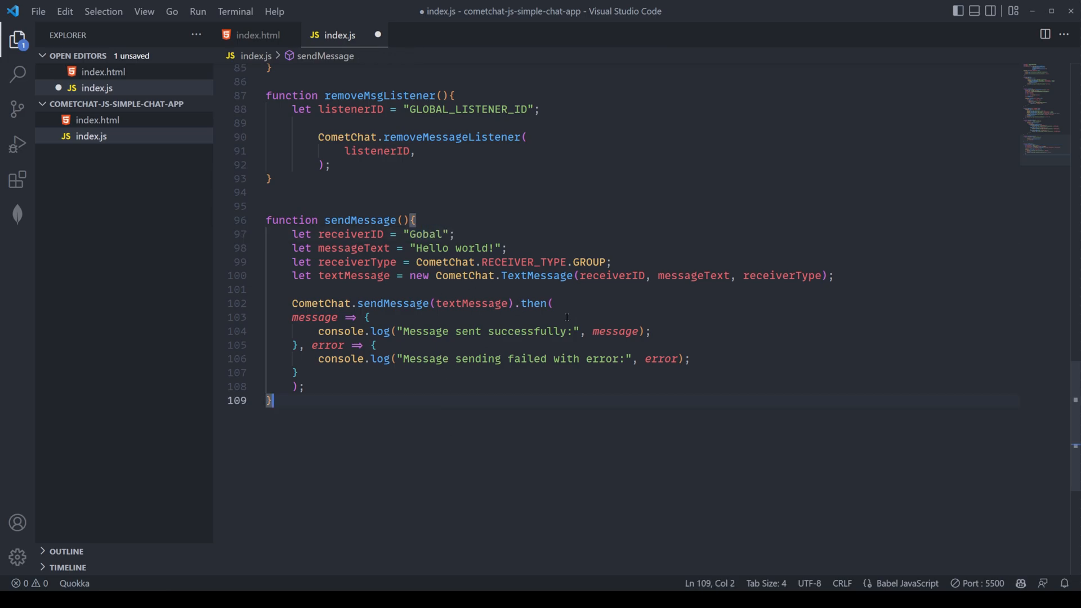
click(403, 220)
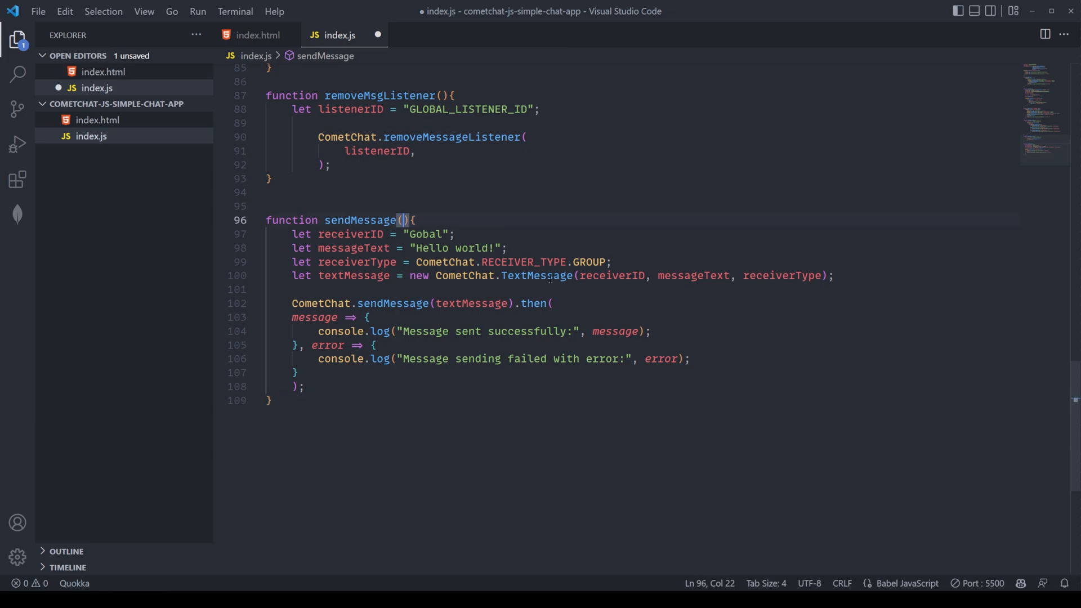
text(msg)
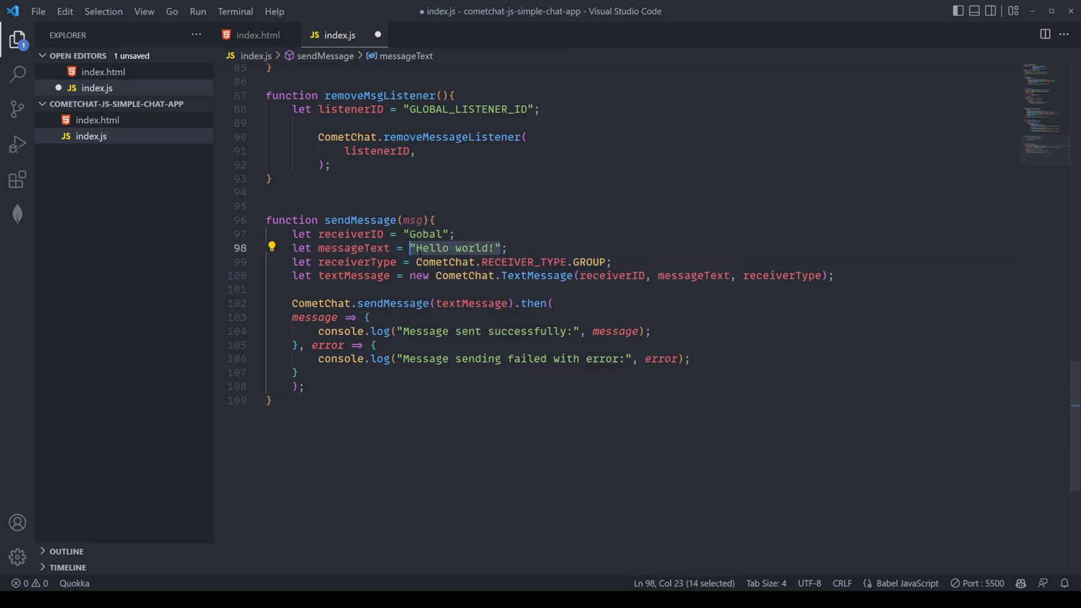
text(msg)
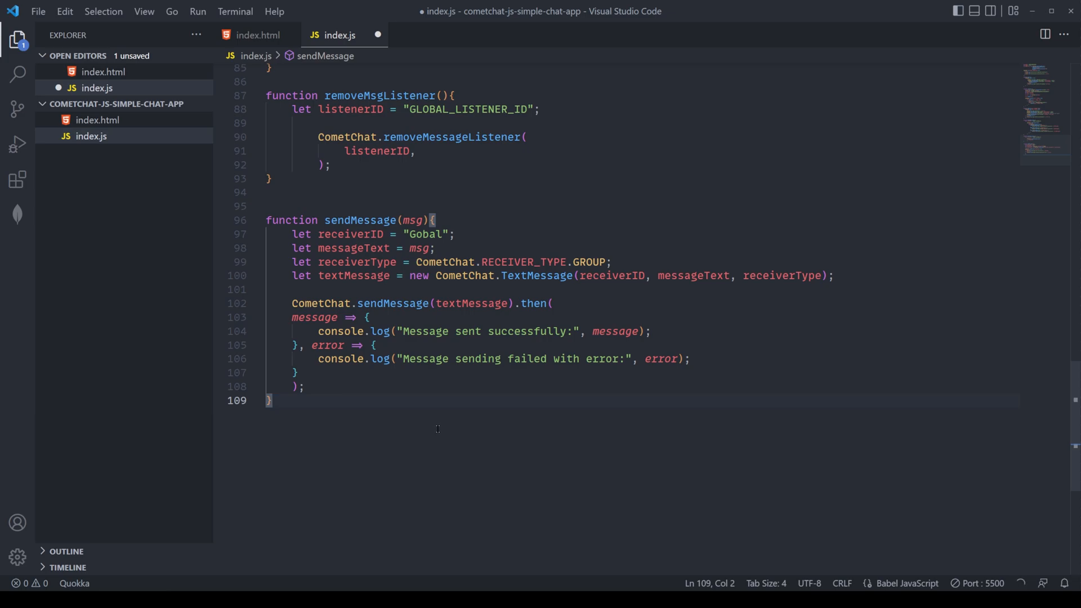
Review sendMessage and highlight every use of receiverID.
click(424, 331)
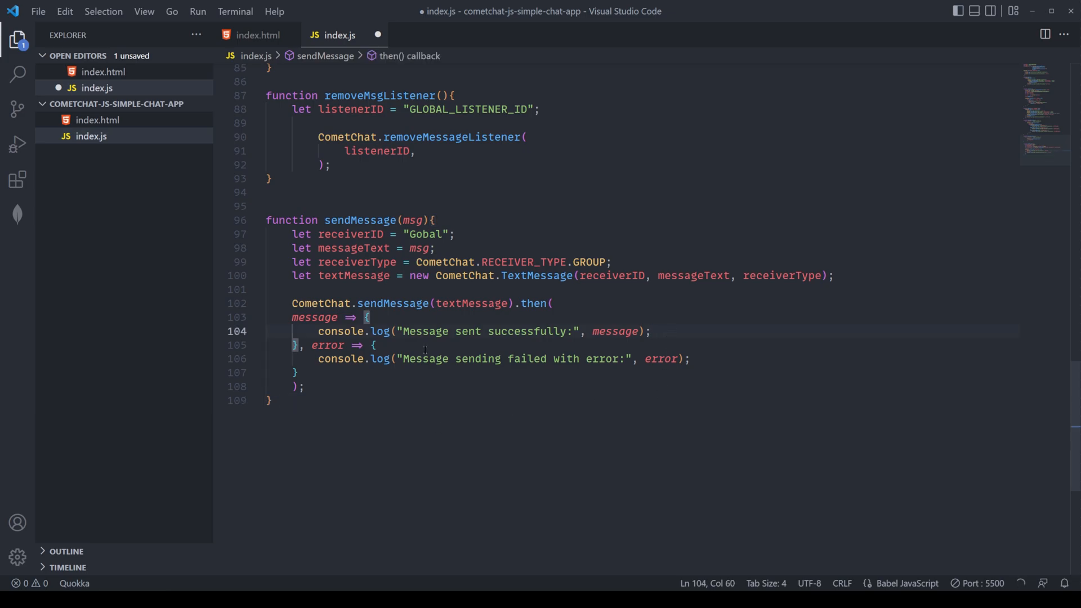
click(294, 373)
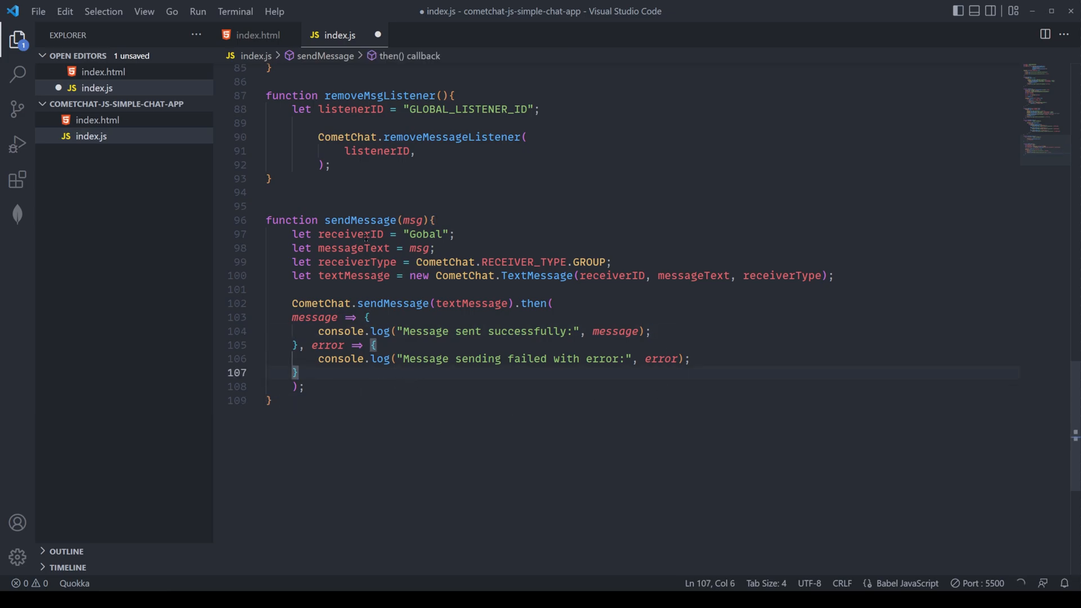
double_click(352, 234)
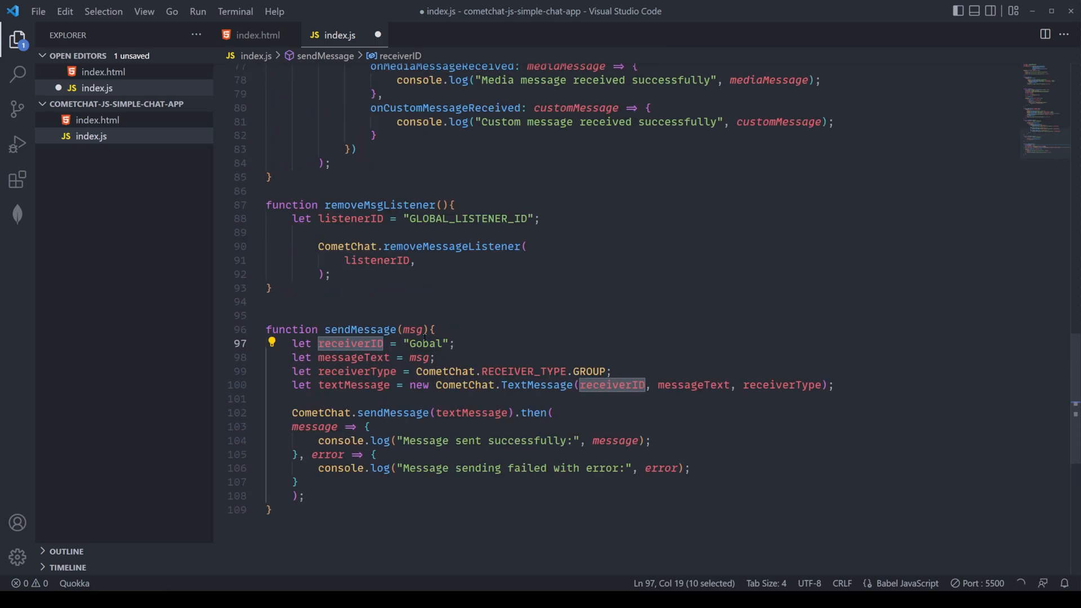
Start a // comment line inside onTextMessageReceived in createMsgListener.
scroll(up, 3)
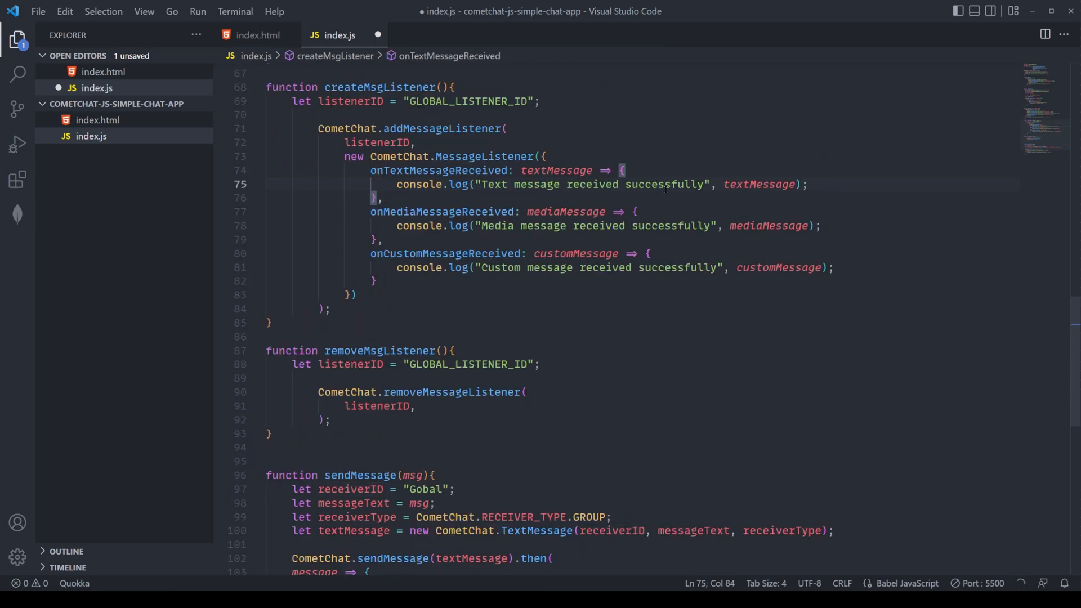
key(Enter)
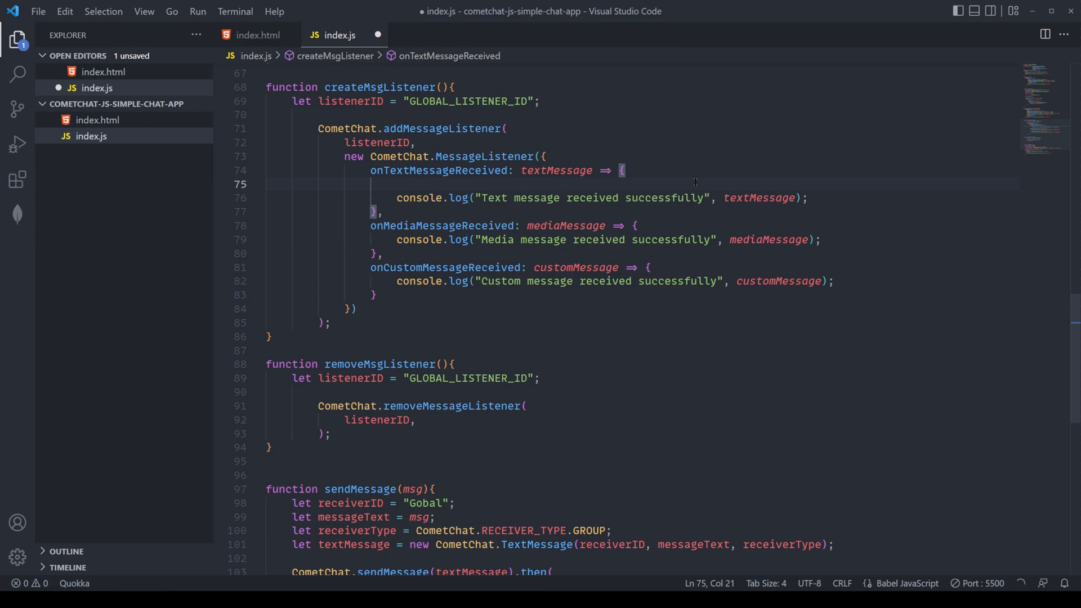
text(// Using the div wit)
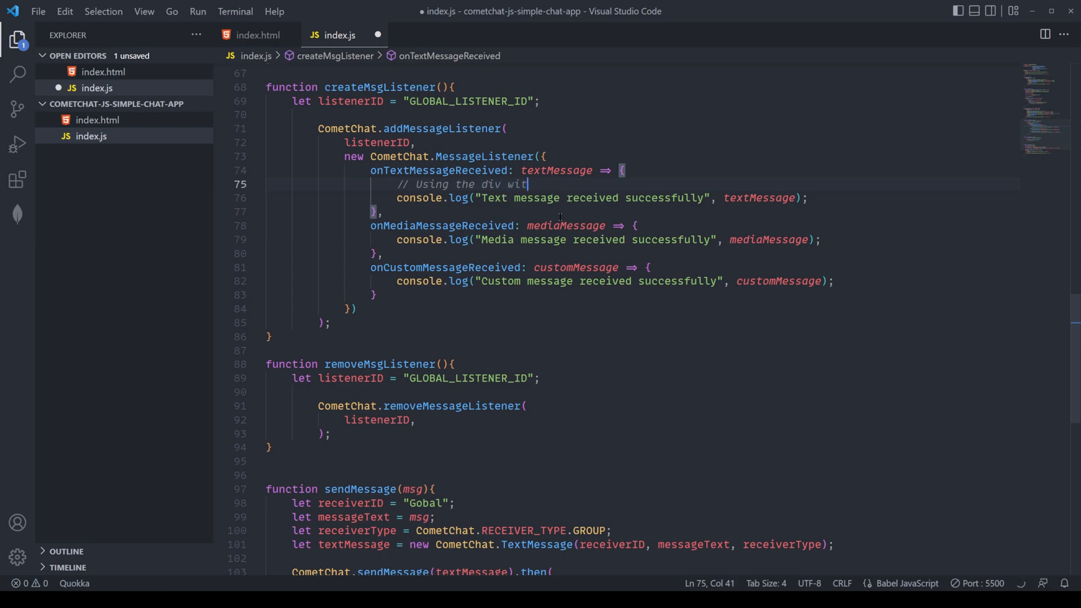
Comment and append each received textMessage's sender and text to the messages div via innerHTML +=.
text(h the id messages, append the follow)
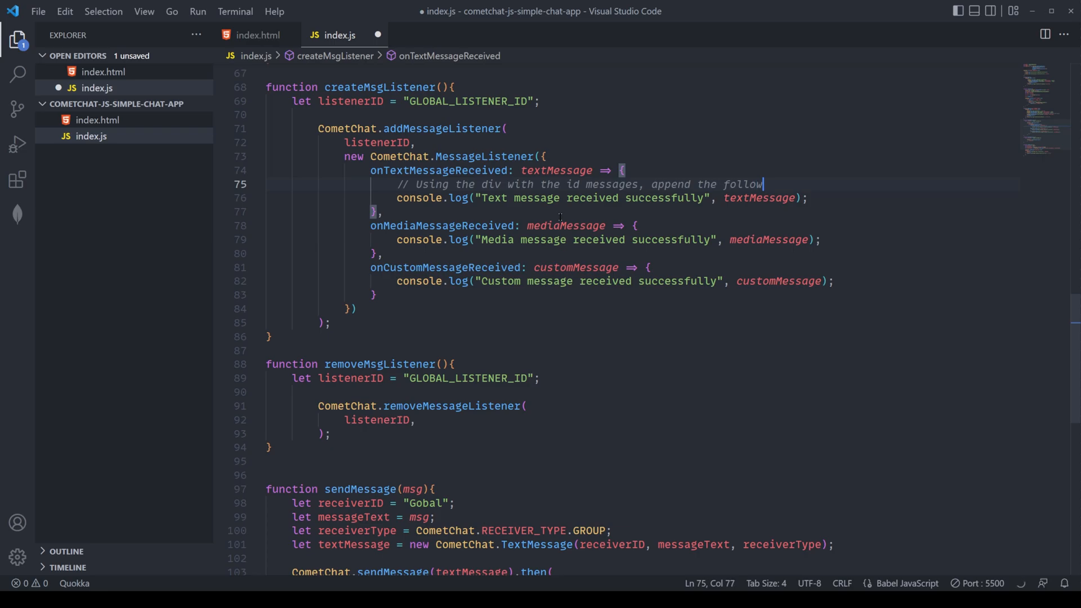
key(enter)
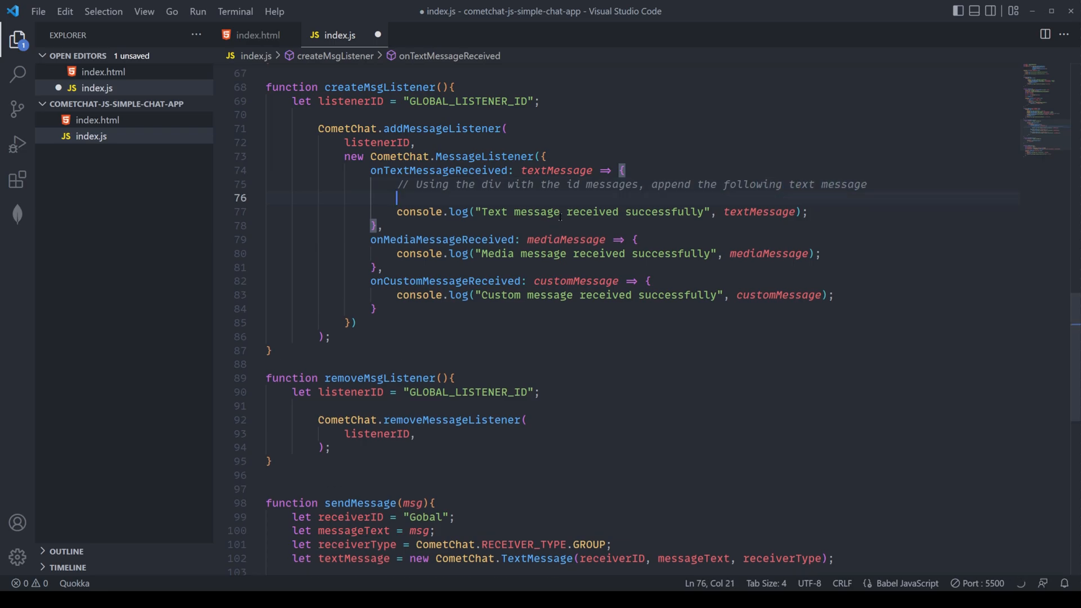
text(// to the existing text message)
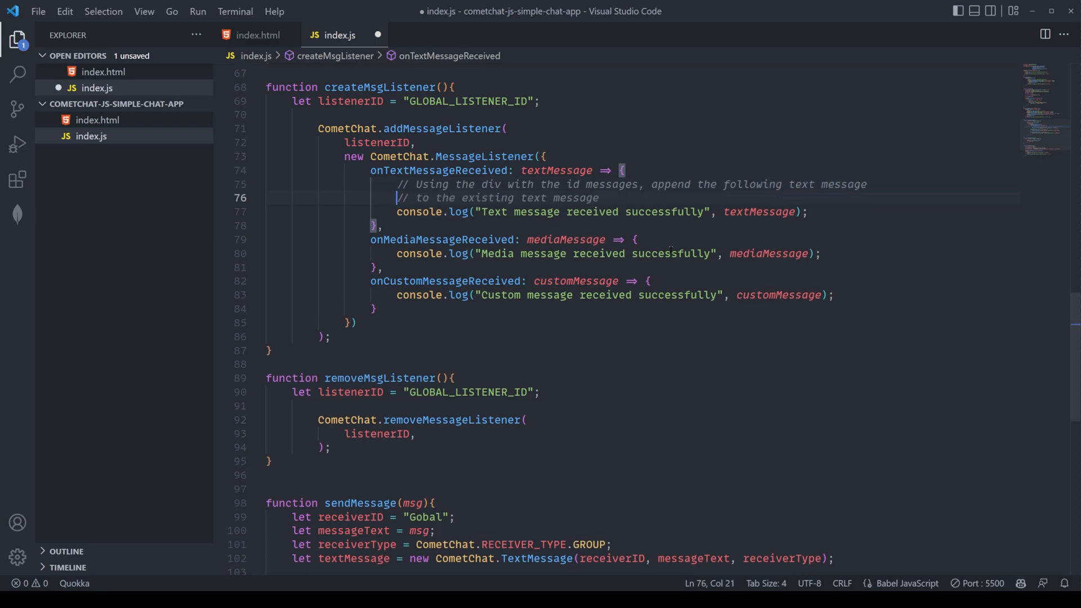
text(document.getElementById('messages').innerHTML += `<div class="message">${textMessage.sender.name}: ${textMessage.text}</div>`;)
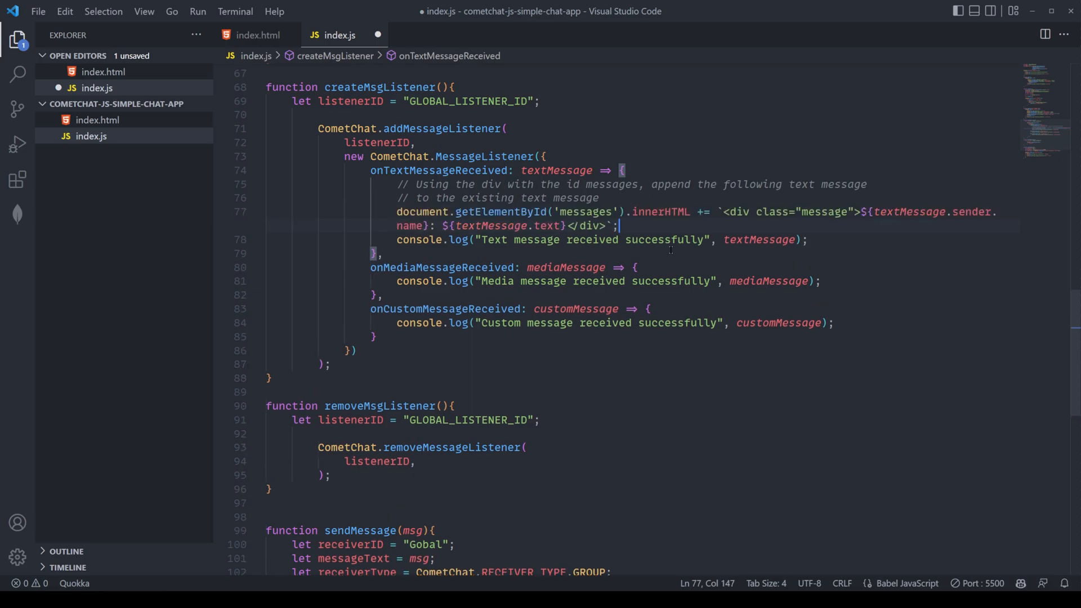
mouse_move(779, 272)
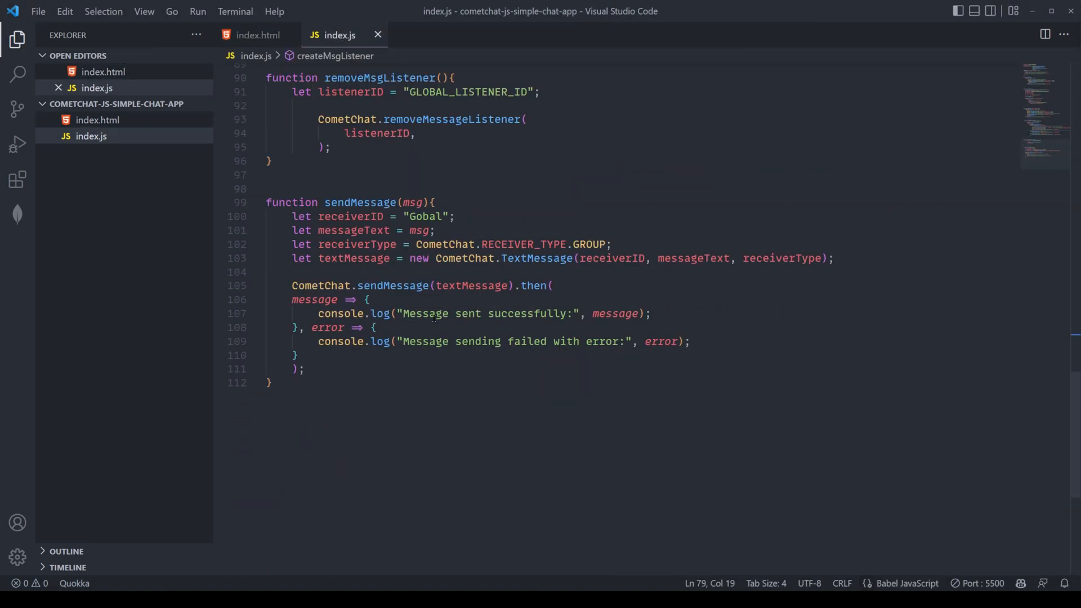
Make sendMessage read messageText from the input element's value, checking its id in index.html, and save.
double_click(419, 230)
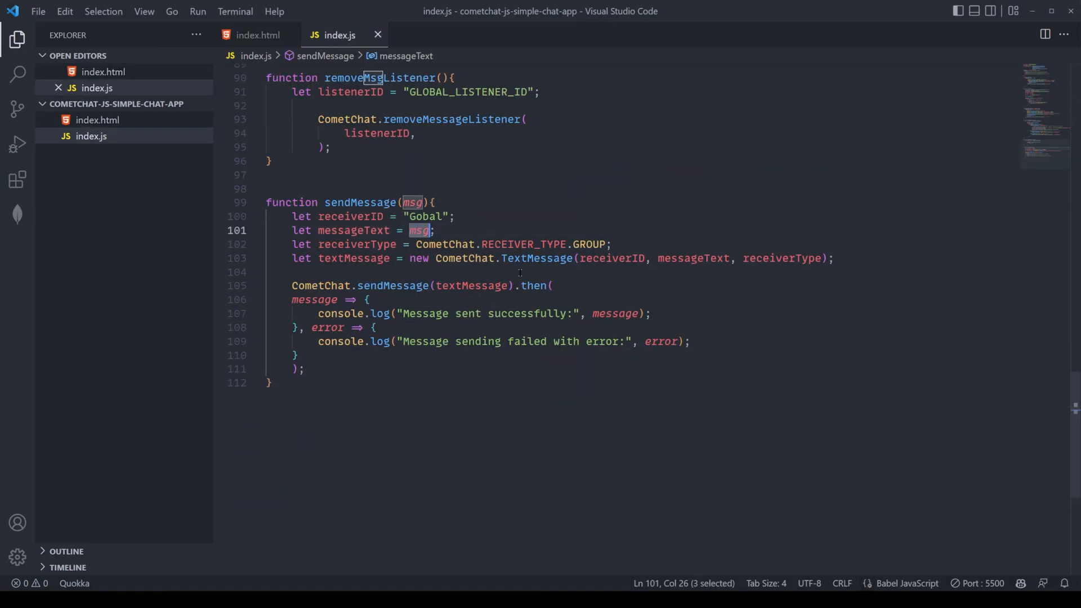
text(document.getElementById('username').value)
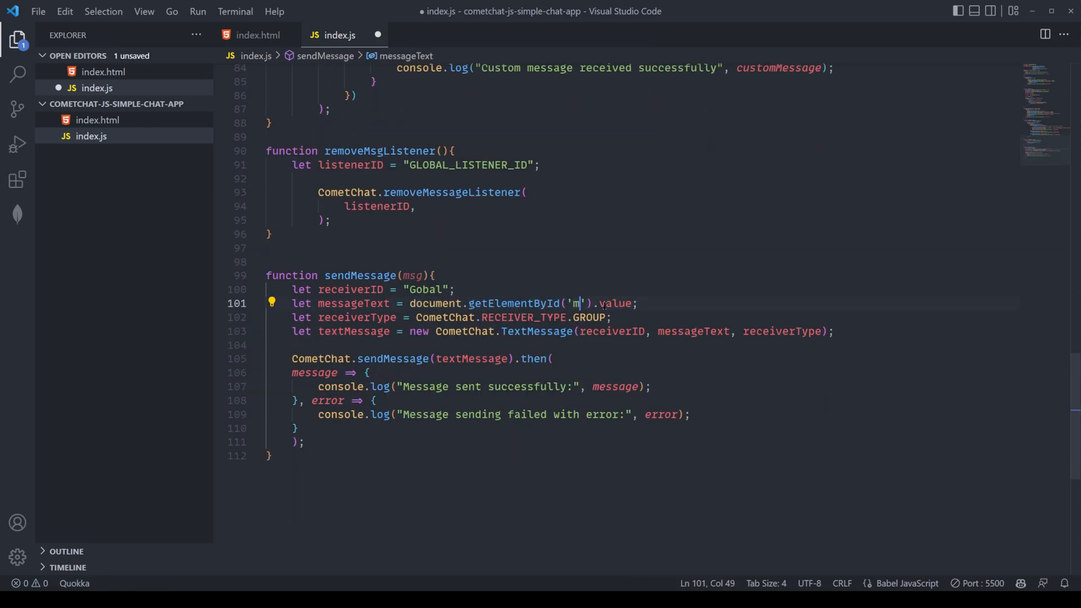
click(256, 35)
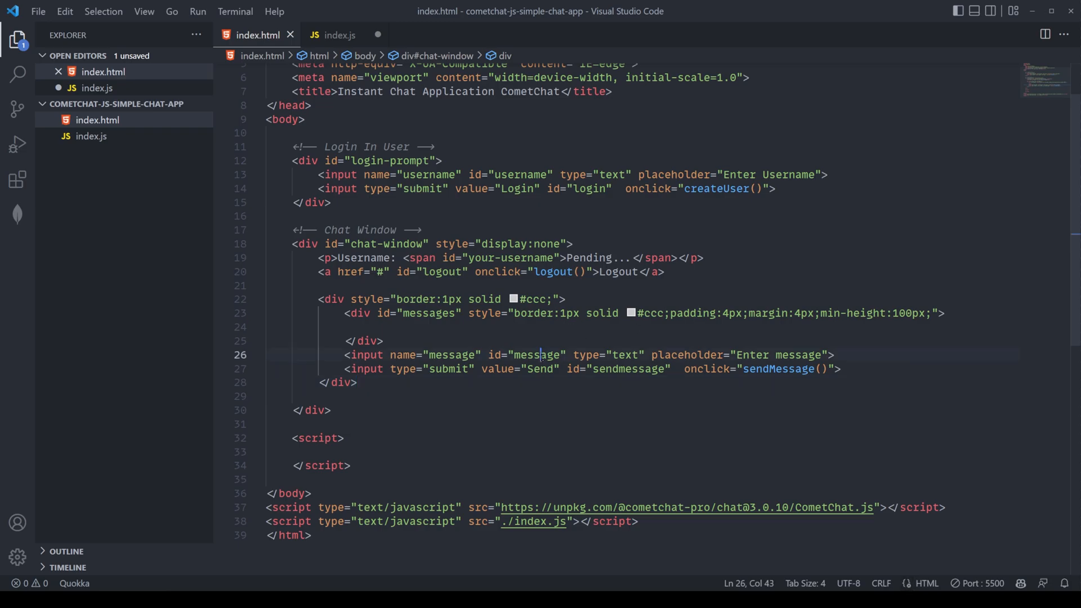
click(339, 35)
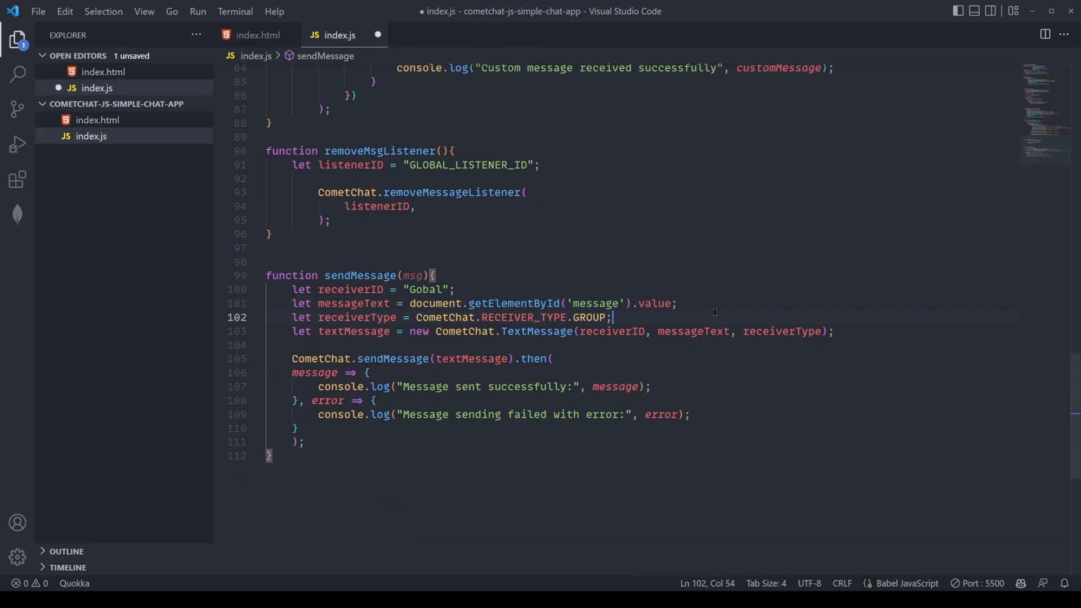
key(ctrl+s)
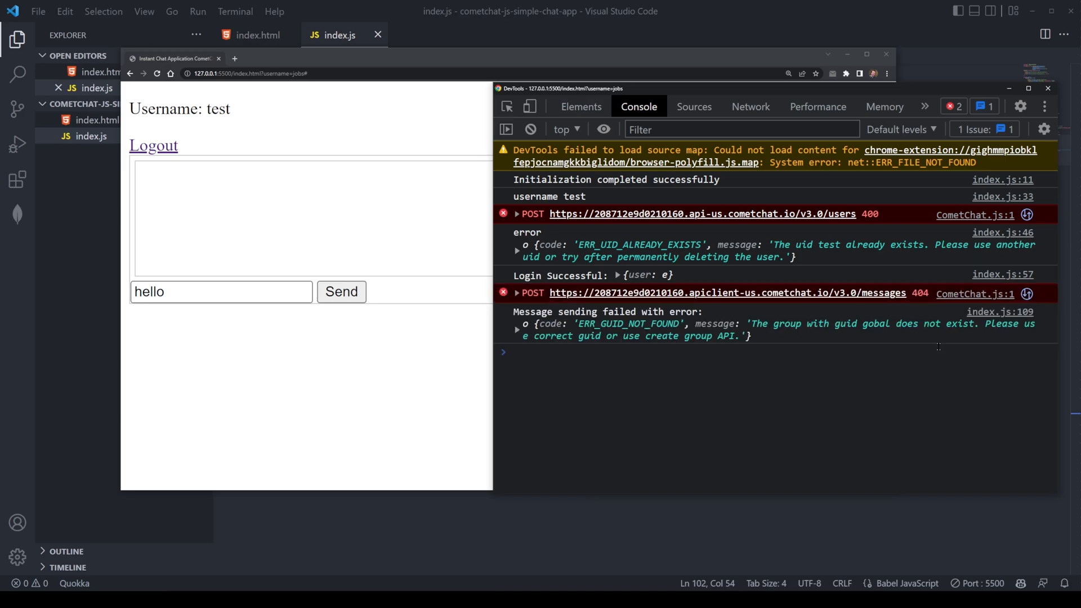
In the CometChat Dashboard's Groups section, start a new group with GUID 'Global'.
click(510, 353)
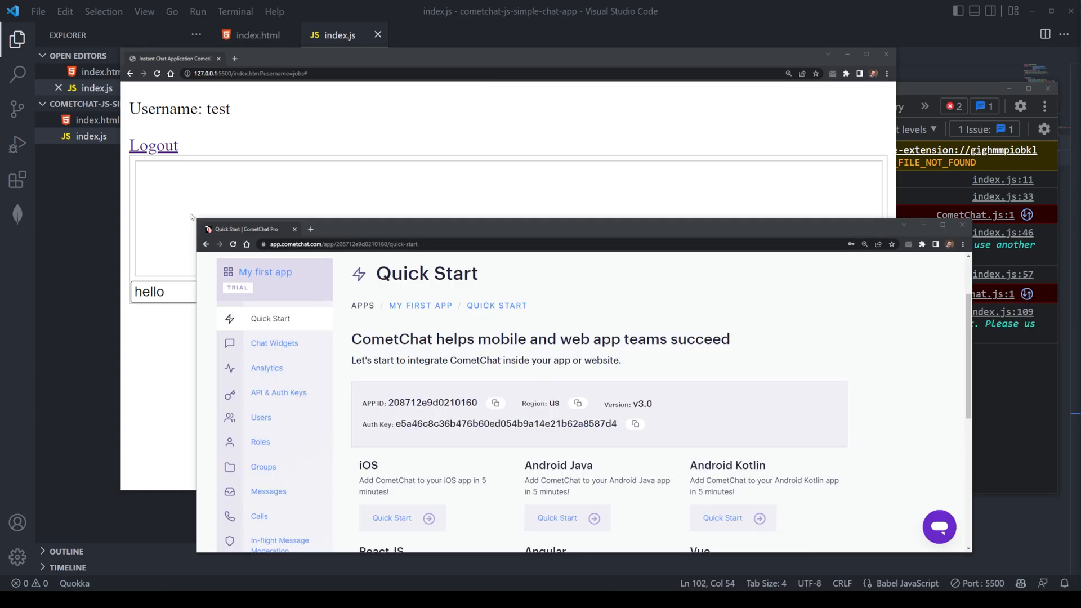
click(262, 466)
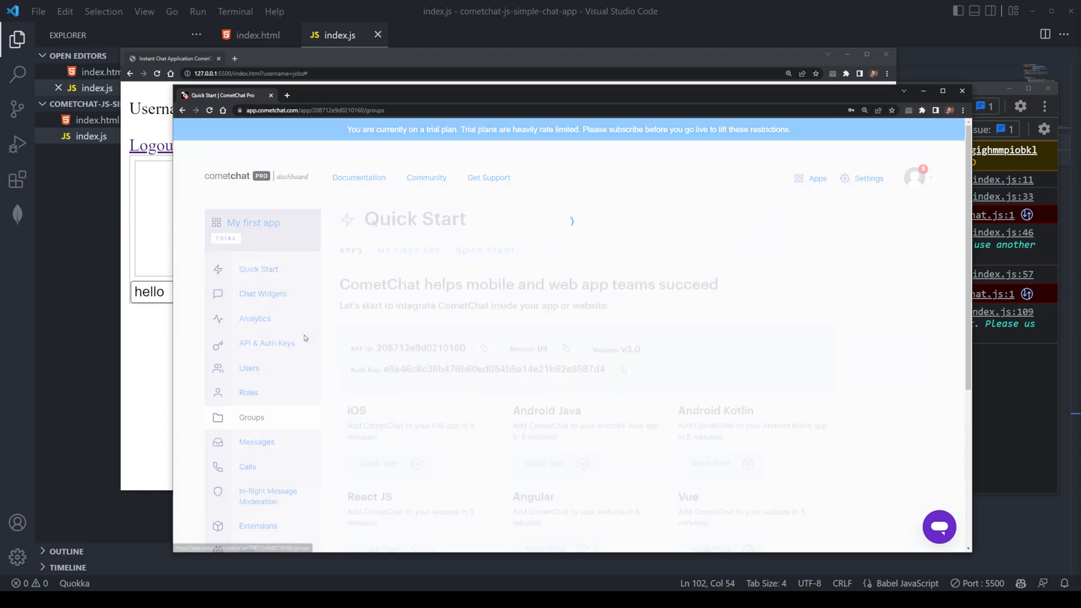
click(251, 417)
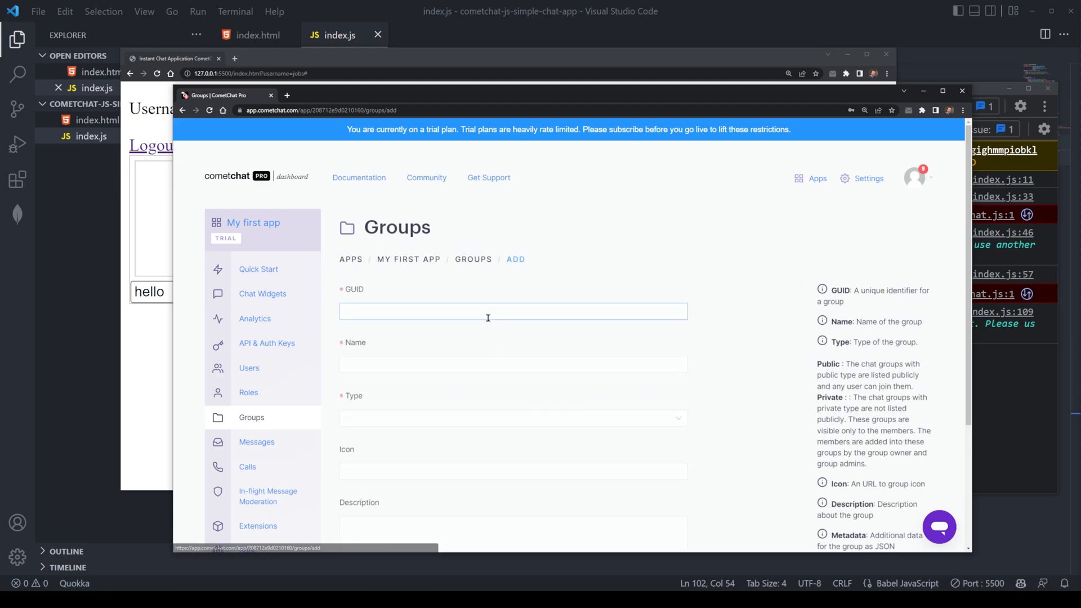
text(G)
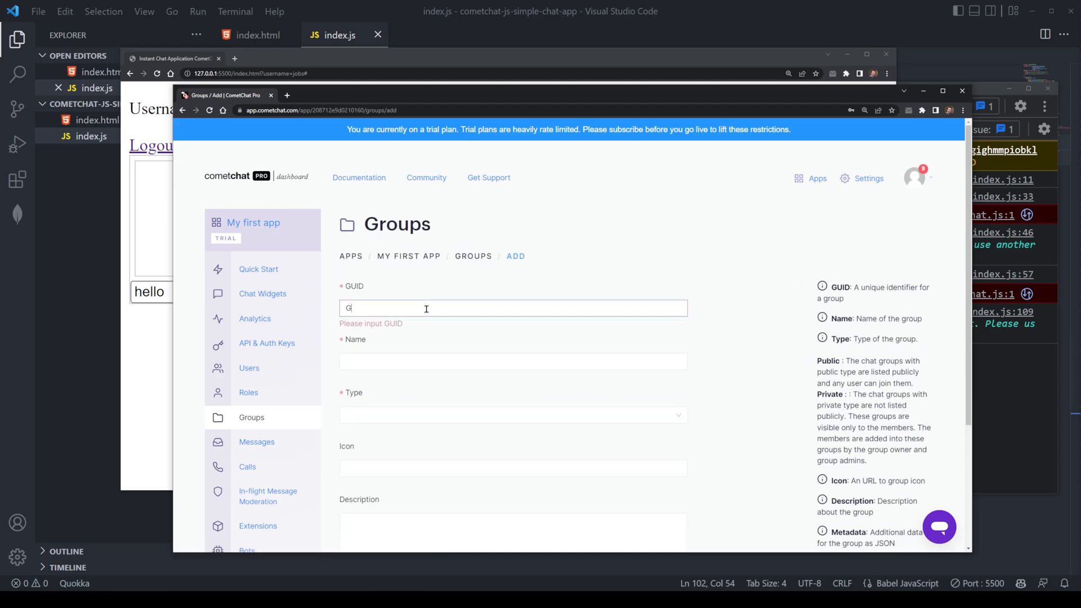
text(lobal)
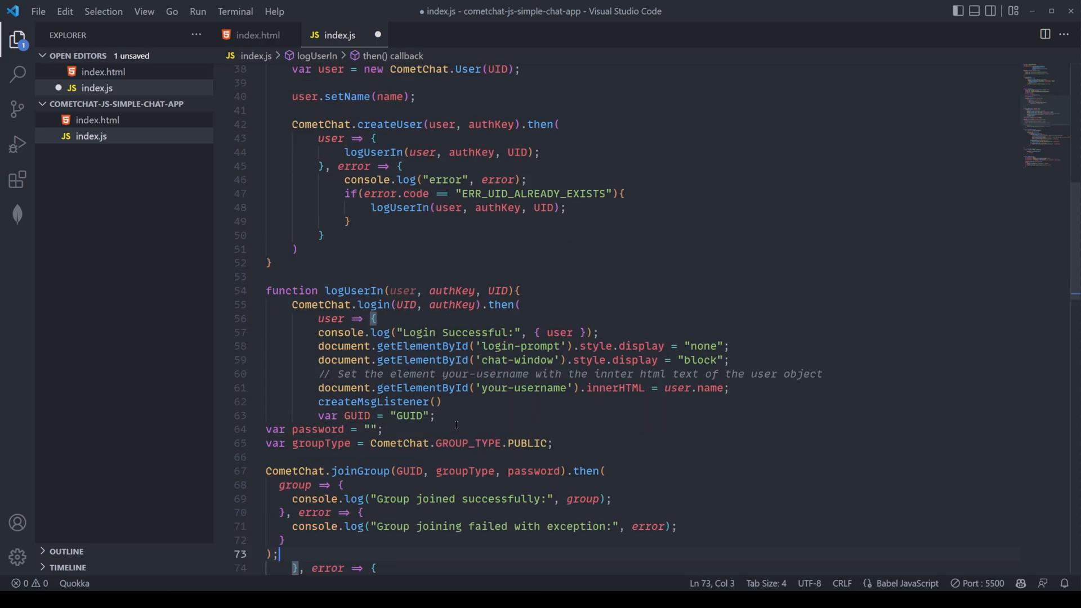
Replace the placeholder GUID with 'global' in logUserIn's joinGroup code.
double_click(411, 416)
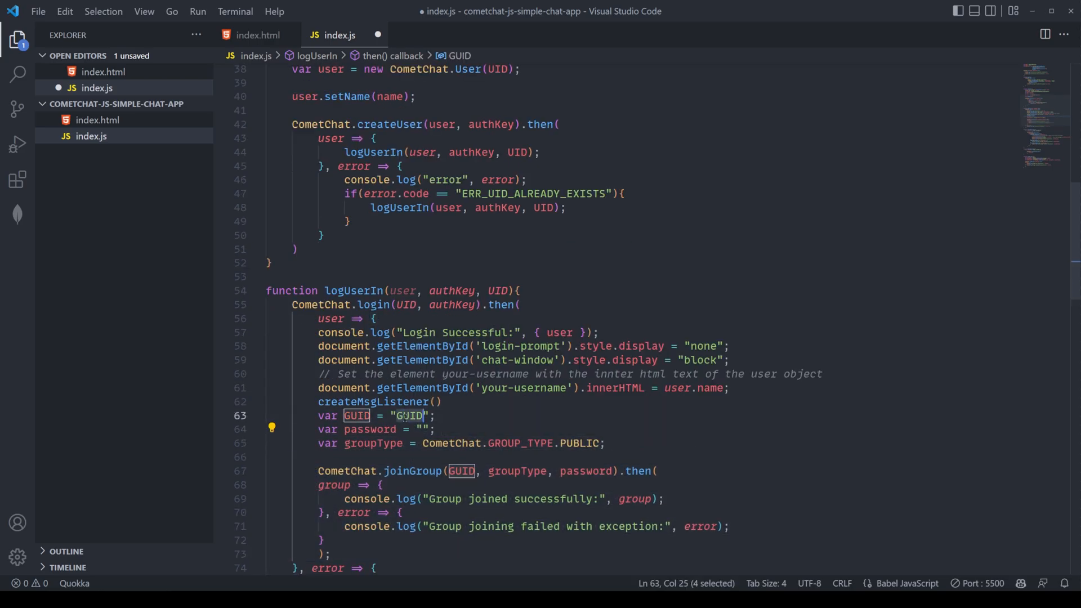
text(global)
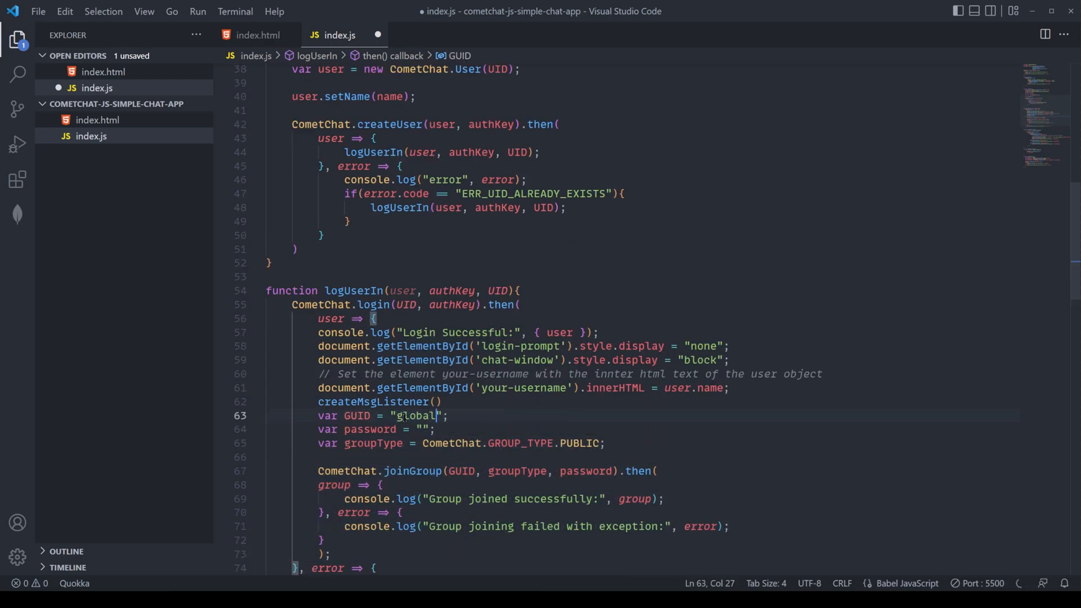
scroll(down, 3)
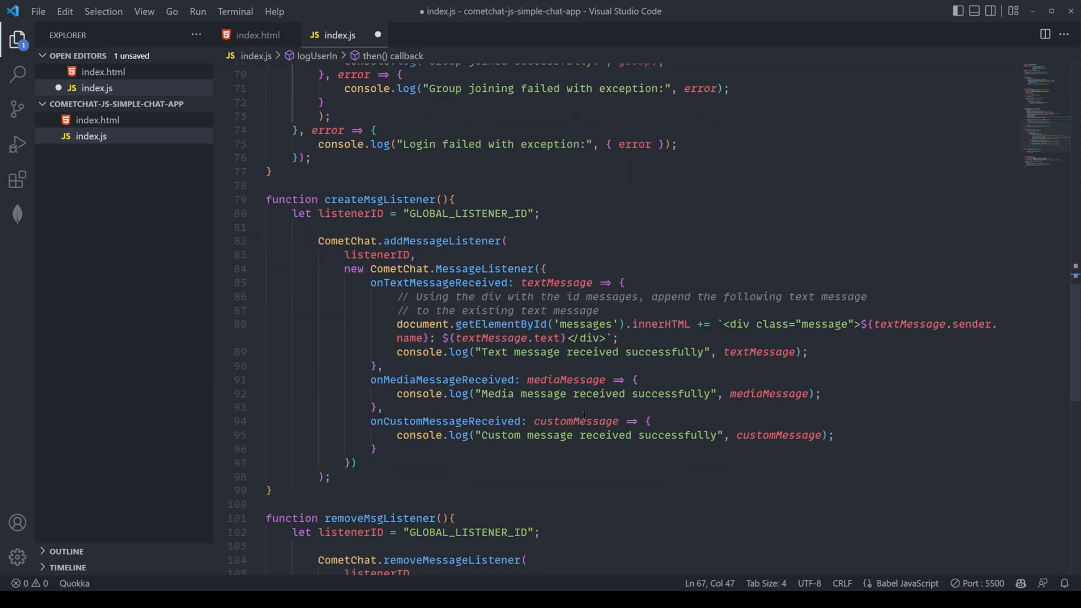
scroll(down, 3)
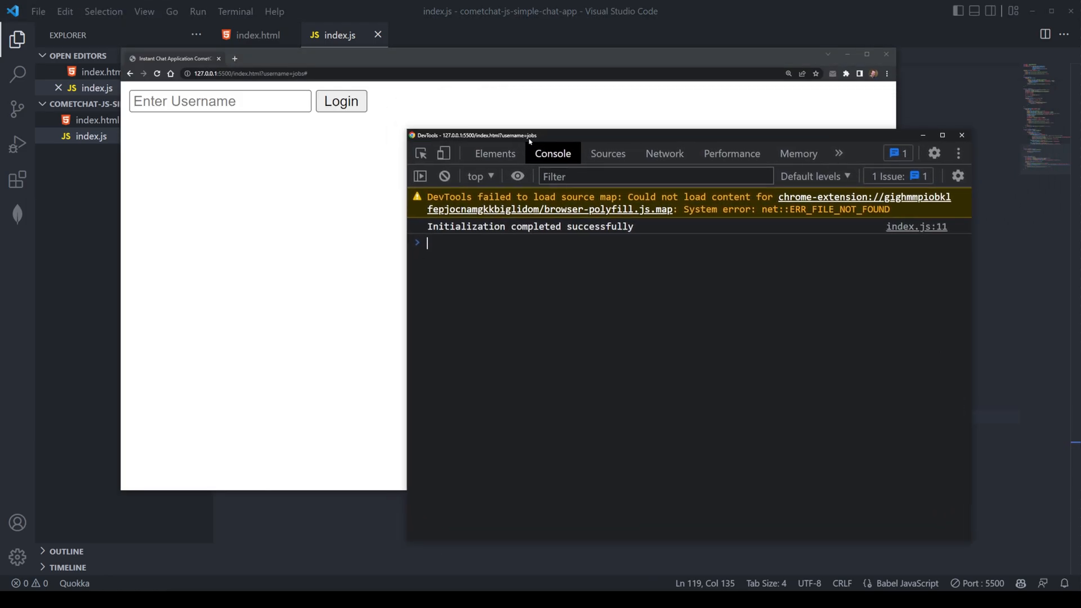
Log in as 'test' in the first window and 'john' in the incognito window.
click(887, 73)
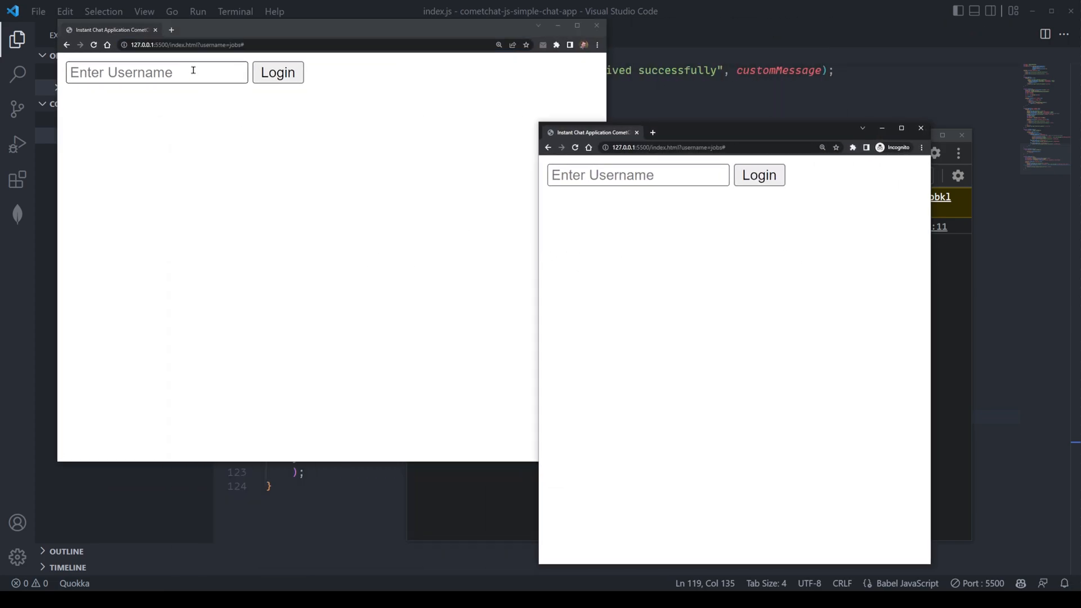
text(test)
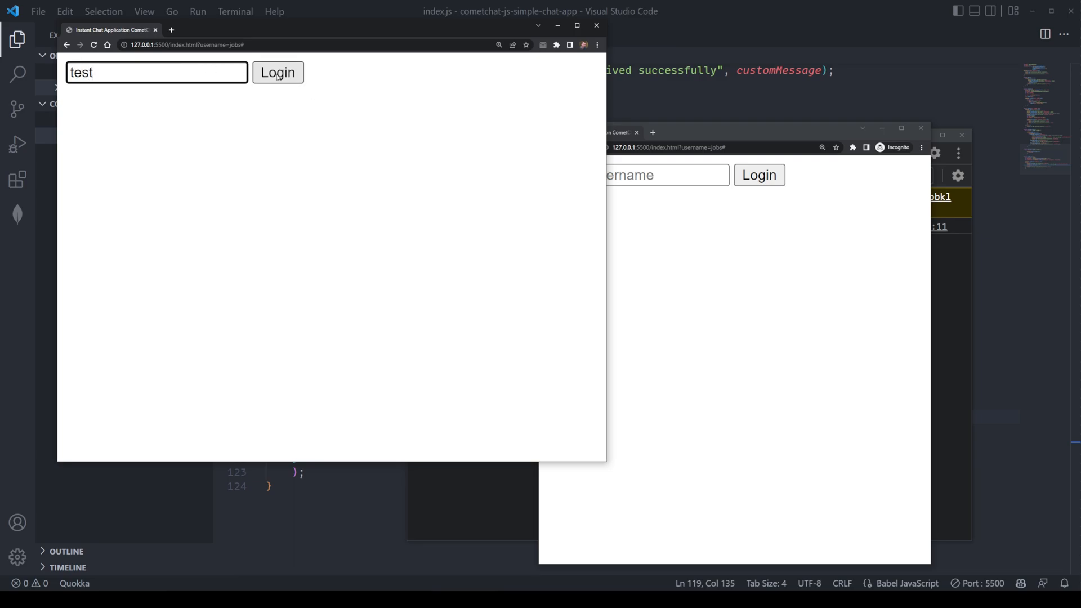
click(277, 72)
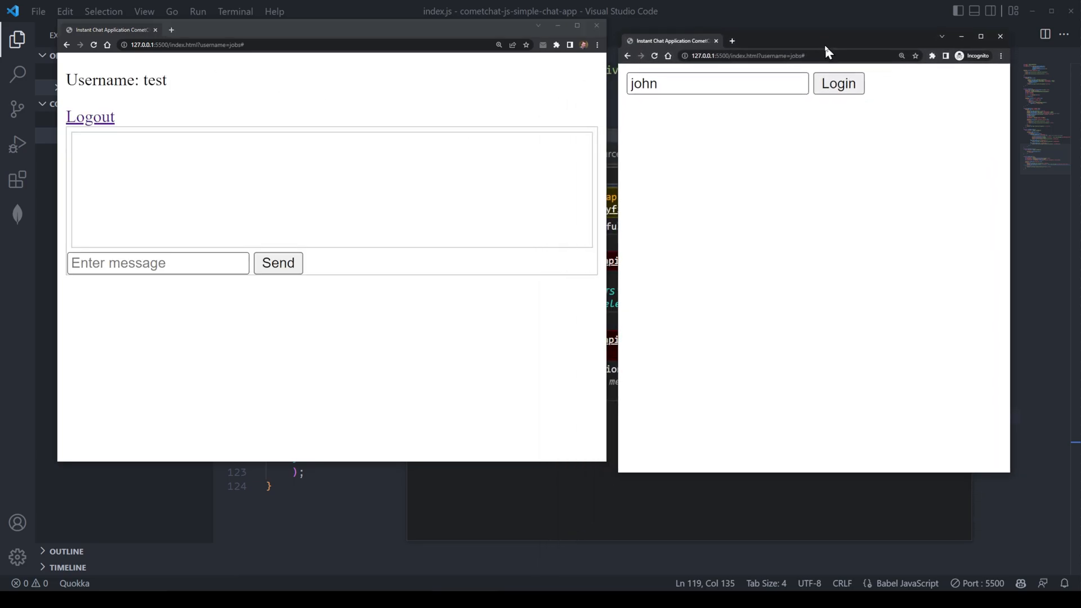
click(838, 83)
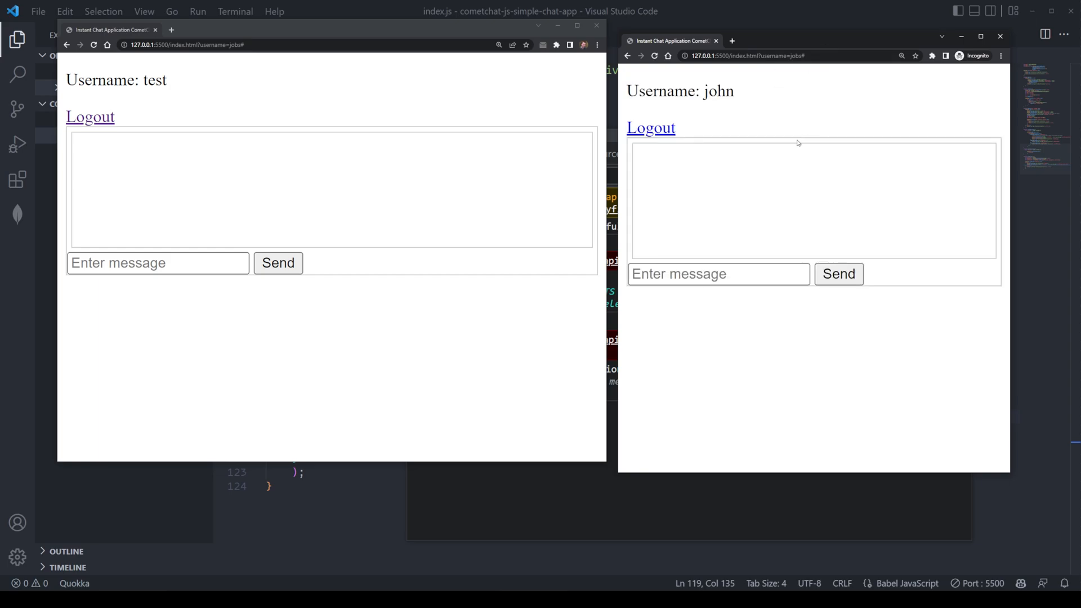
Send 'hello john' from test, then reply 'hi test' from john's window.
text(hello john)
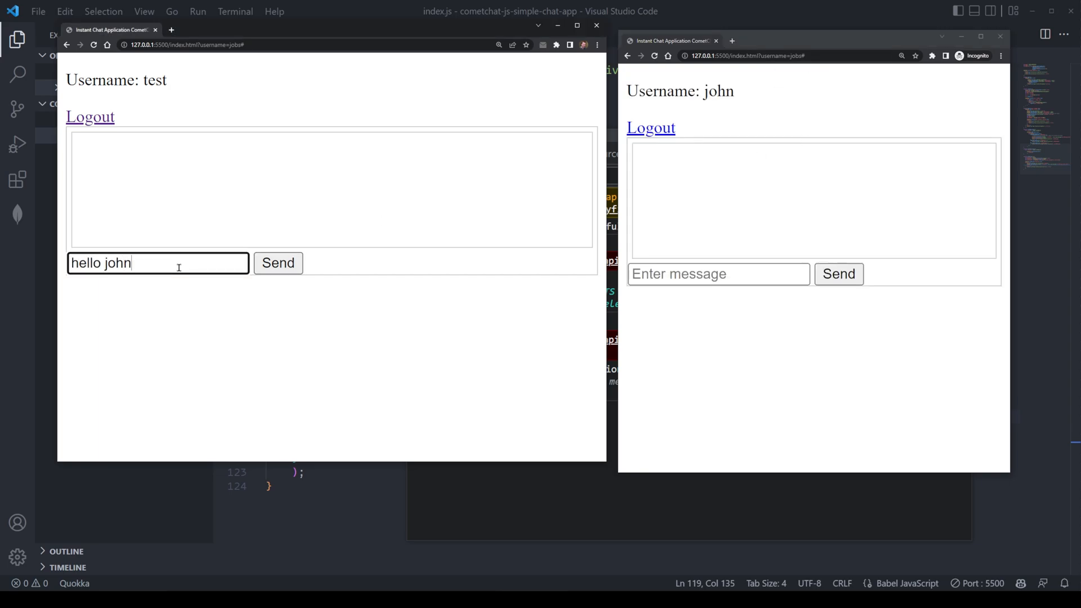
click(277, 262)
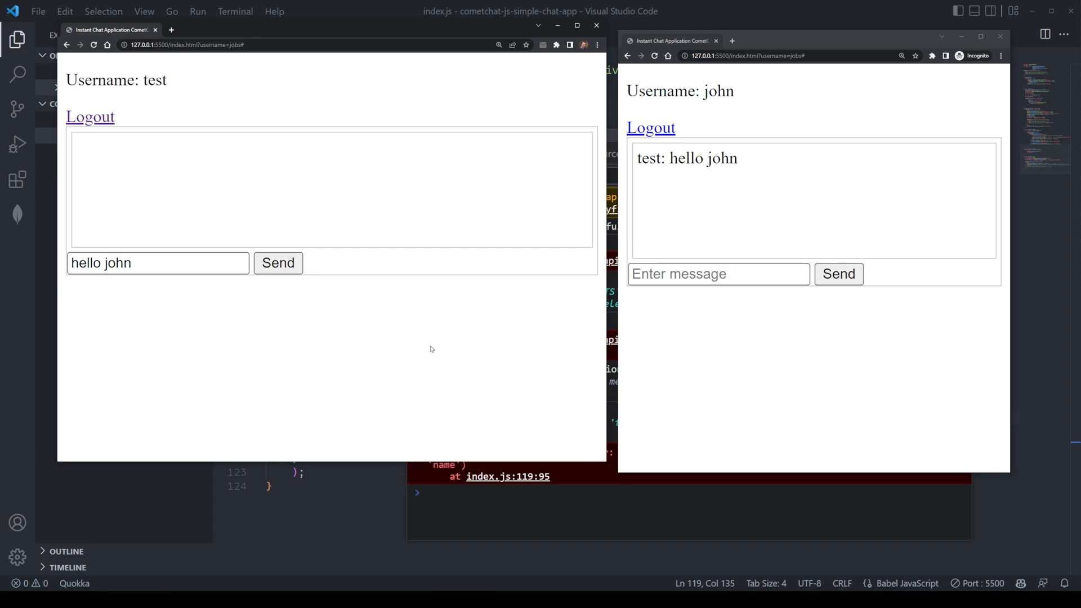
click(718, 274)
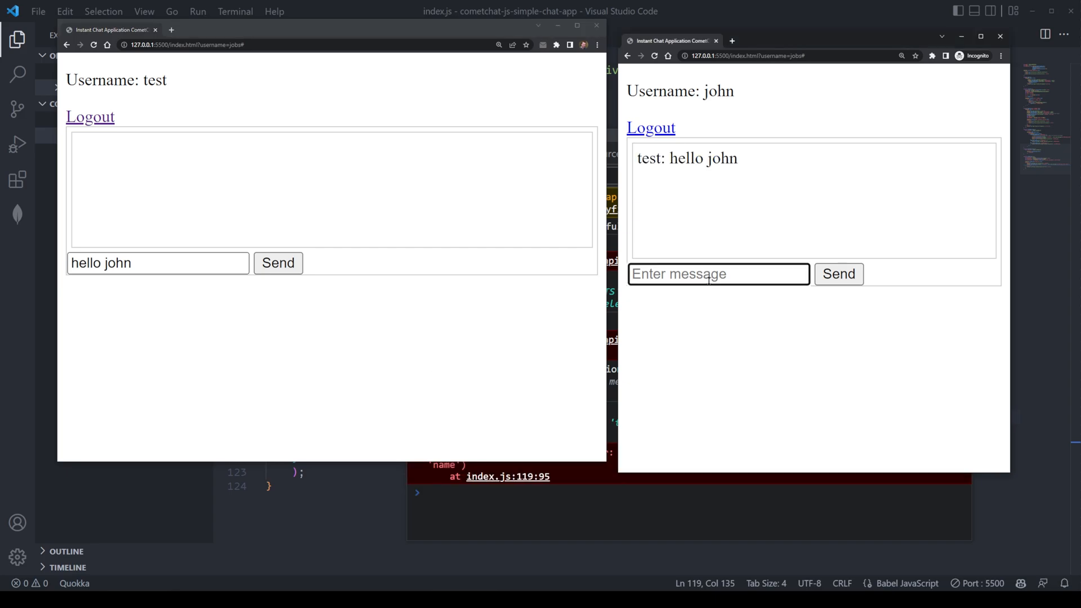
text(hi test)
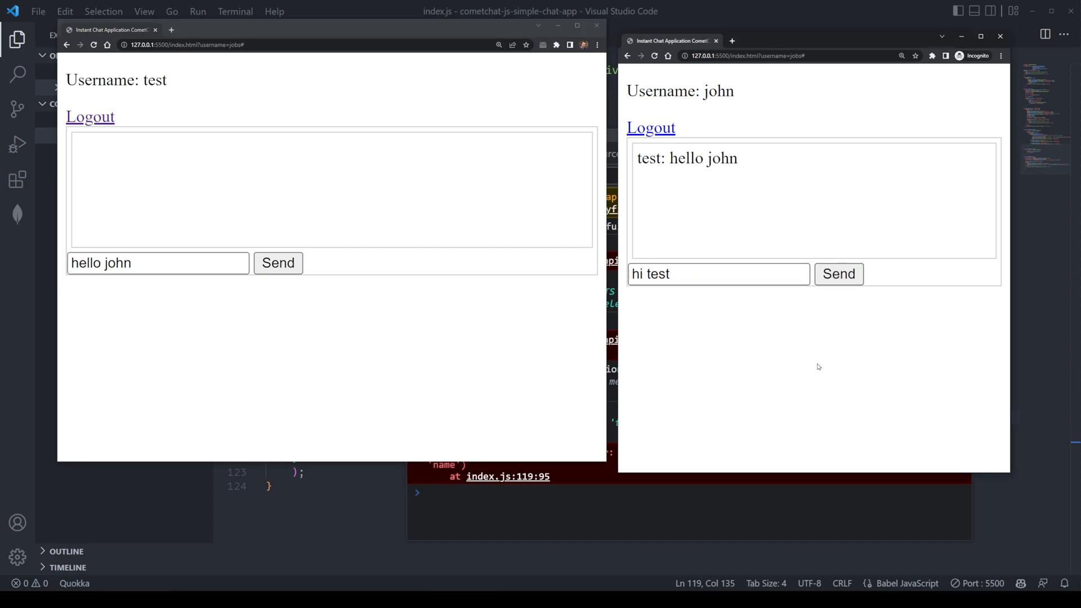
click(838, 273)
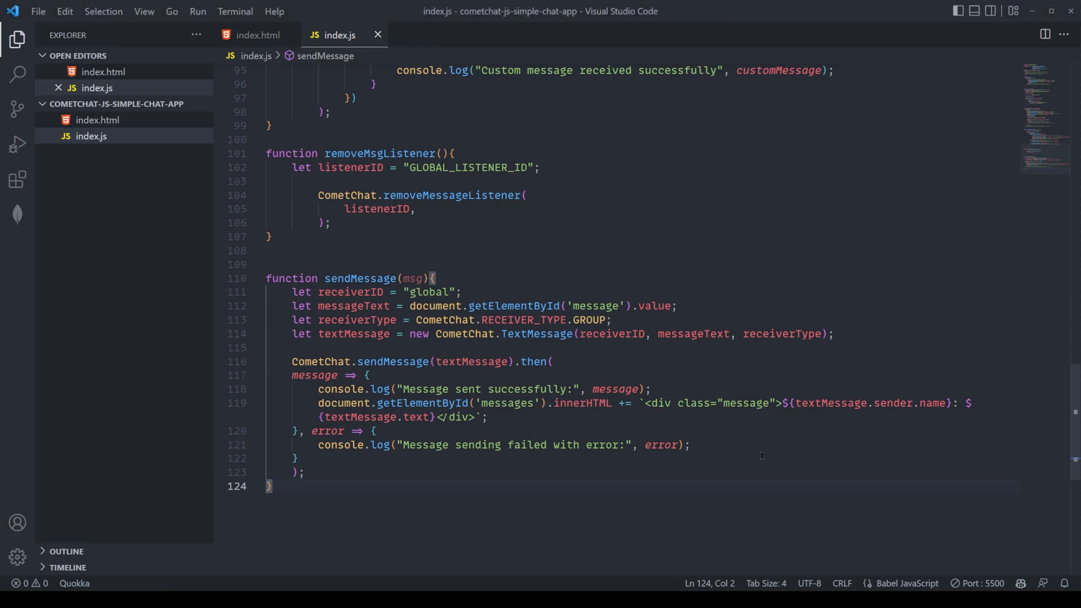
Use message.sender.name and message.text in the sent-message template and save index.js.
double_click(831, 403)
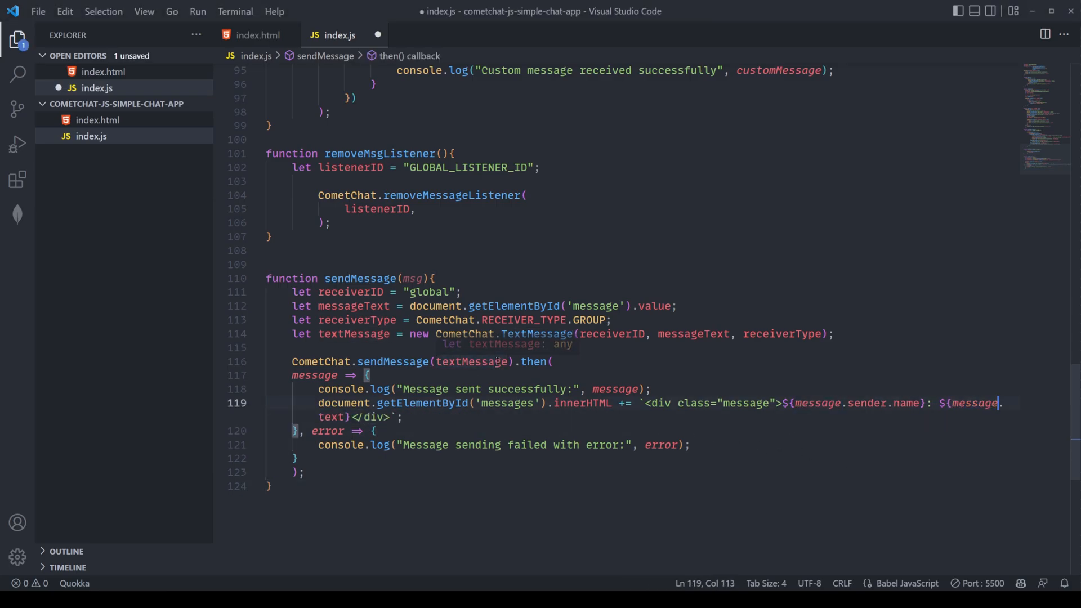
key(ctrl+s)
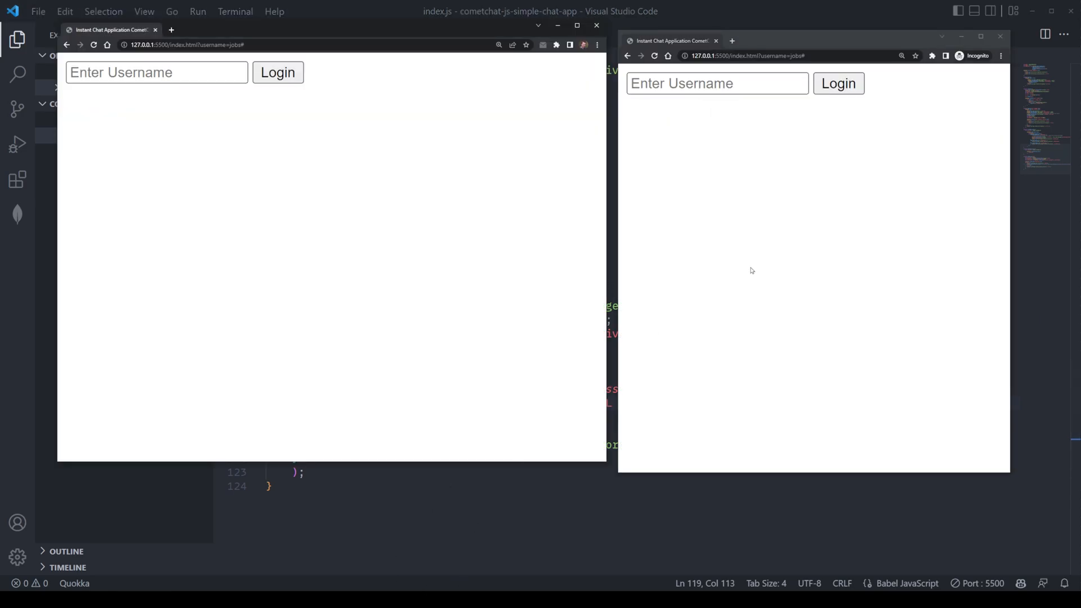
Log in two users, exchange messages, then log the second user out.
click(157, 72)
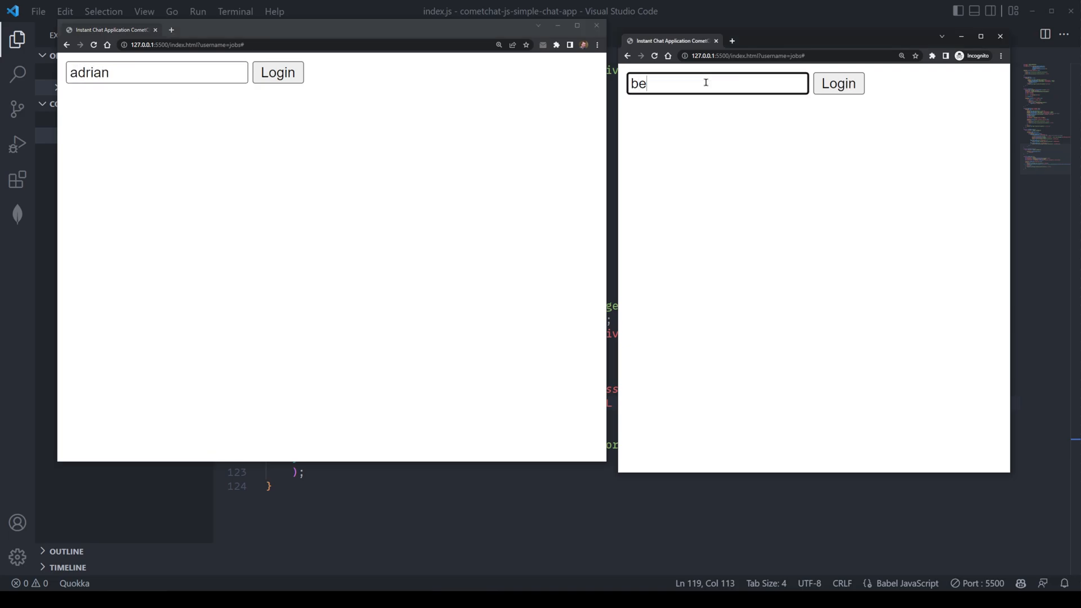
text(n)
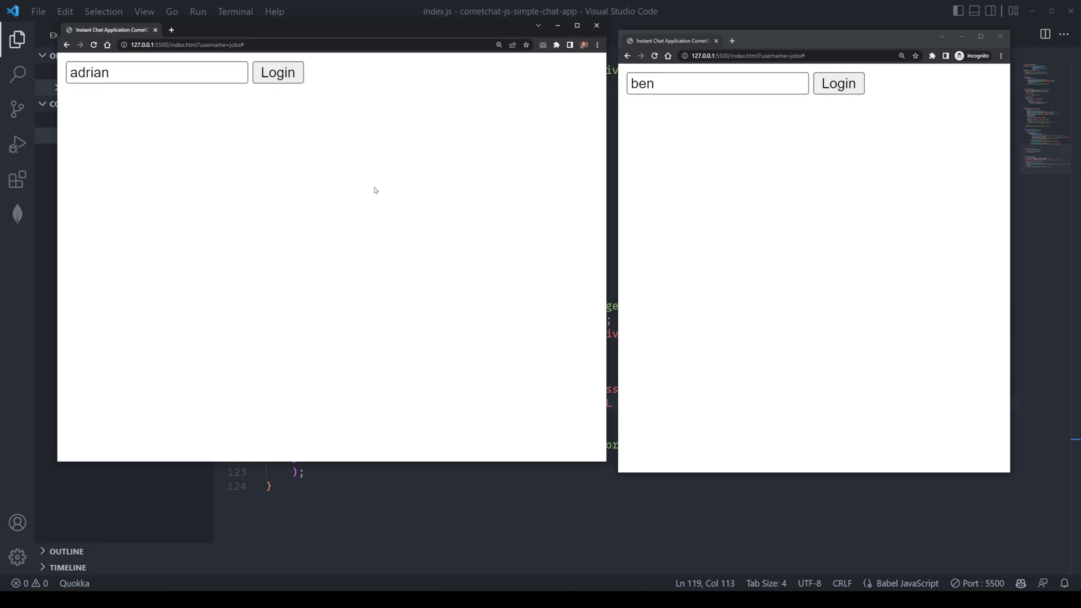
mouse_move(370, 195)
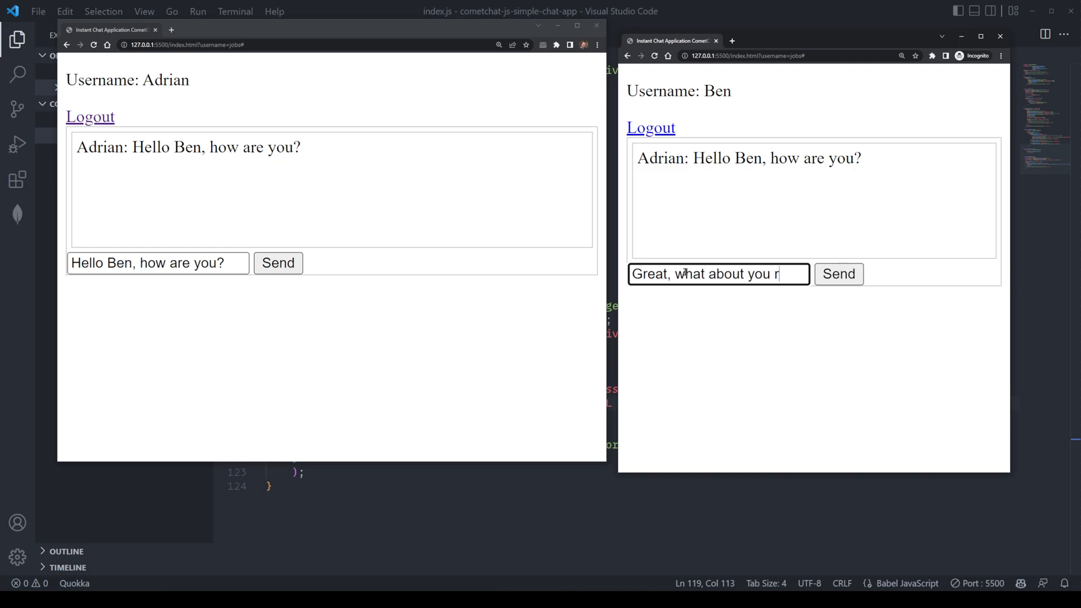
click(838, 274)
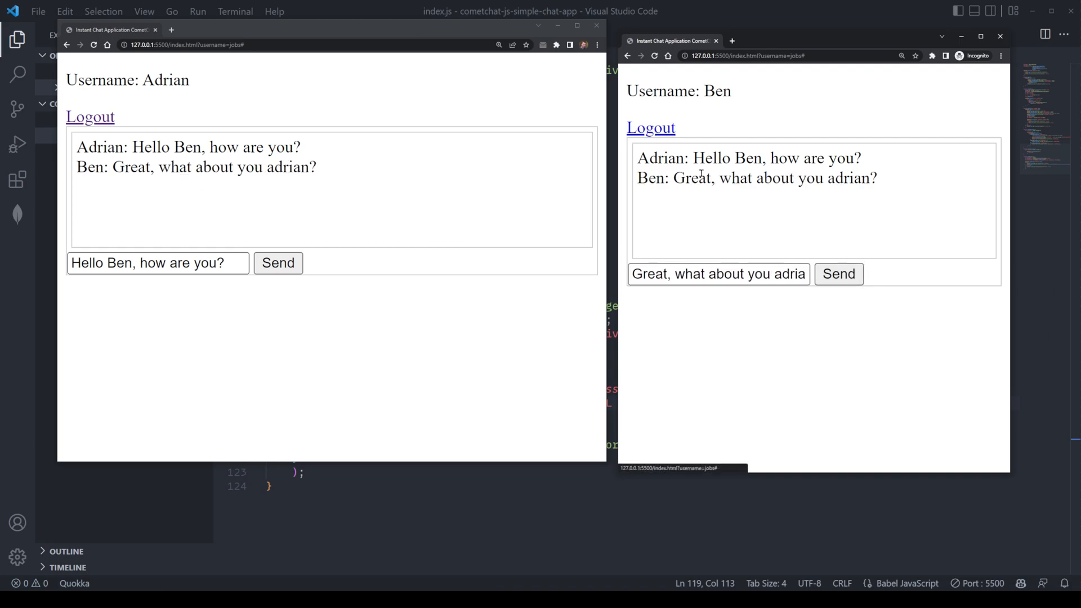
click(649, 127)
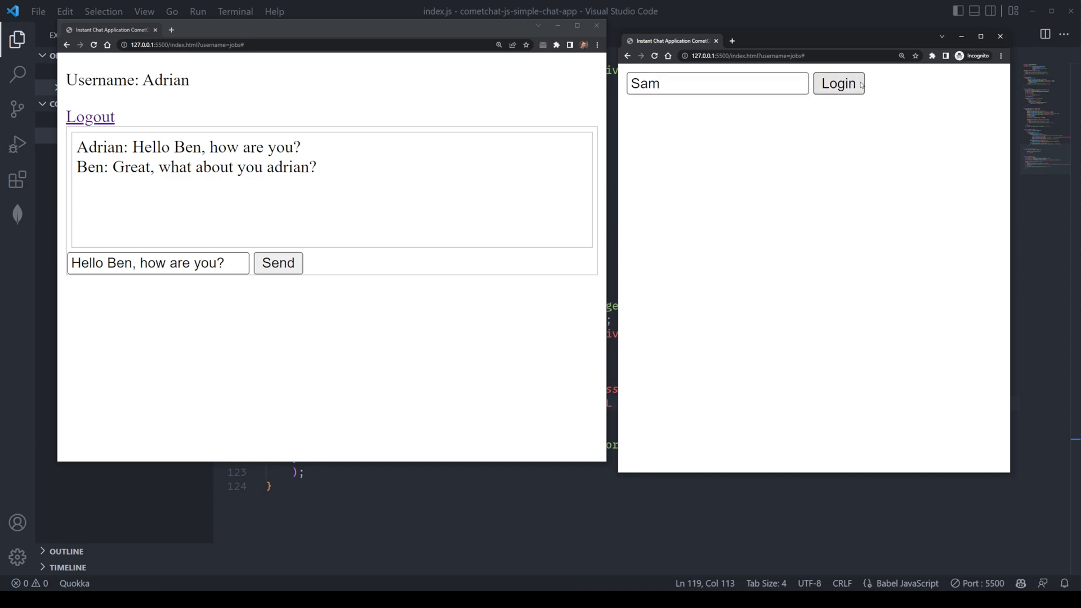
Log in Sam, send 'My name is Sam!', and highlight it arriving in the first window.
click(838, 83)
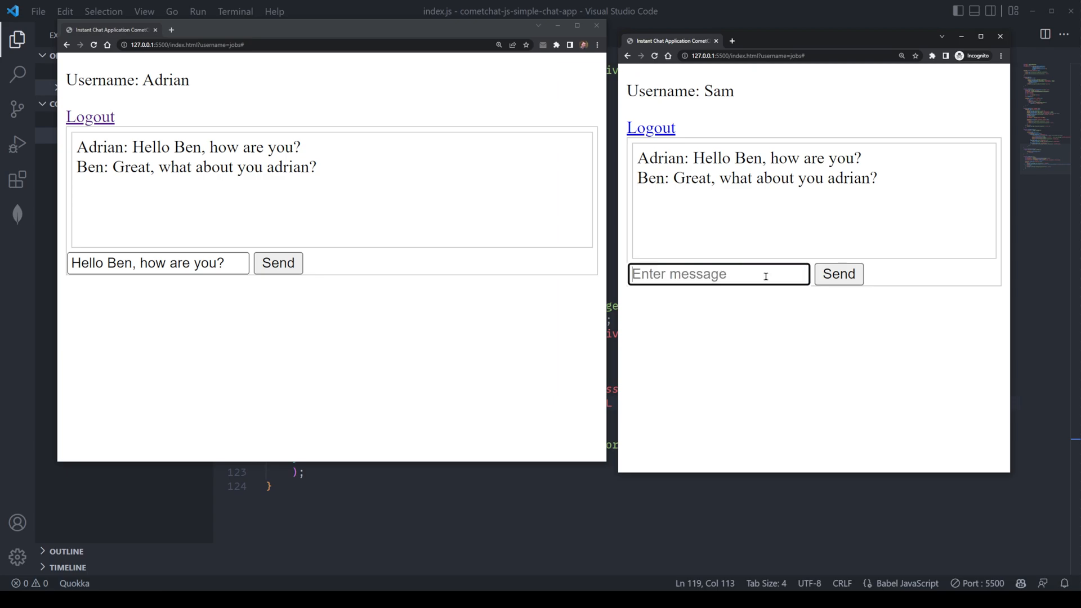
text(My name is s)
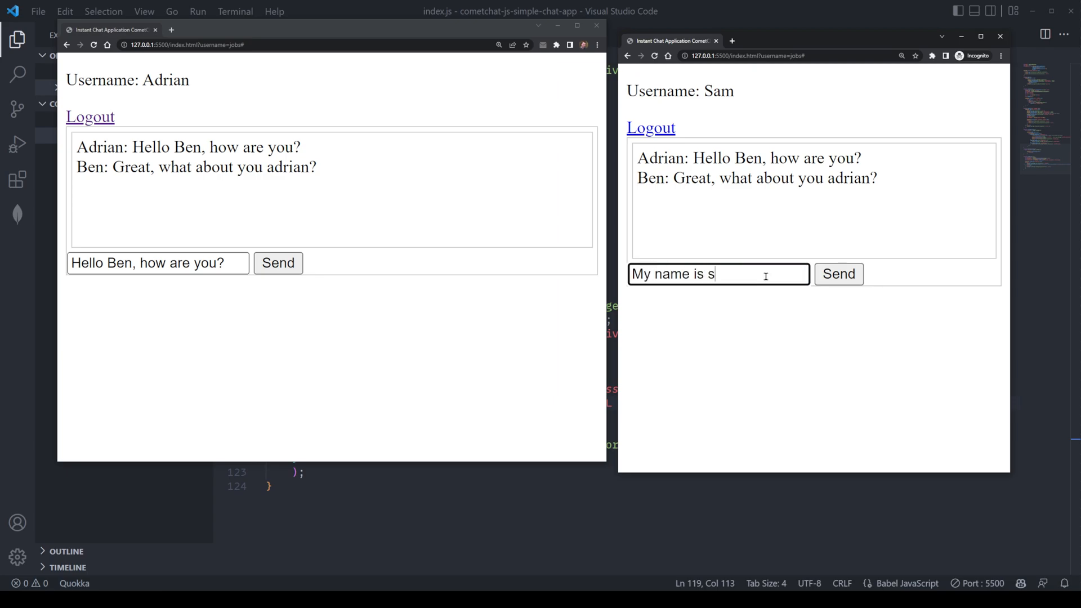
text(am!)
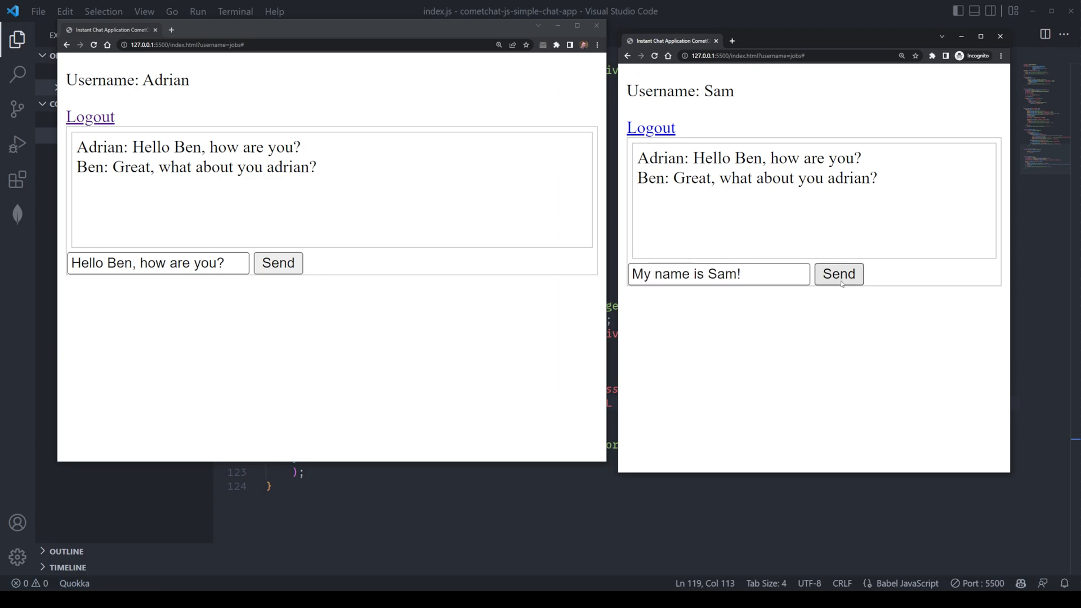
click(839, 273)
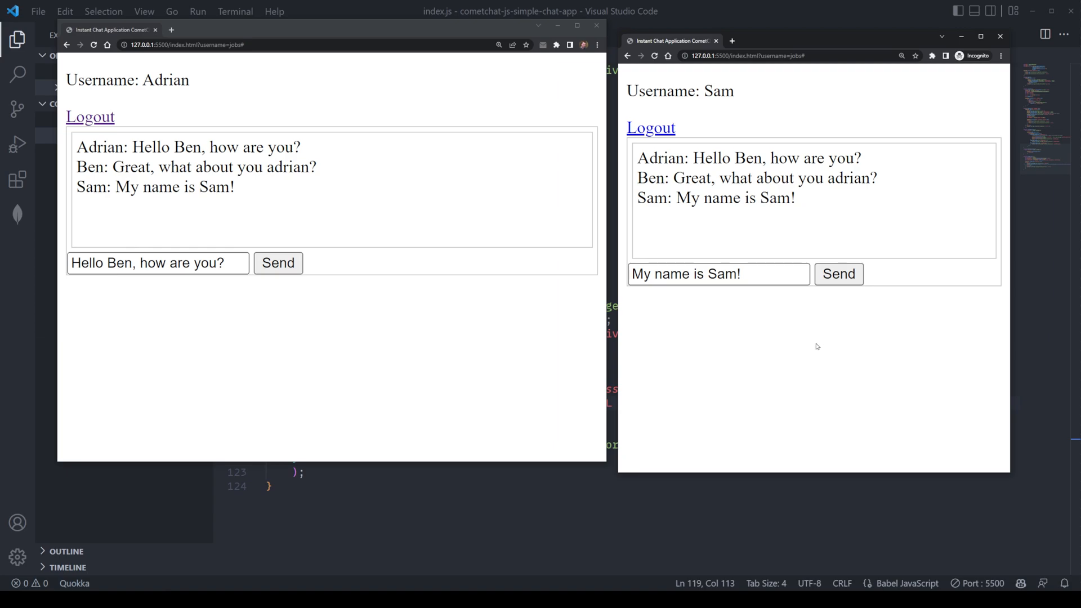
drag(124, 187, 196, 187)
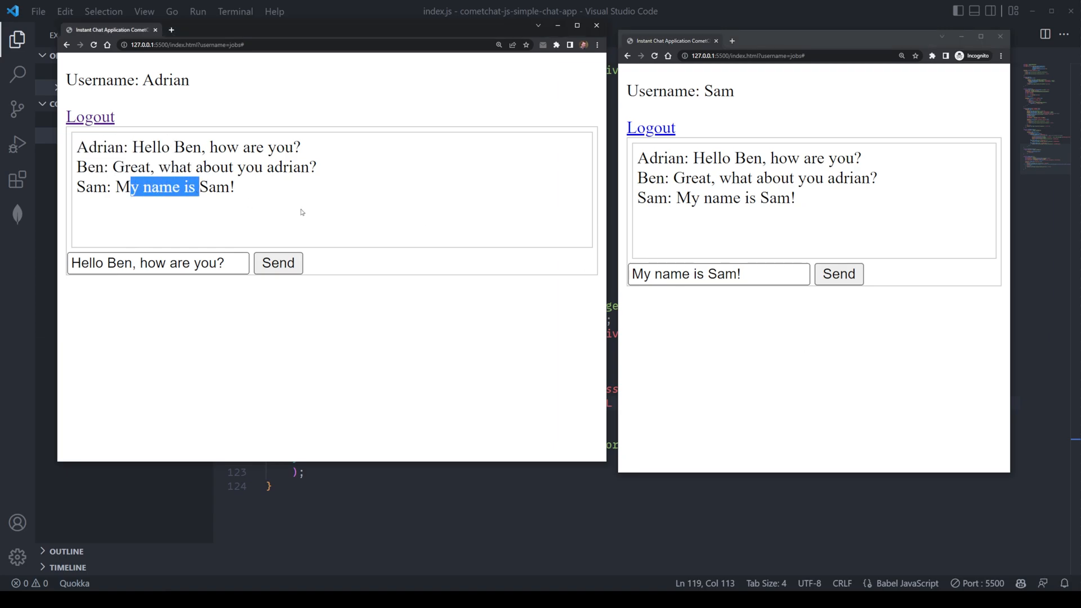